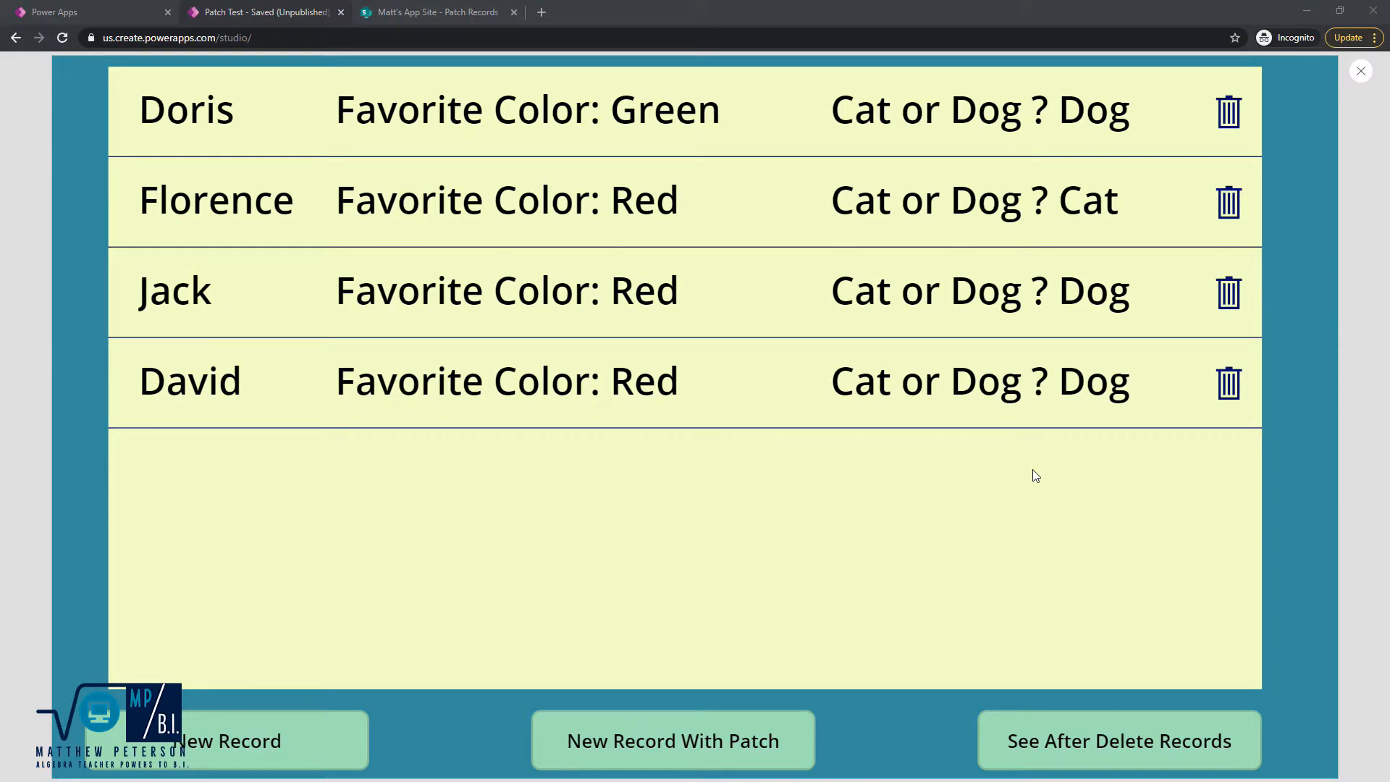
{"action": "mouse_move", "coordinate": [483, 508]}
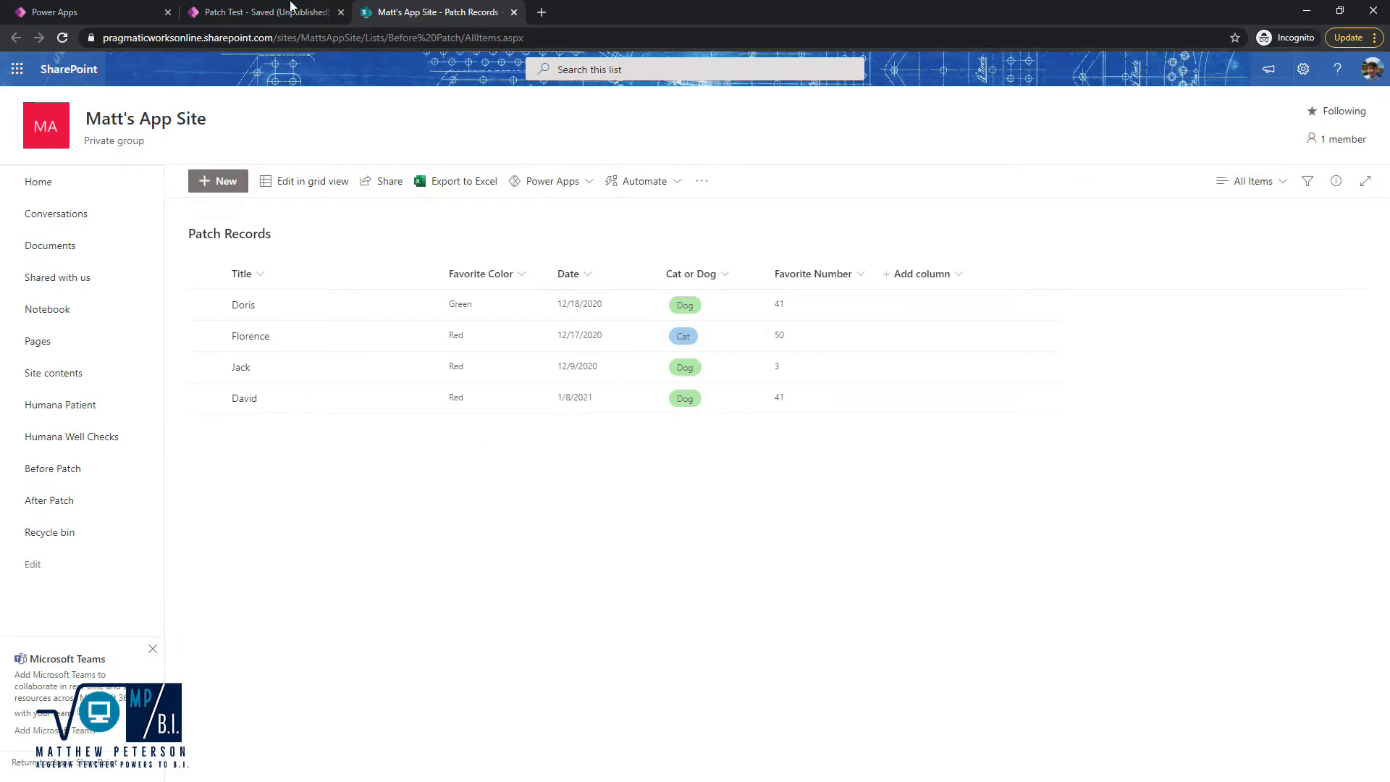
- Return to the Patch Test app preview with Jim's form holding Blue, 1/13/2021 and 26
{"action": "left_click", "coordinate": [261, 12]}
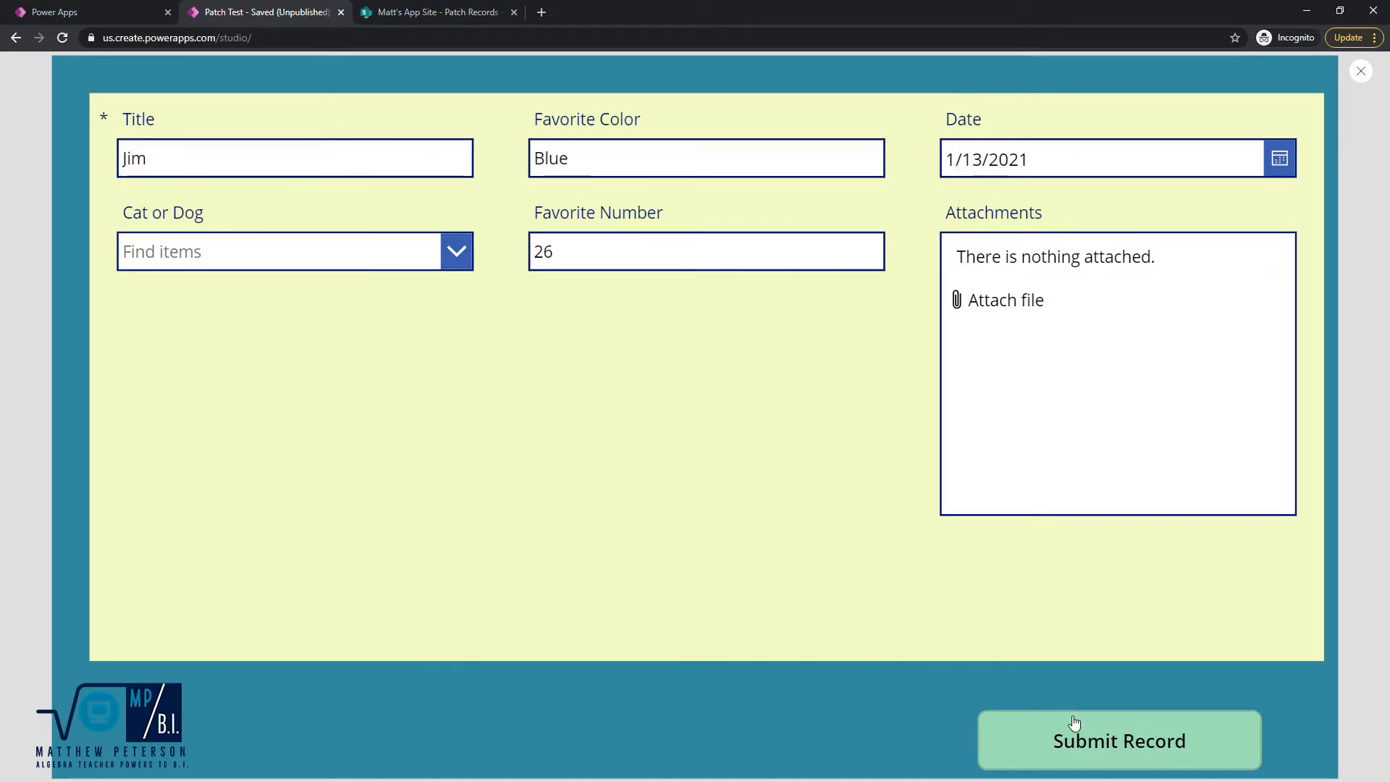
- Submit Jim's record, then close the preview to get back to Studio
{"action": "left_click", "coordinate": [1118, 740]}
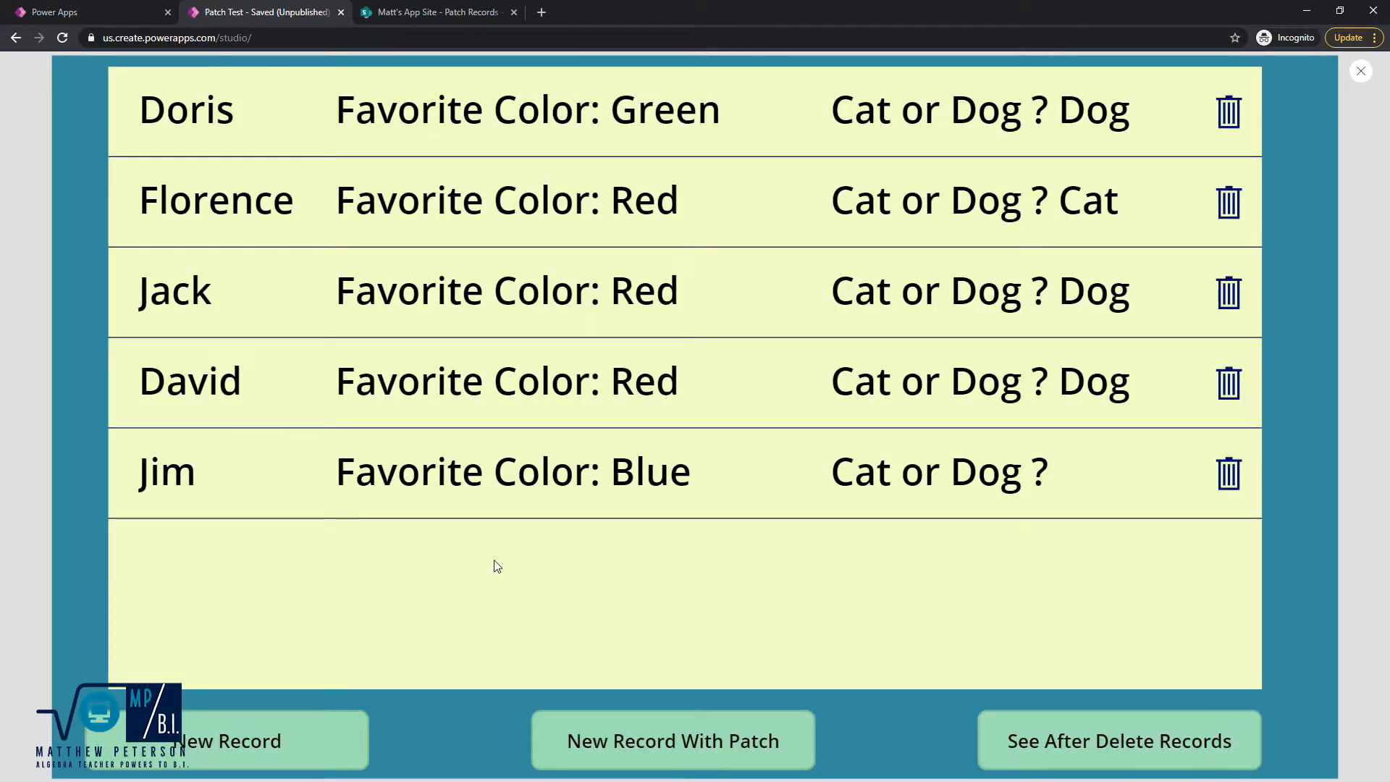
{"action": "mouse_move", "coordinate": [1355, 76]}
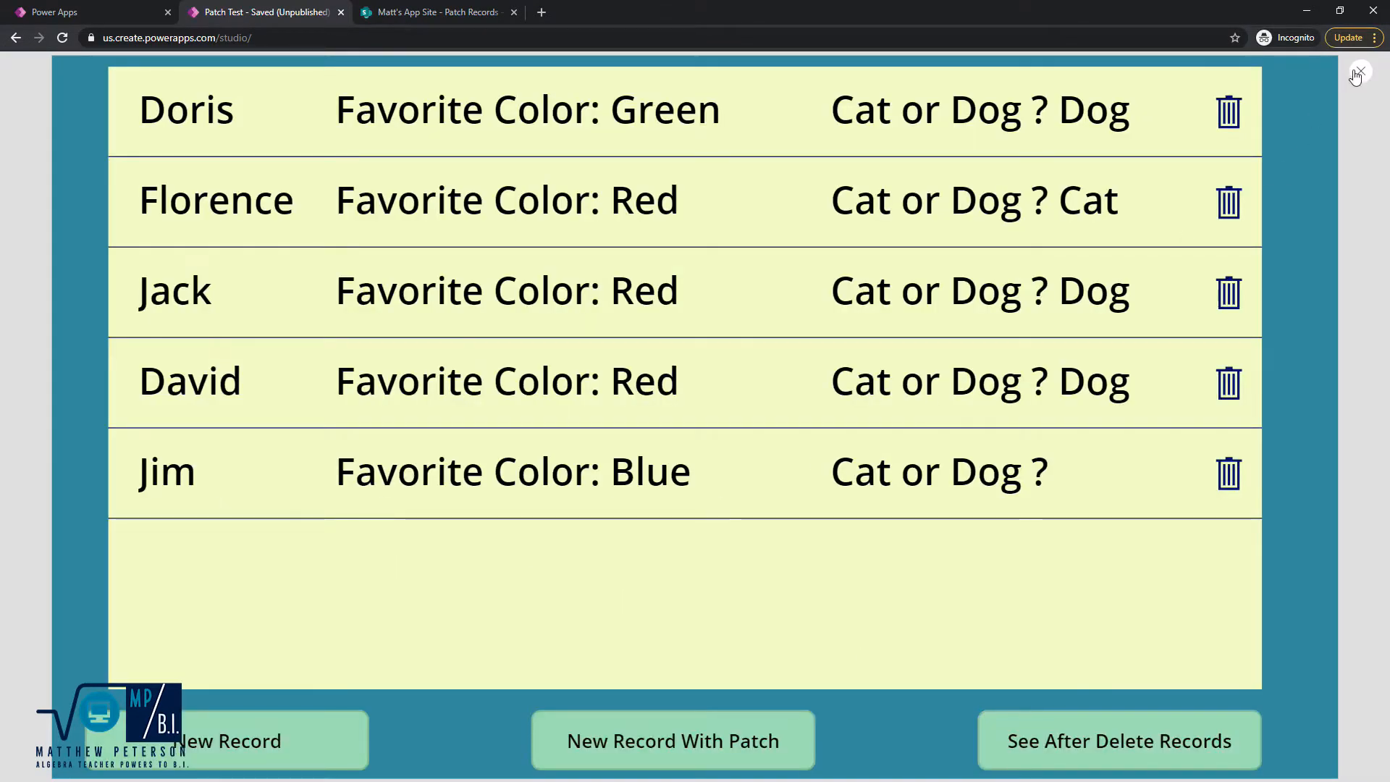
{"action": "left_click", "coordinate": [1356, 72]}
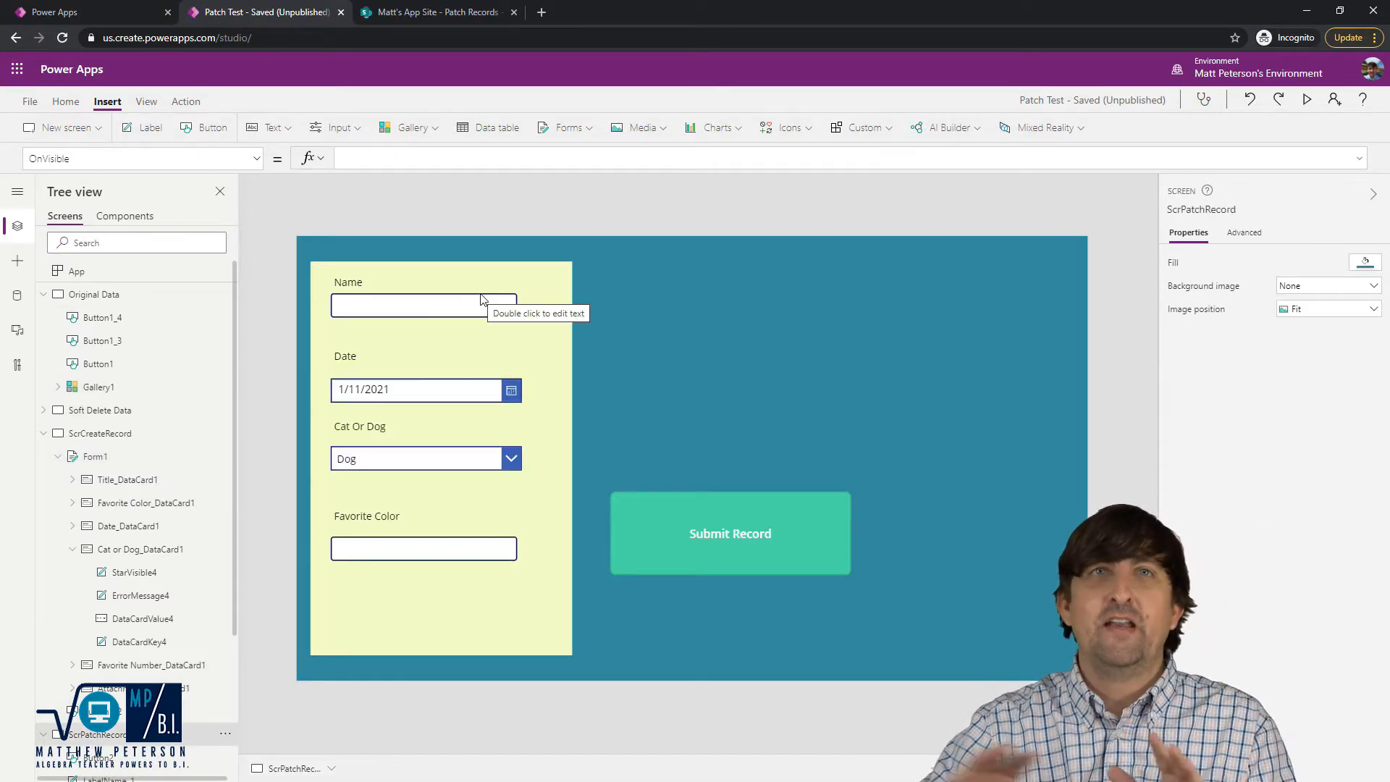
{"action": "left_click", "coordinate": [423, 304]}
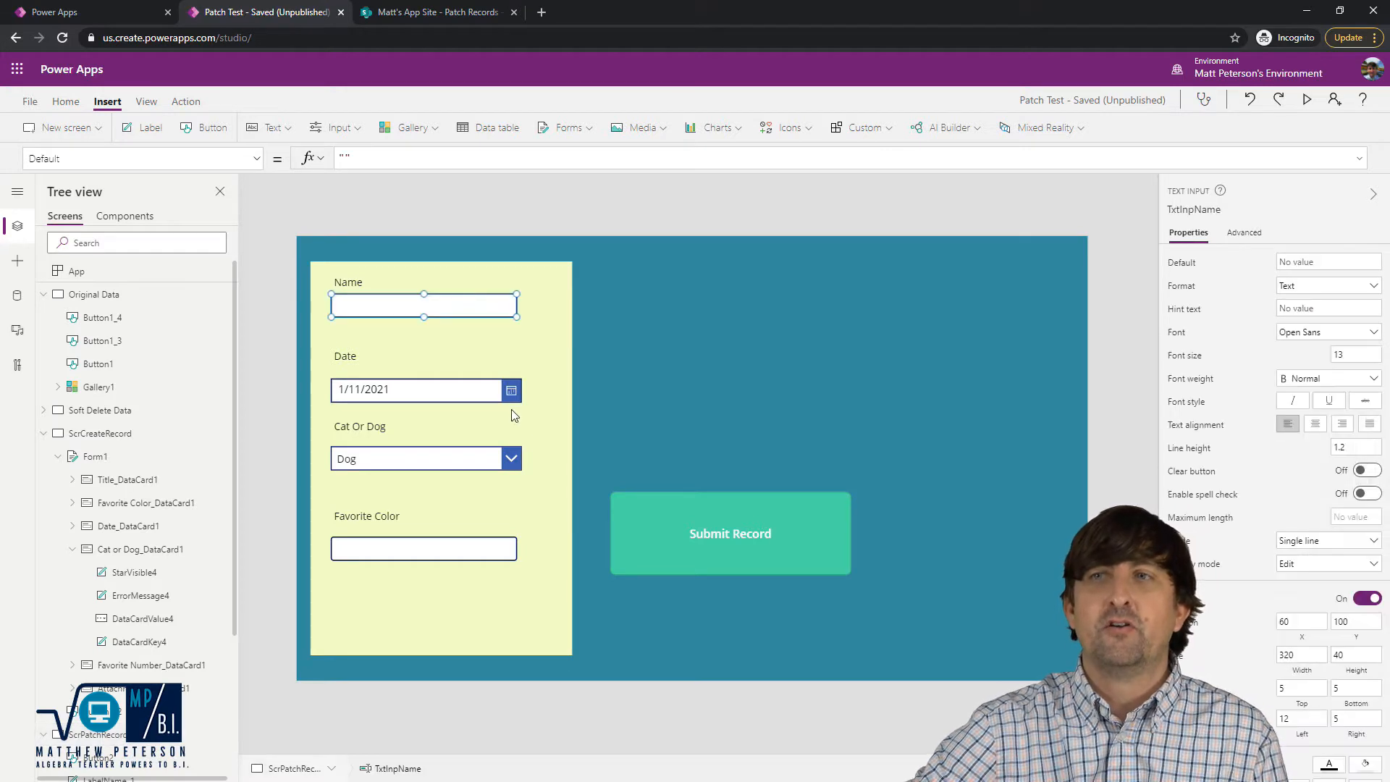
{"action": "left_click", "coordinate": [417, 390]}
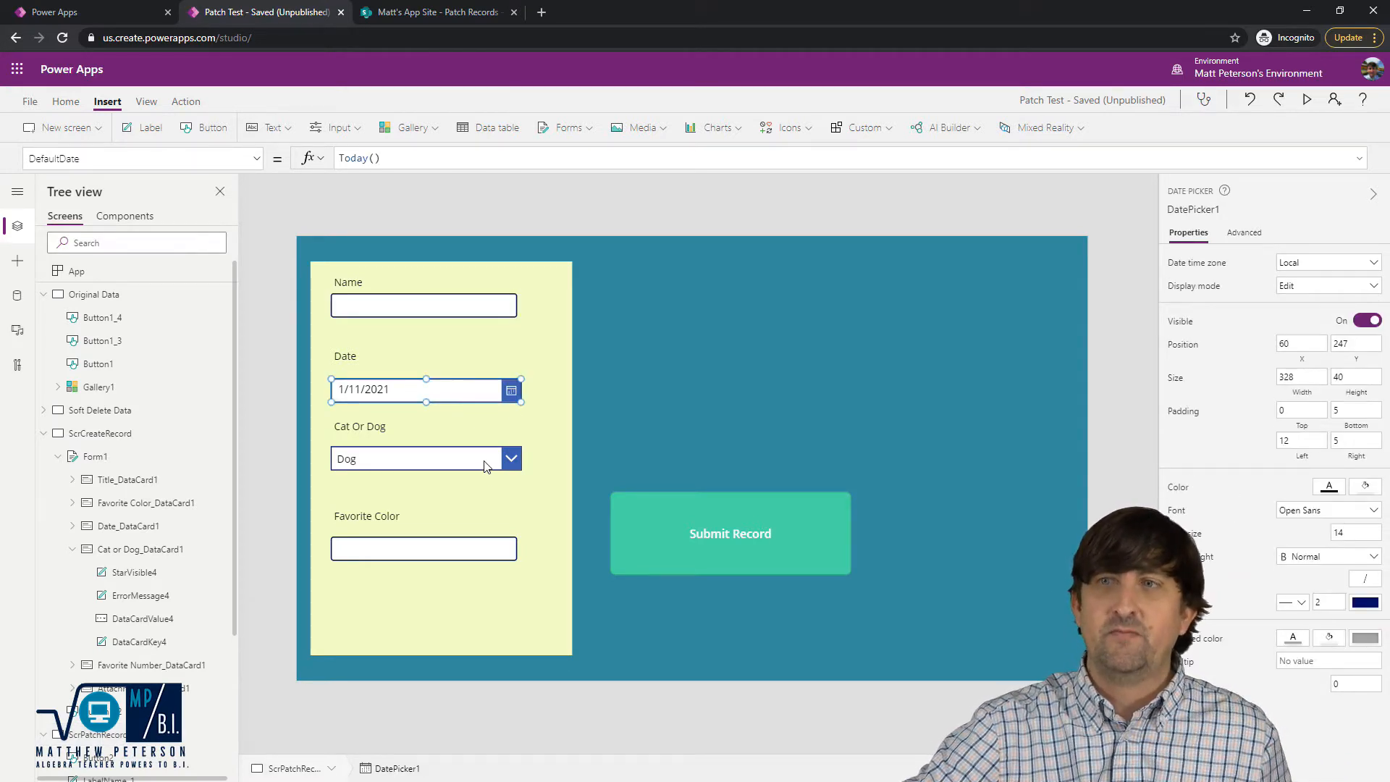
{"action": "left_click", "coordinate": [423, 548]}
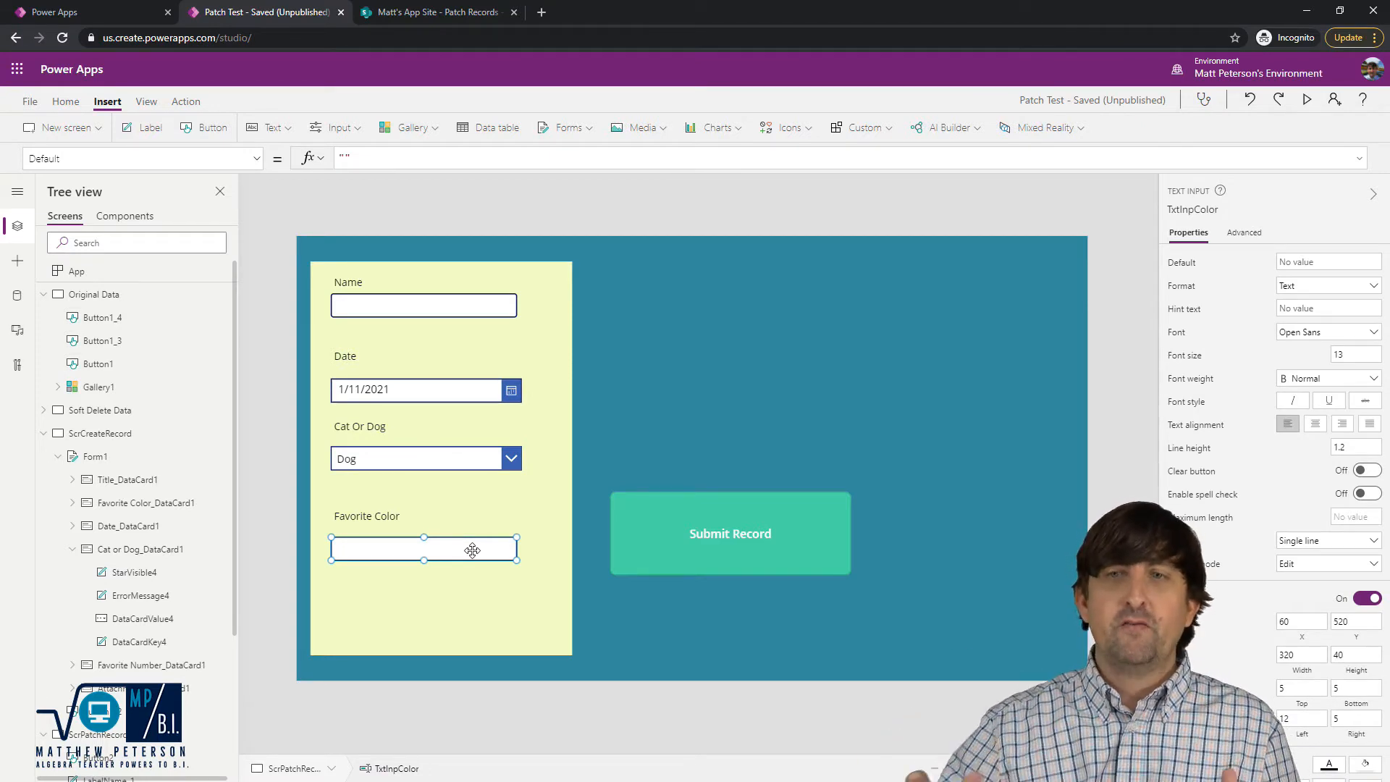
{"action": "left_click", "coordinate": [272, 127]}
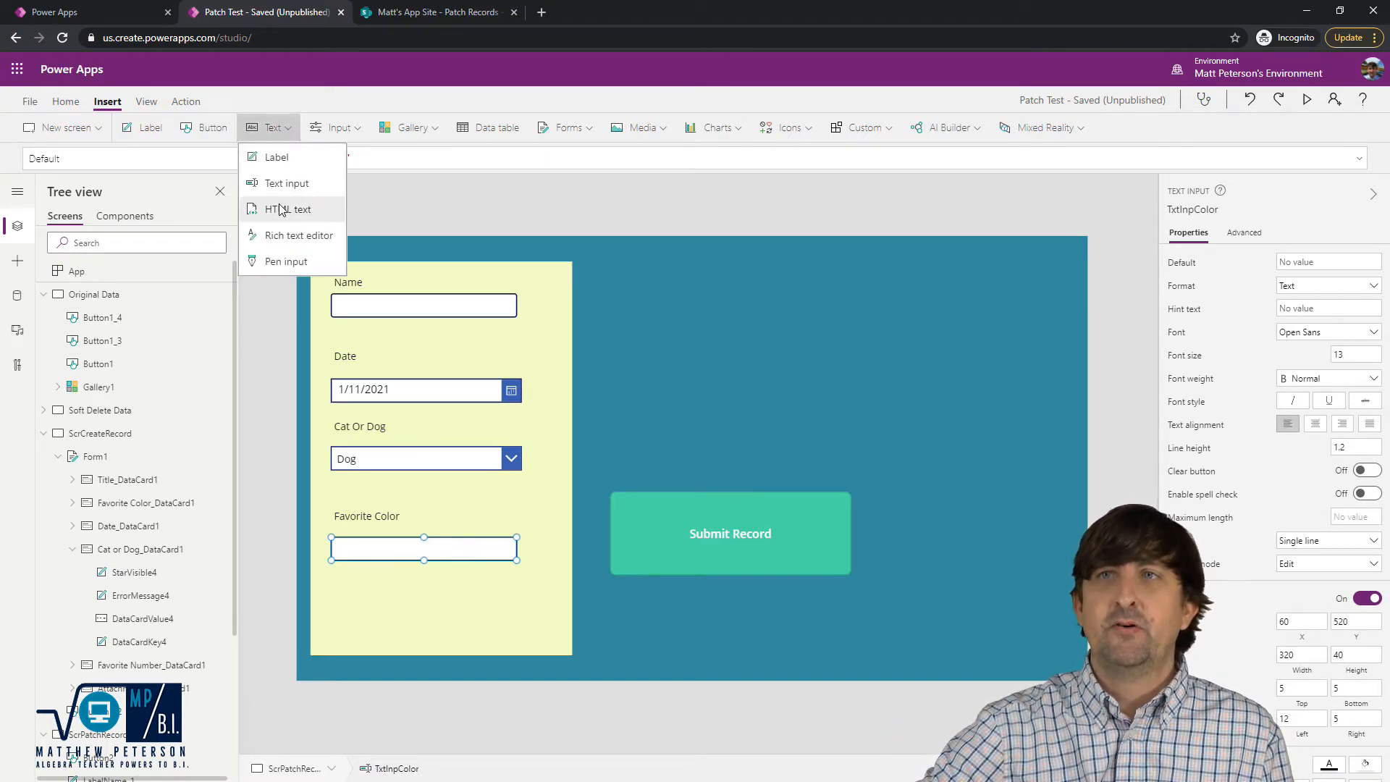
{"action": "left_click", "coordinate": [338, 127]}
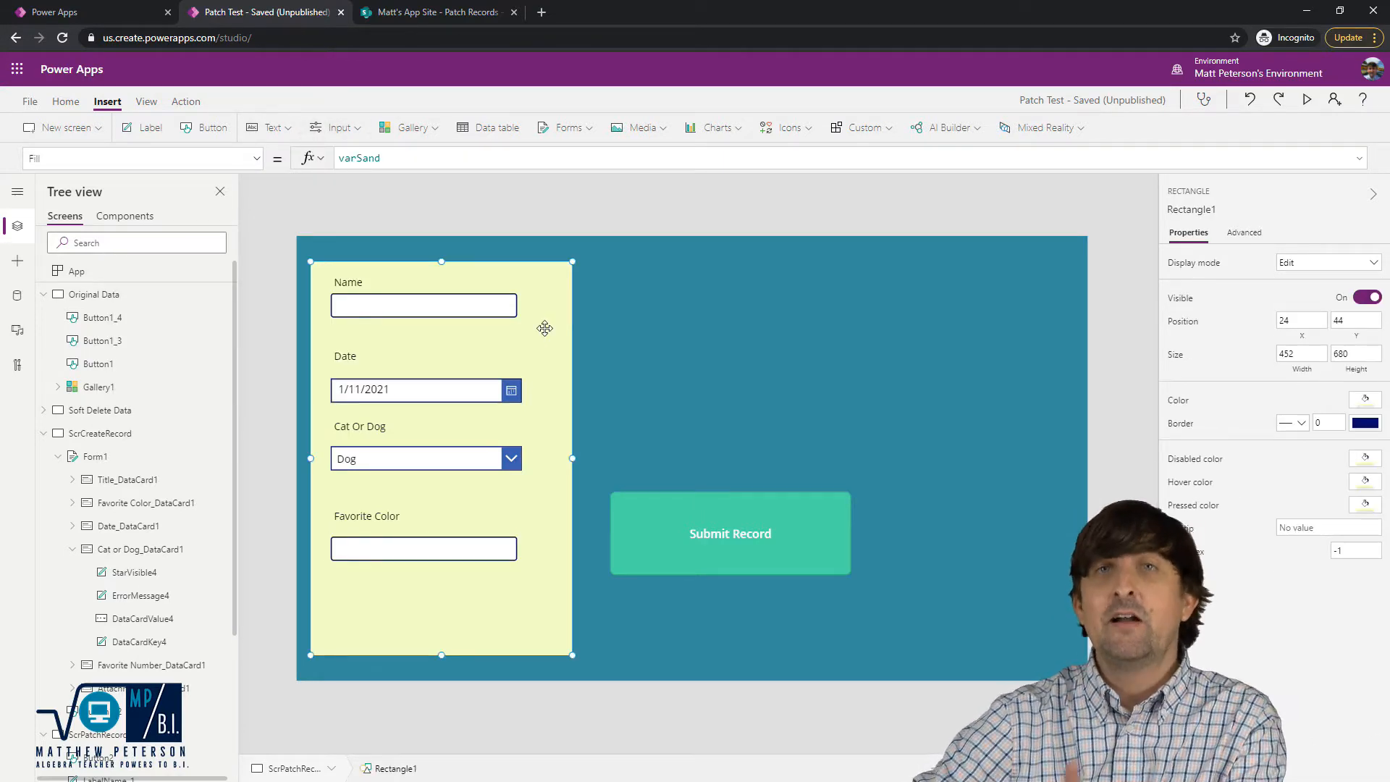
{"action": "left_click", "coordinate": [729, 532]}
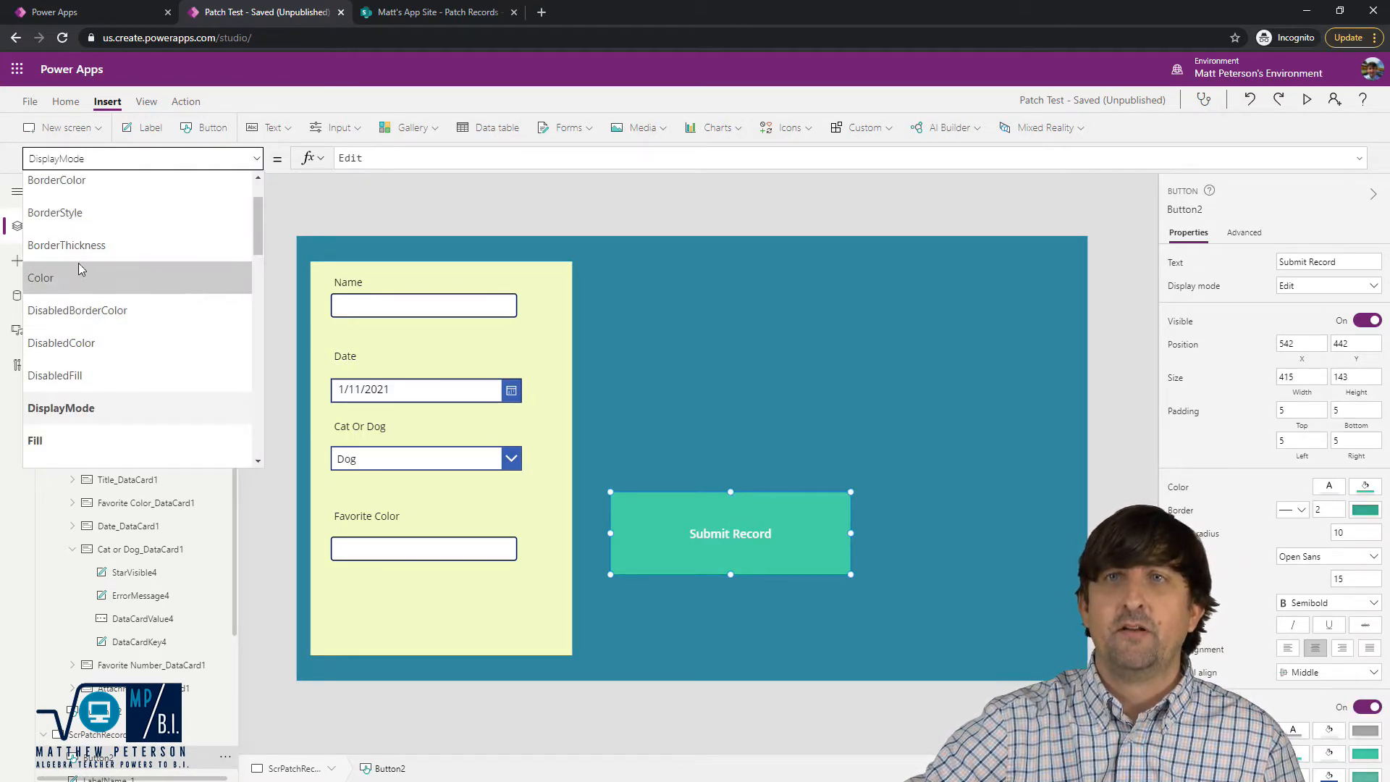
{"action": "scroll", "scroll_direction": "down", "scroll_amount": 3}
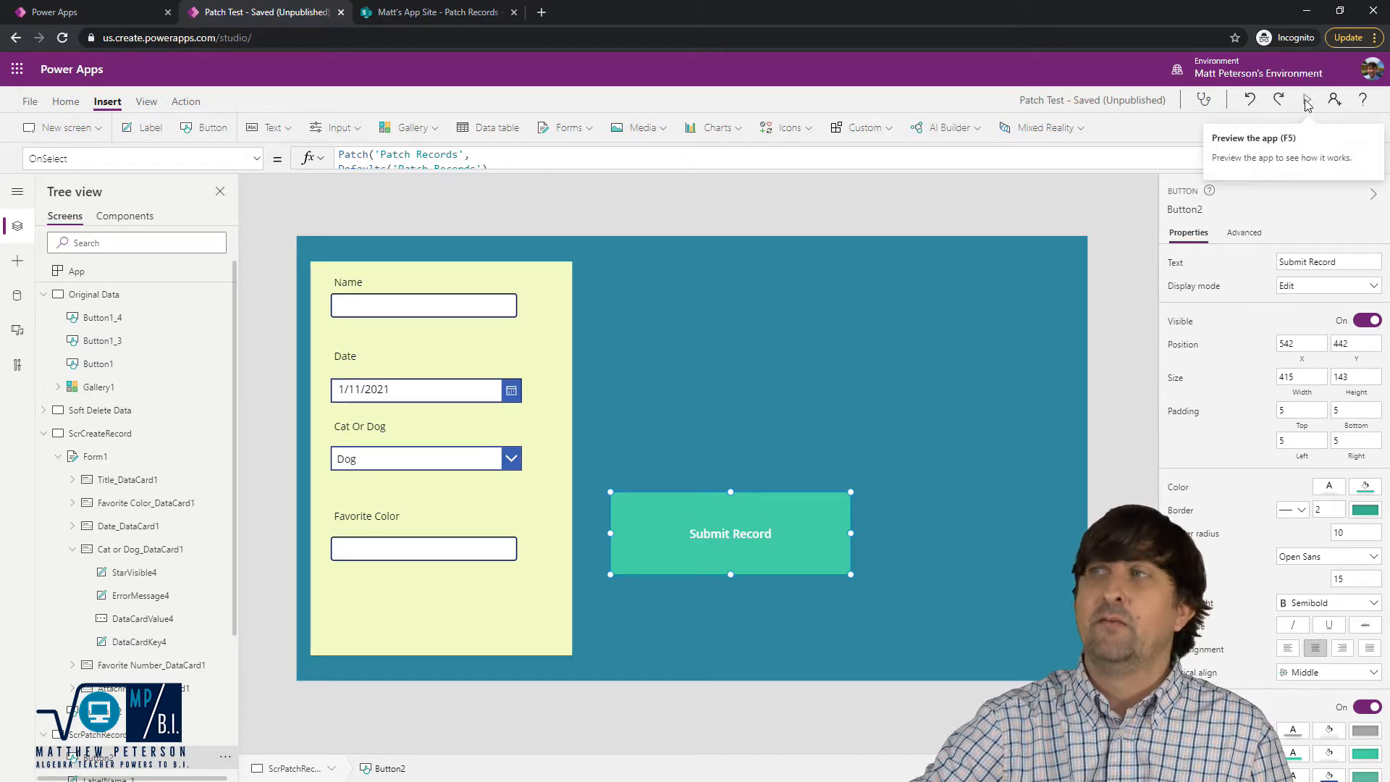
- Preview the app and enter Matt, January 7 2021, and favorite color Blue
{"action": "left_click", "coordinate": [1307, 99]}
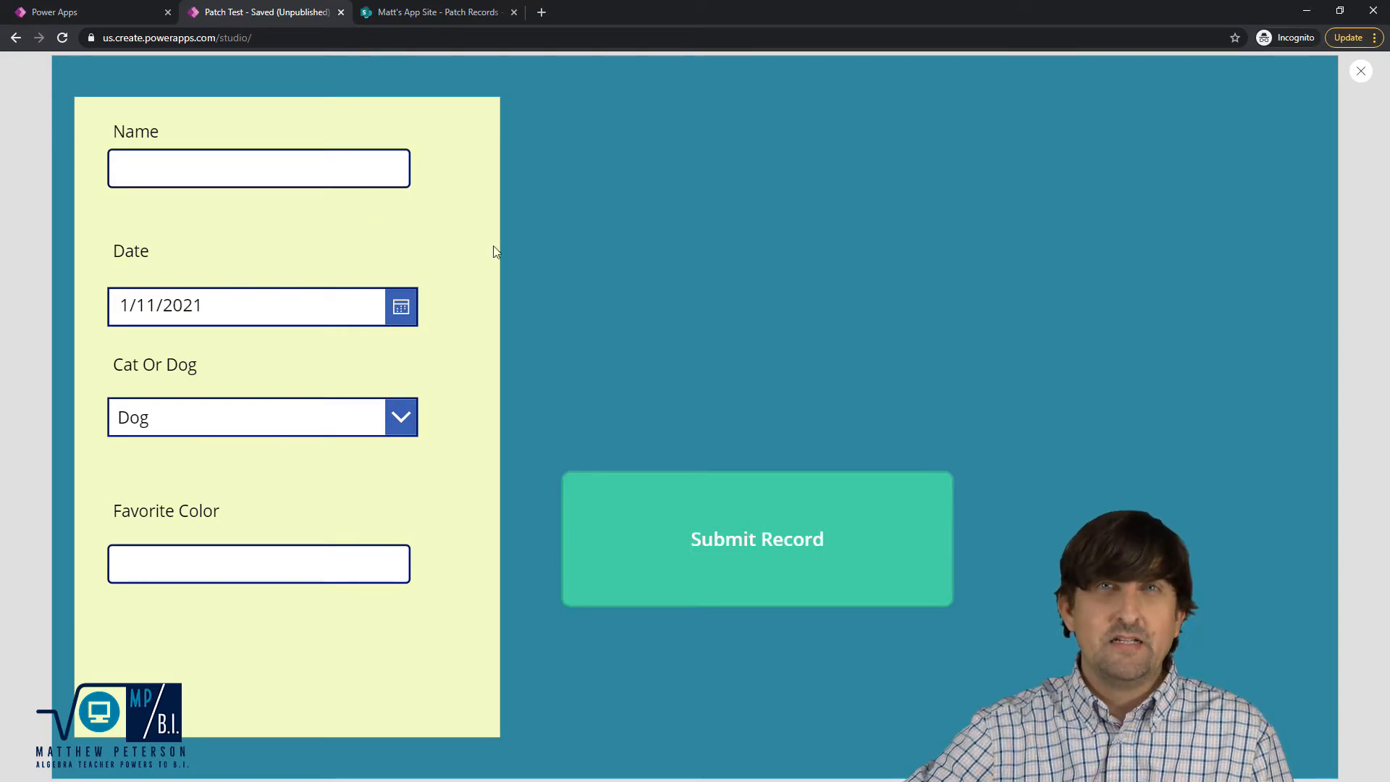
{"action": "left_click", "coordinate": [257, 167]}
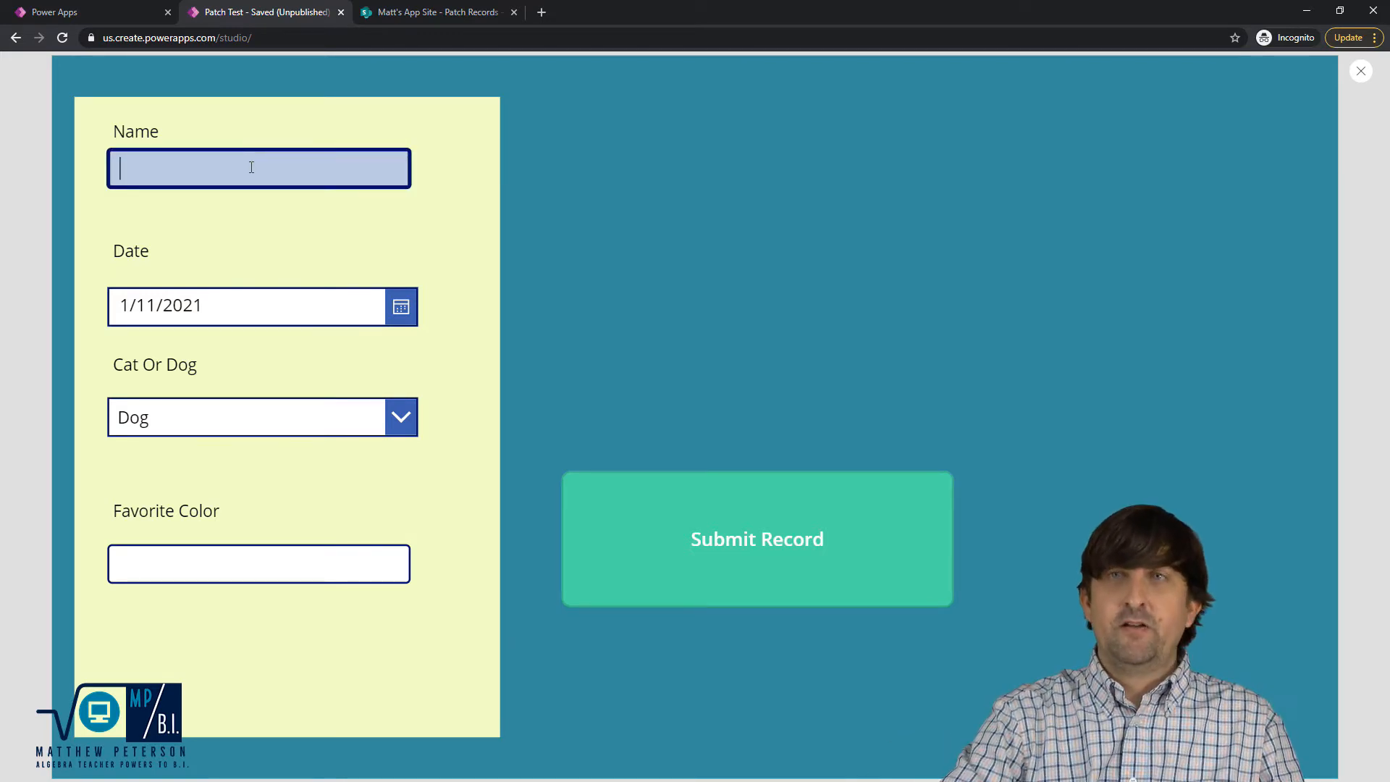
{"action": "type", "text": "Matt"}
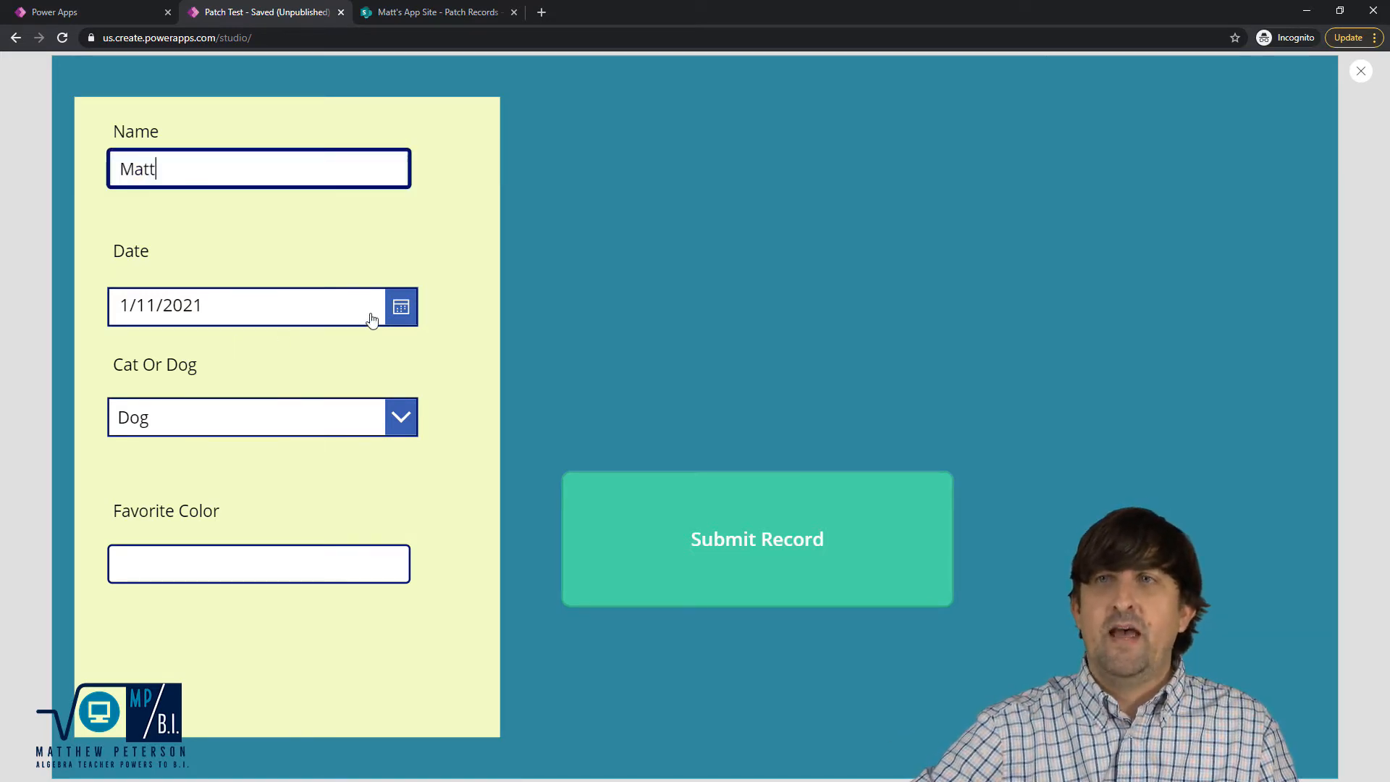
{"action": "left_click", "coordinate": [400, 305]}
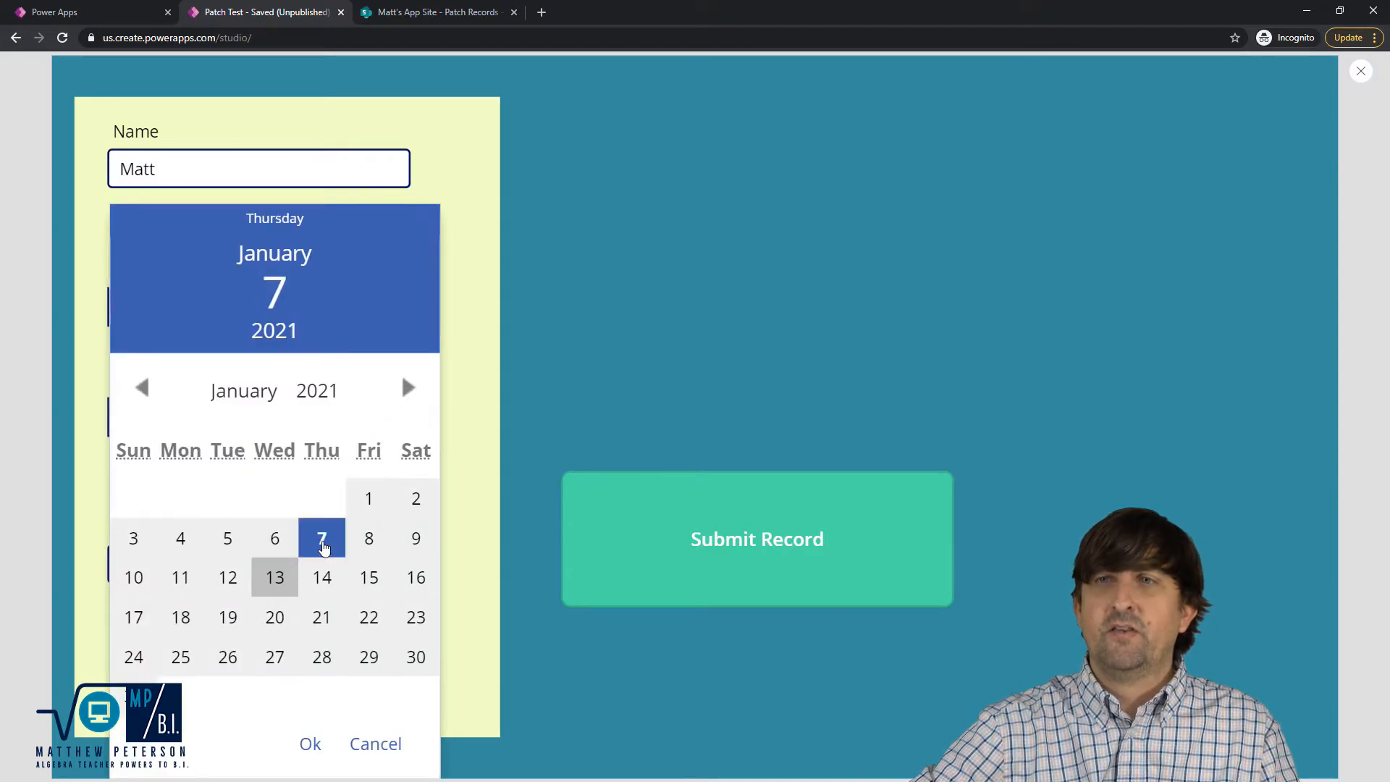
{"action": "left_click", "coordinate": [309, 743]}
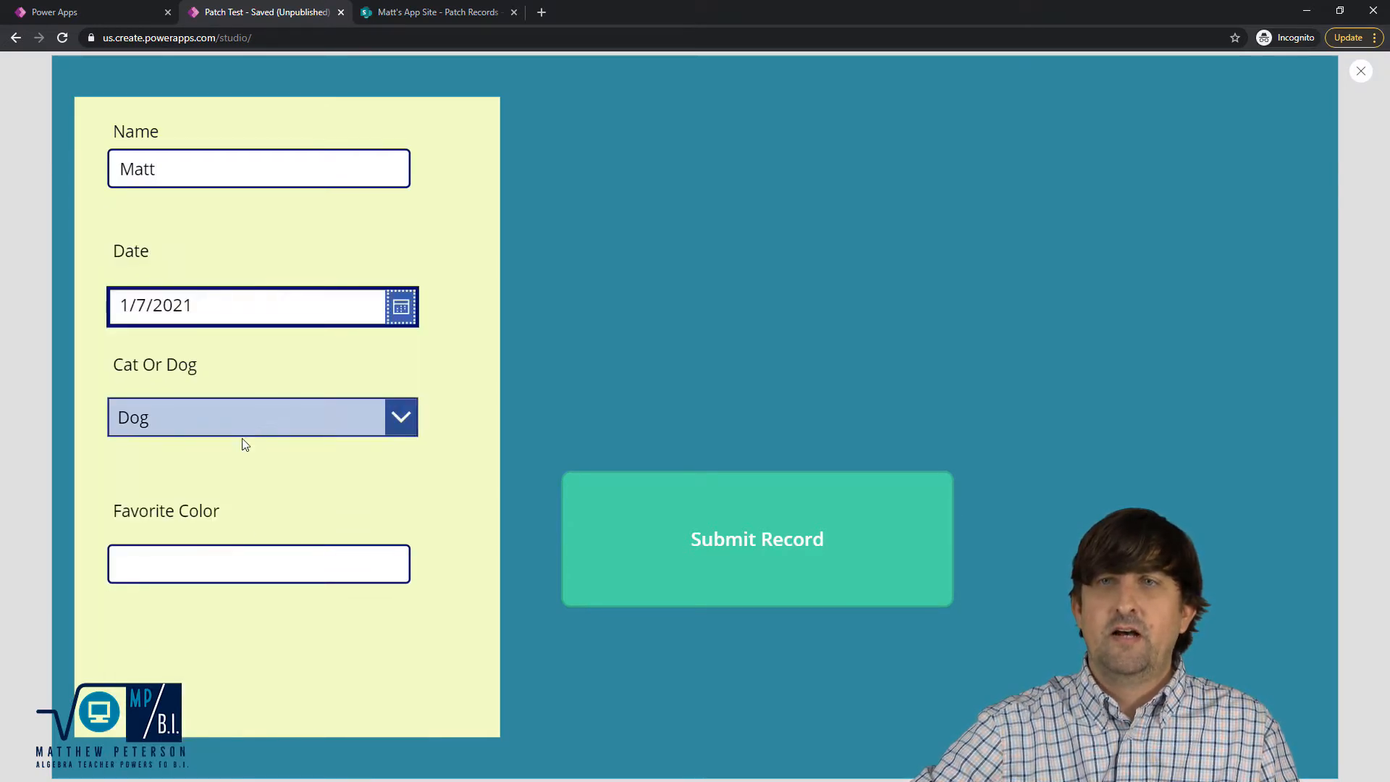
{"action": "type", "text": "Blue"}
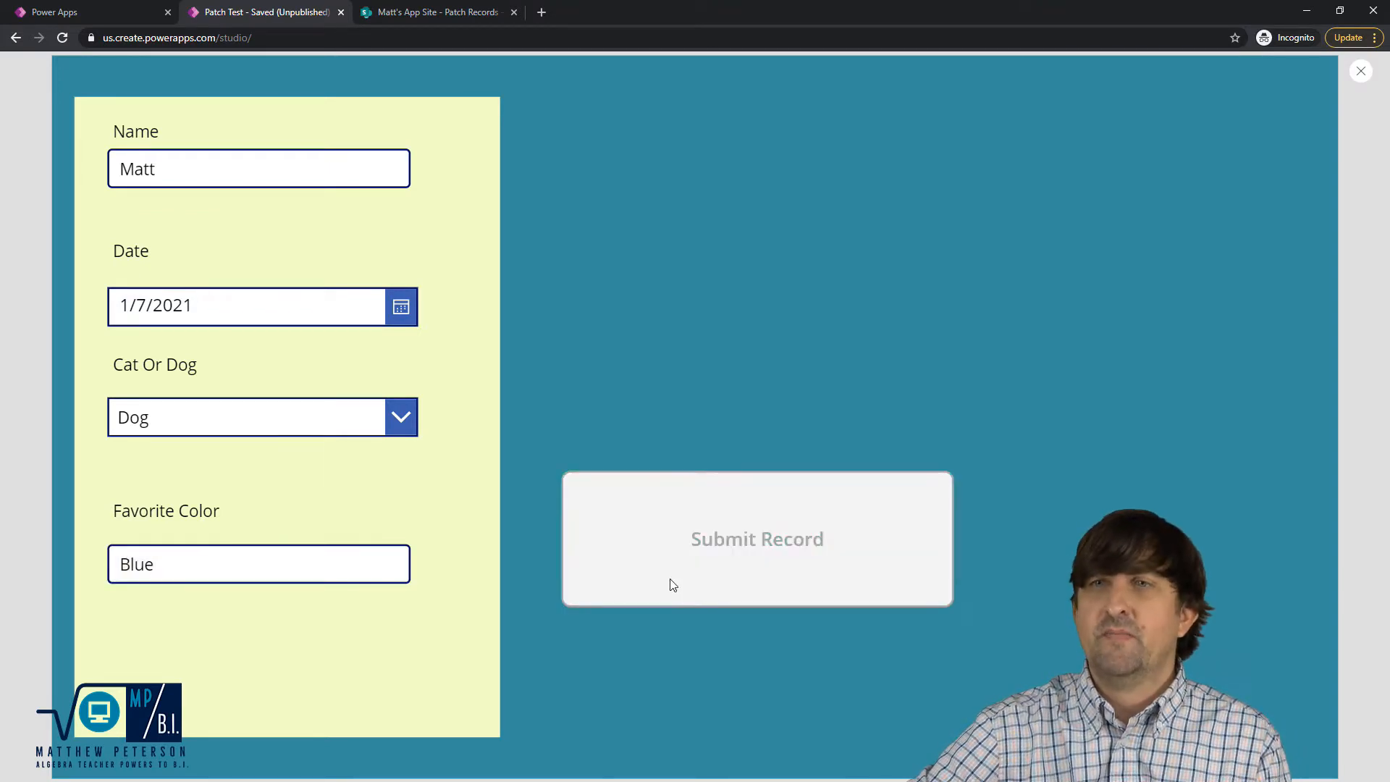
- Submit Matt's record and go back to the New Record With Patch screen
{"action": "left_click", "coordinate": [756, 537]}
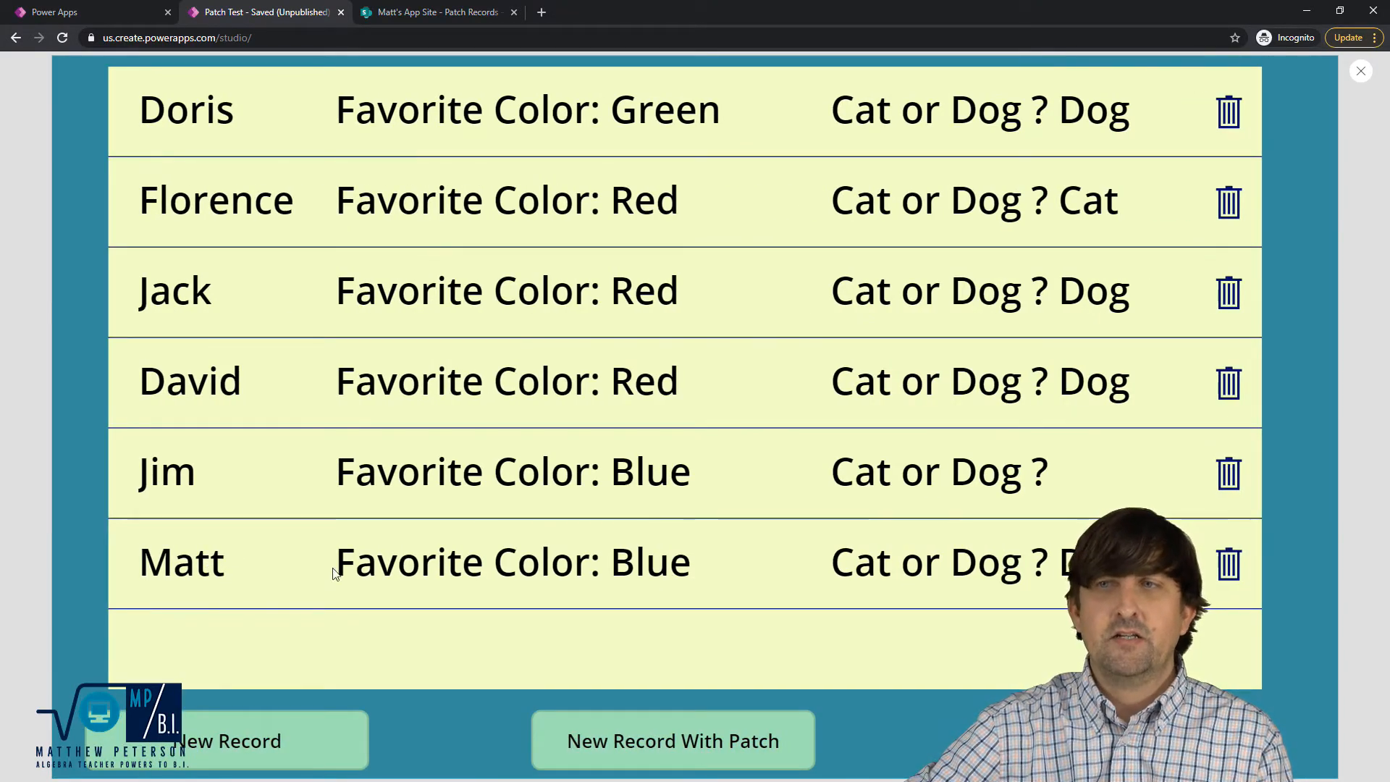
{"action": "mouse_move", "coordinate": [1016, 593]}
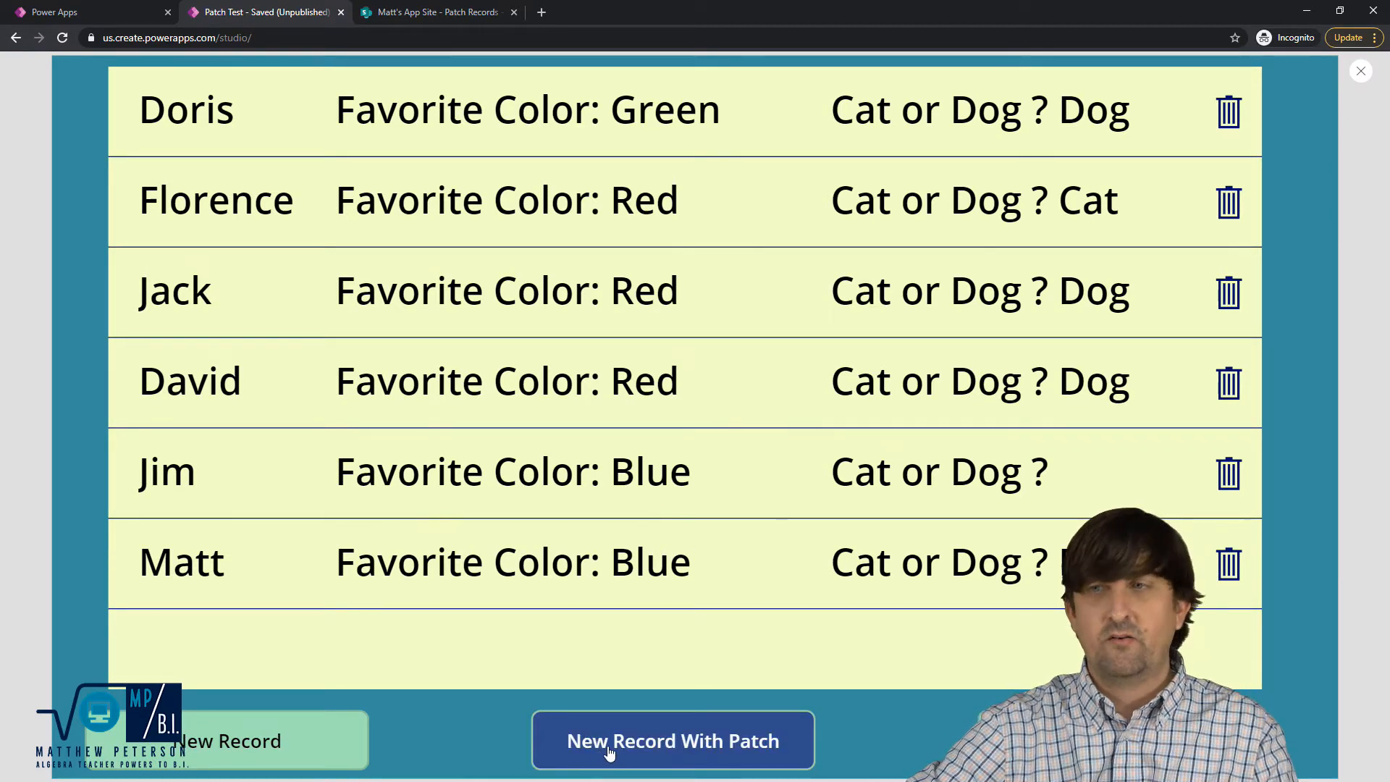
{"action": "left_click", "coordinate": [671, 739]}
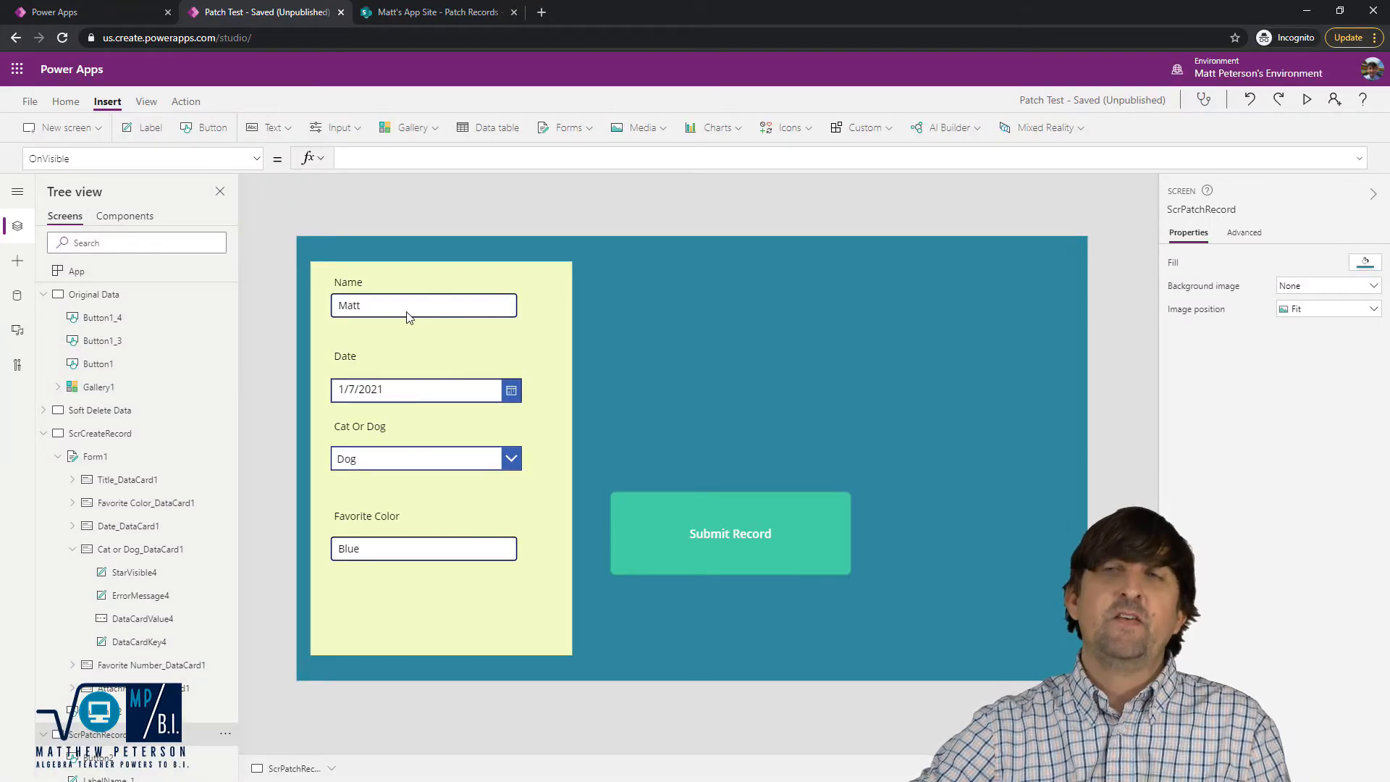
{"action": "mouse_move", "coordinate": [407, 316]}
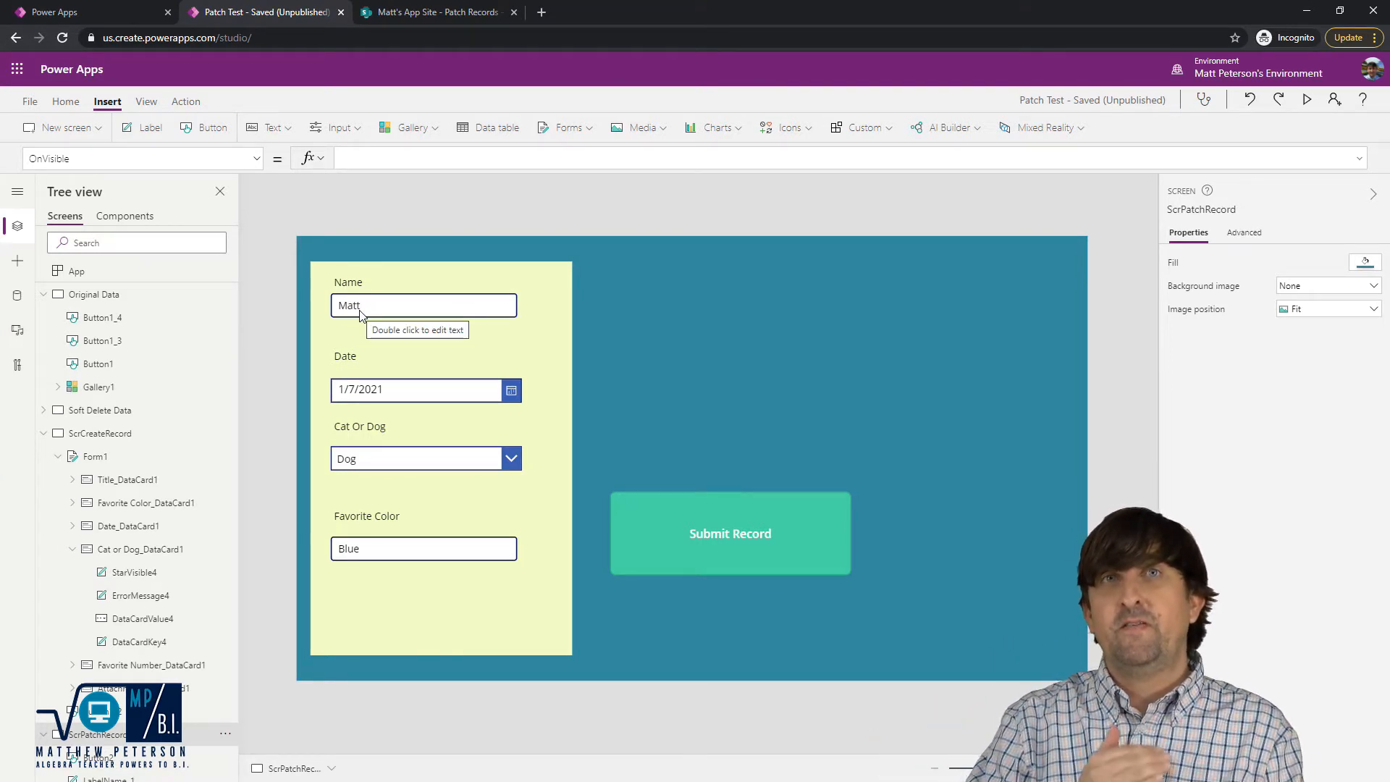
{"action": "left_click", "coordinate": [423, 305]}
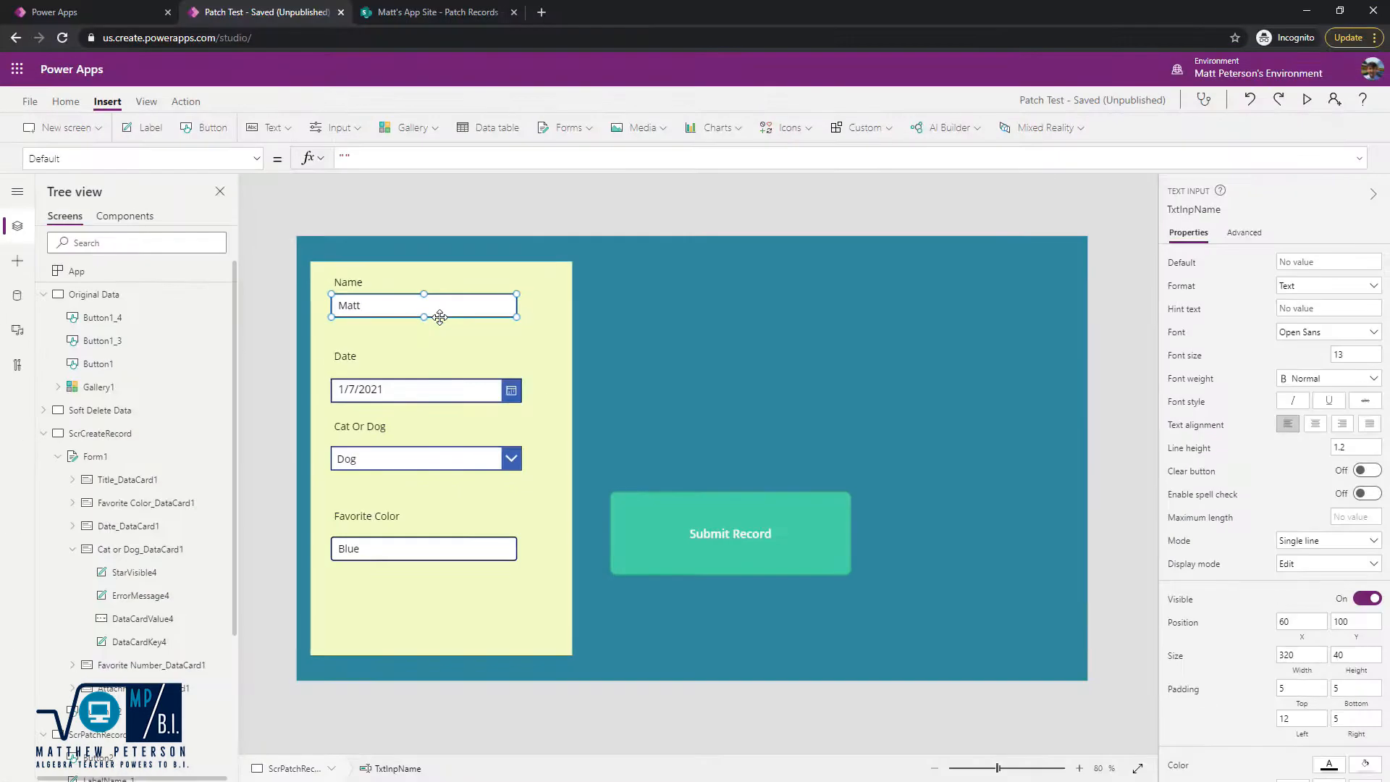
{"action": "mouse_move", "coordinate": [312, 189]}
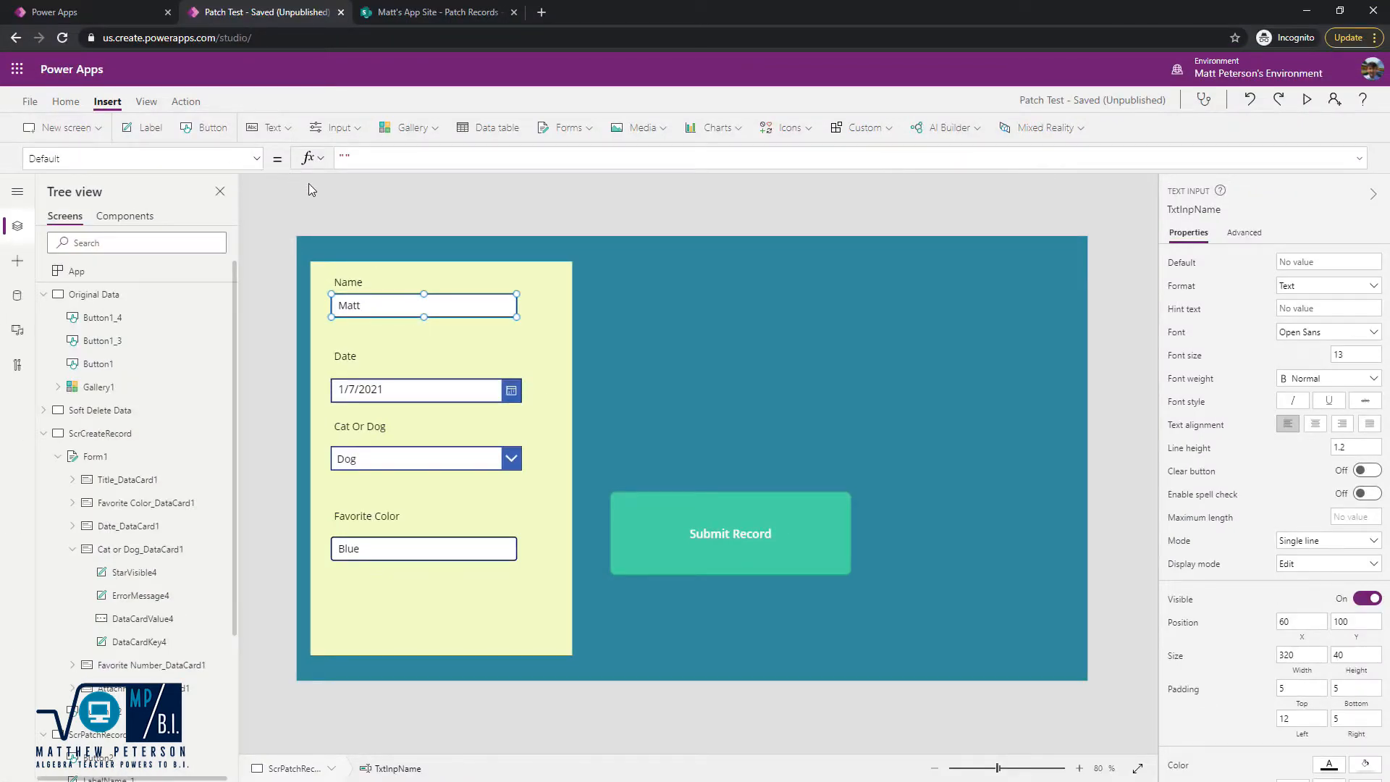
{"action": "mouse_move", "coordinate": [379, 184]}
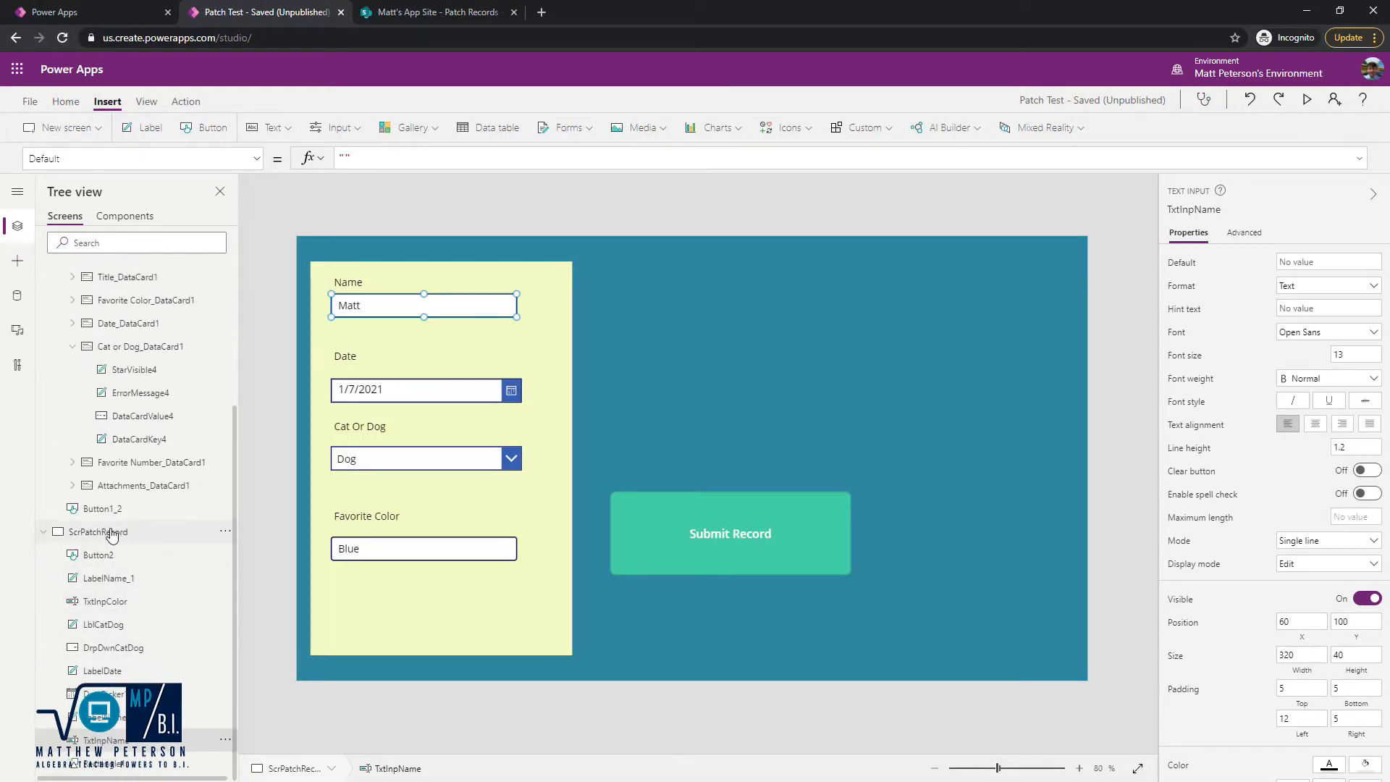
- Set the patch screen's OnVisible to UpdateContext({varDefaultText: ""})
{"action": "left_click", "coordinate": [98, 530]}
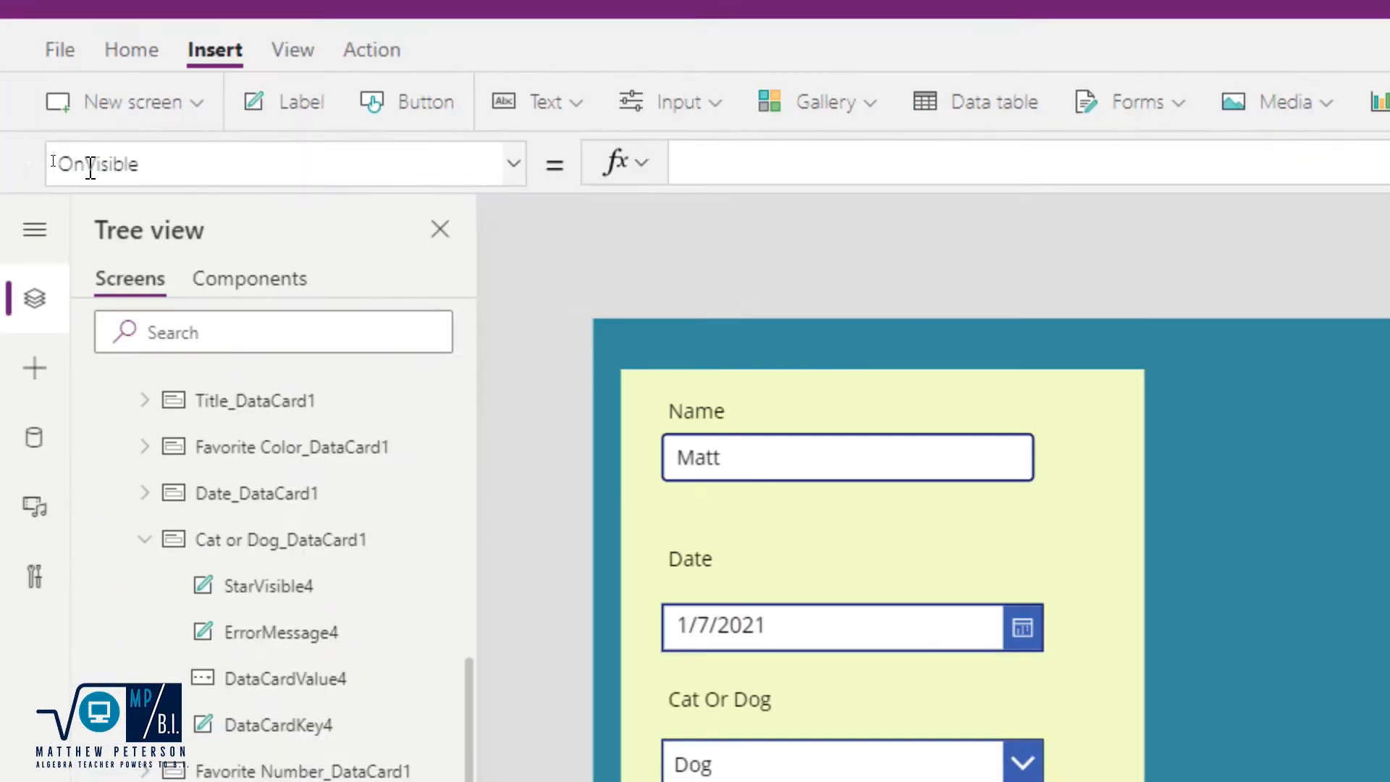
{"action": "mouse_move", "coordinate": [344, 168]}
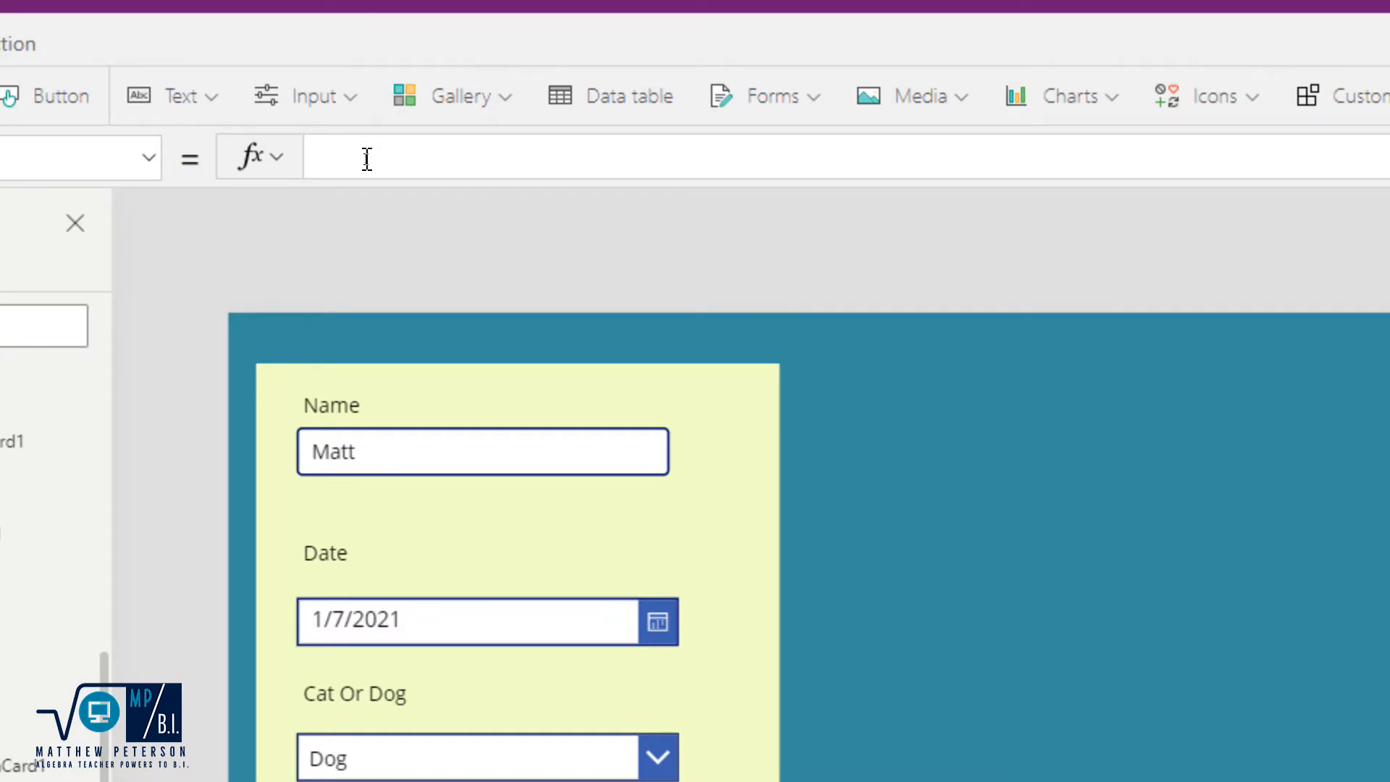
{"action": "type", "text": "upd"}
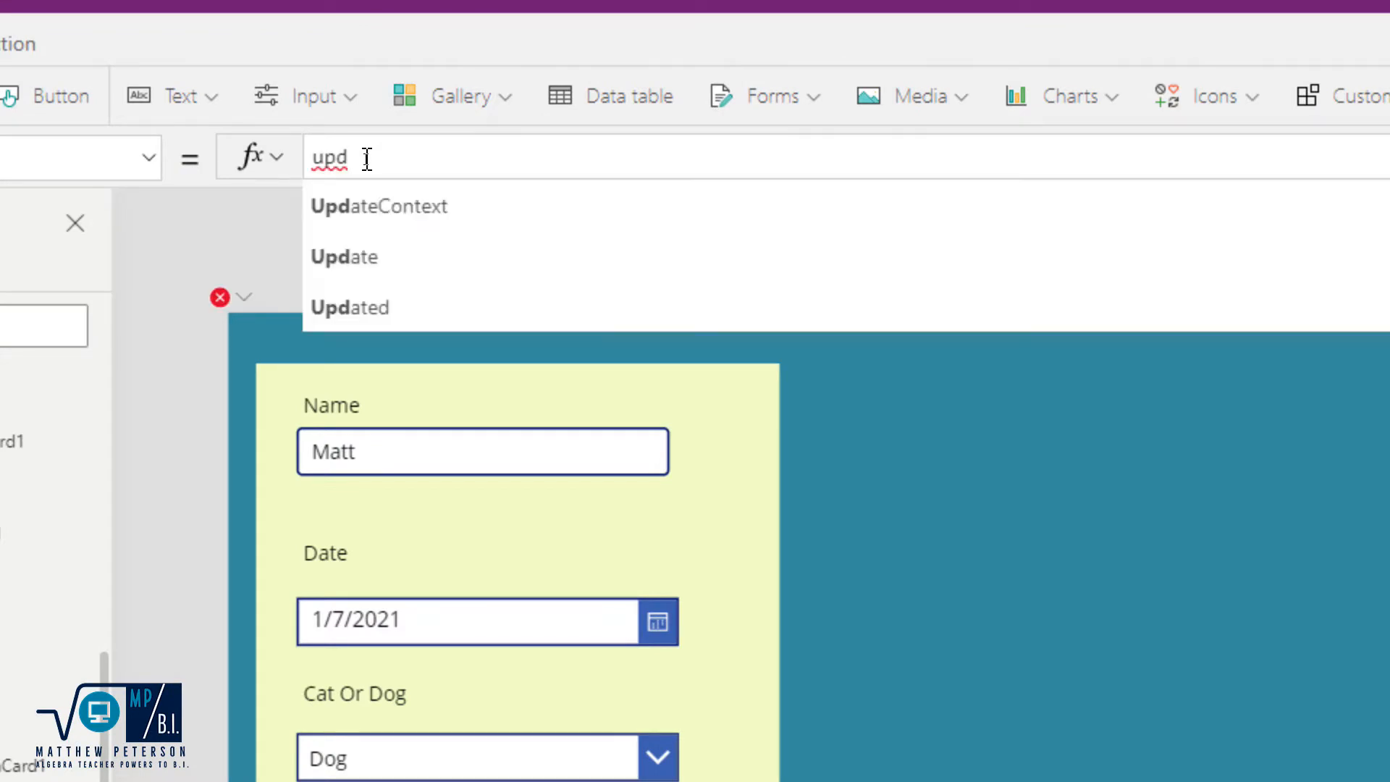
{"action": "left_click", "coordinate": [379, 205]}
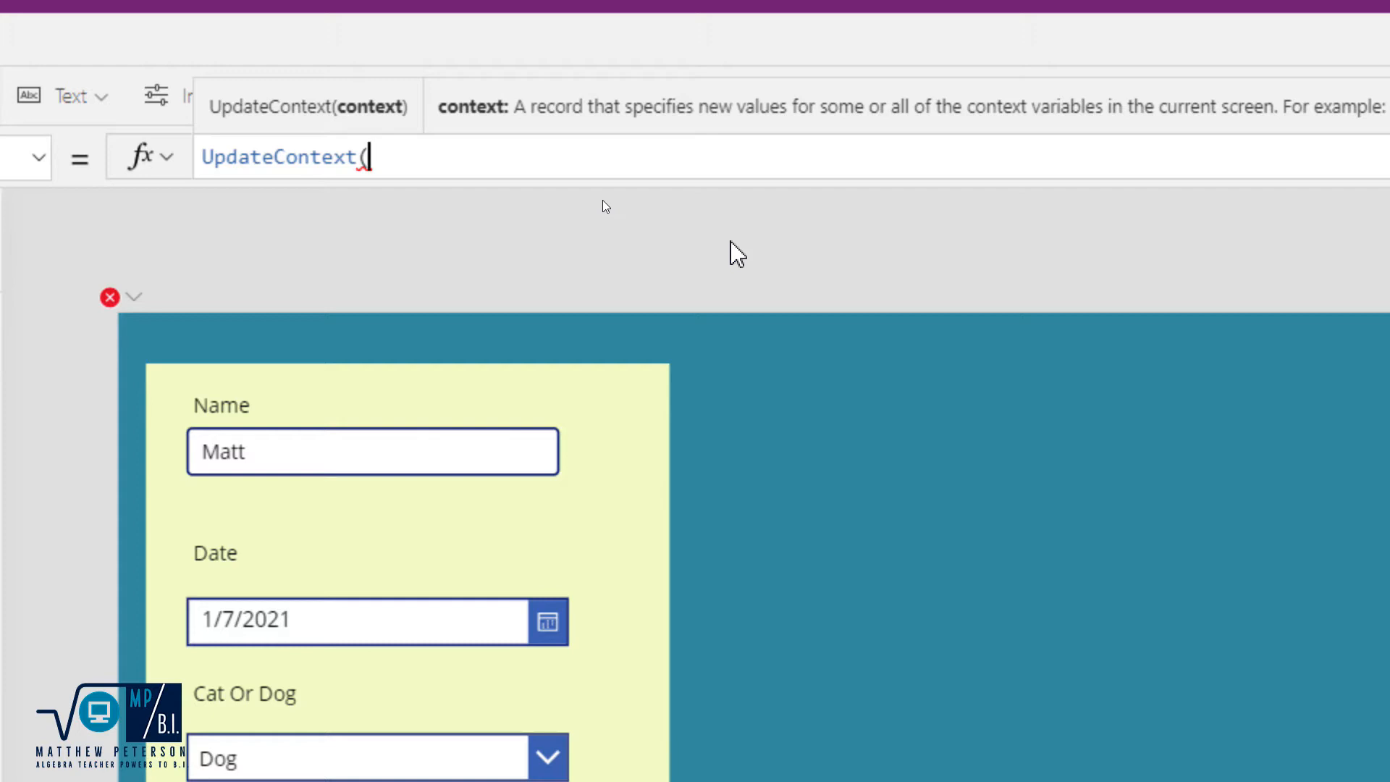
{"action": "type", "text": "{"}
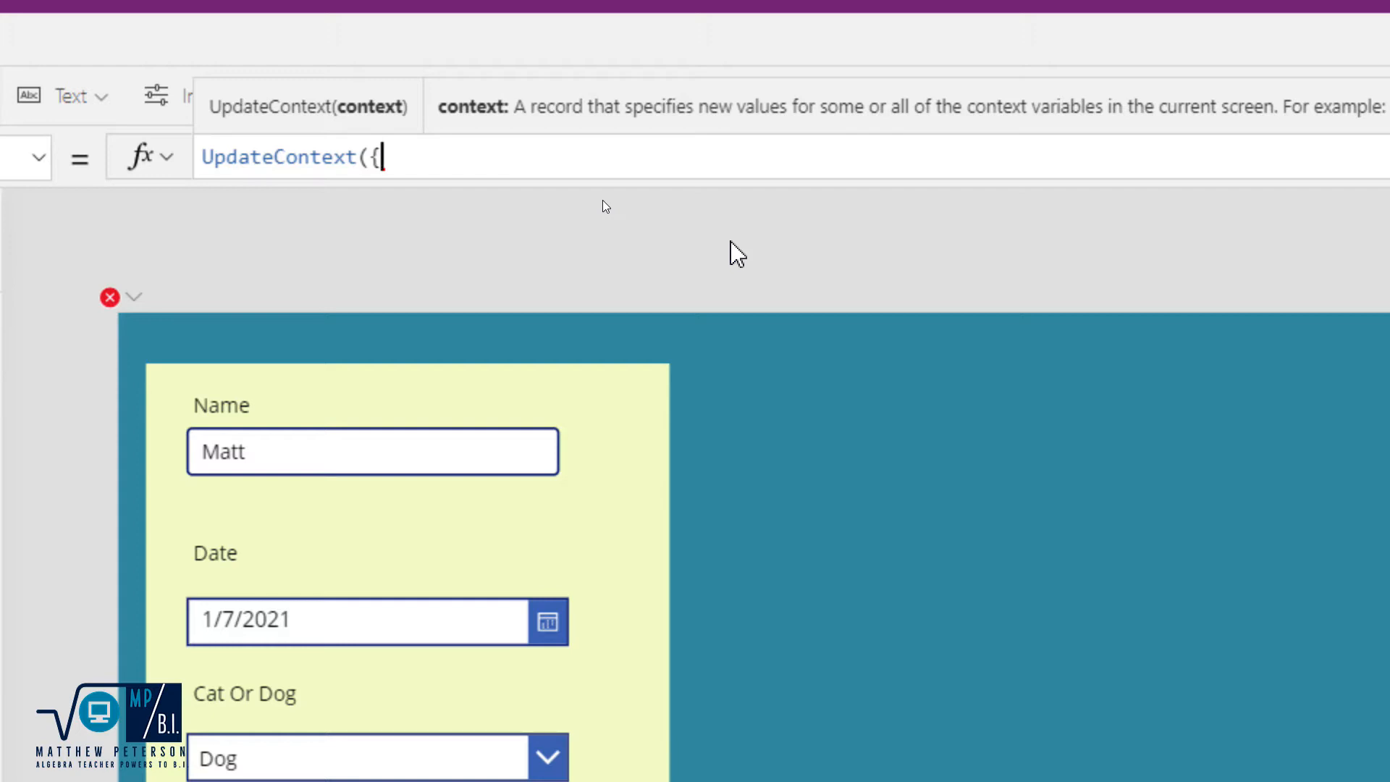
{"action": "type", "text": "var"}
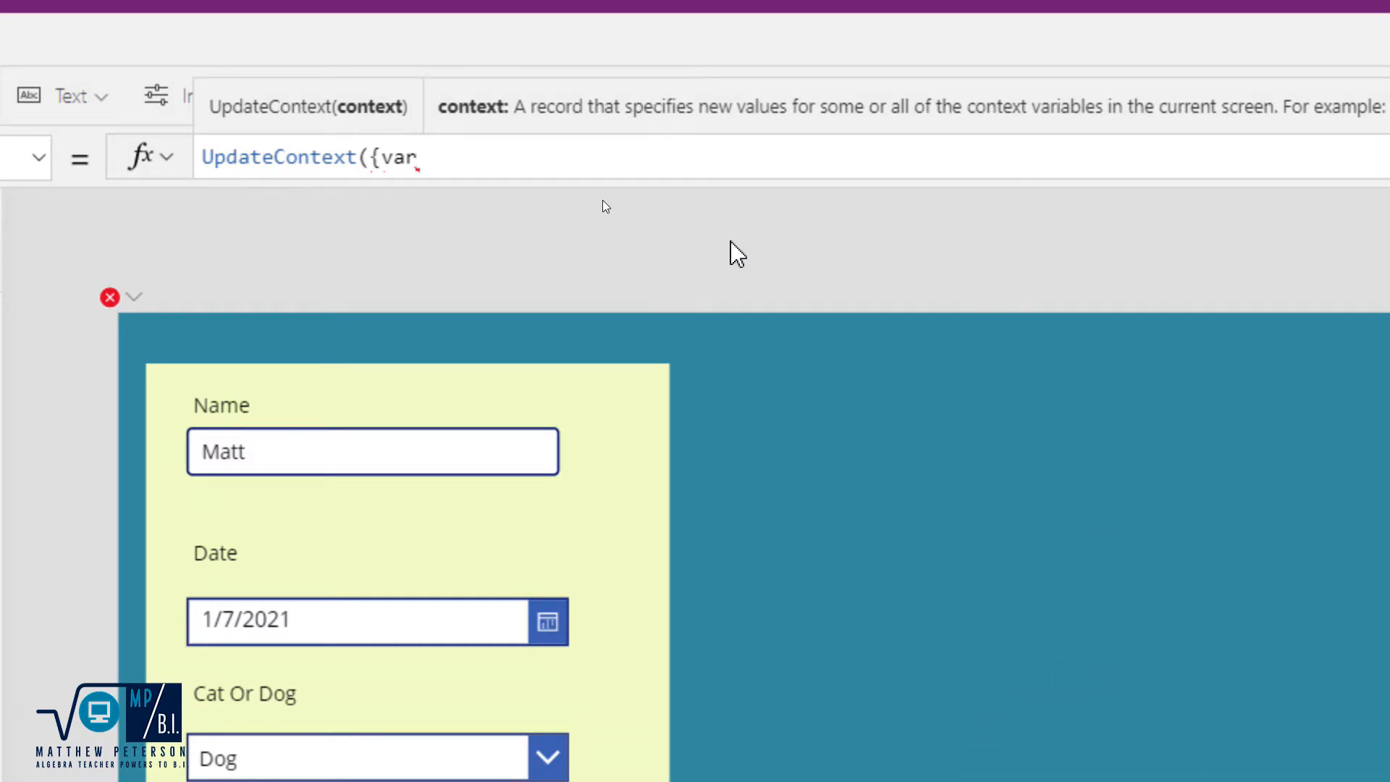
{"action": "type", "text": "DefaultTe"}
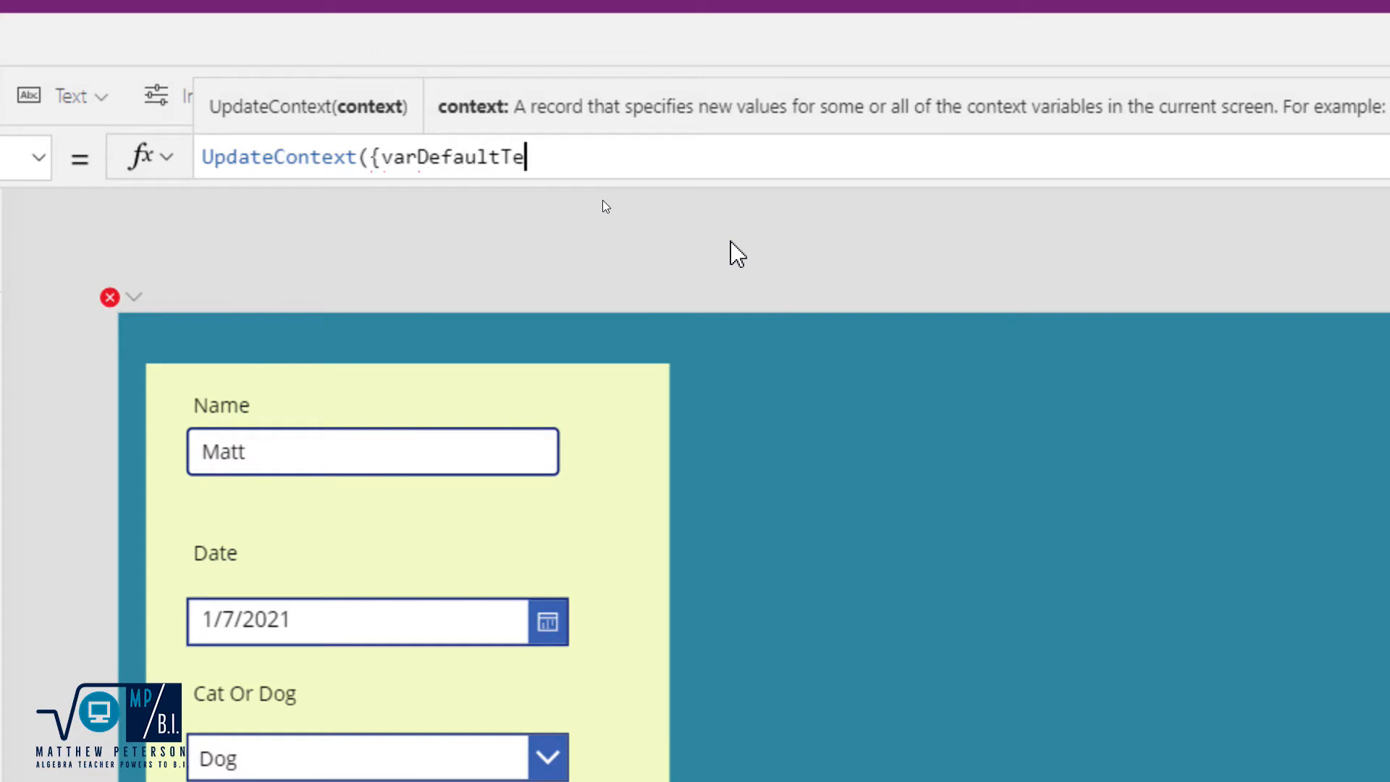
{"action": "type", "text": "xt:"}
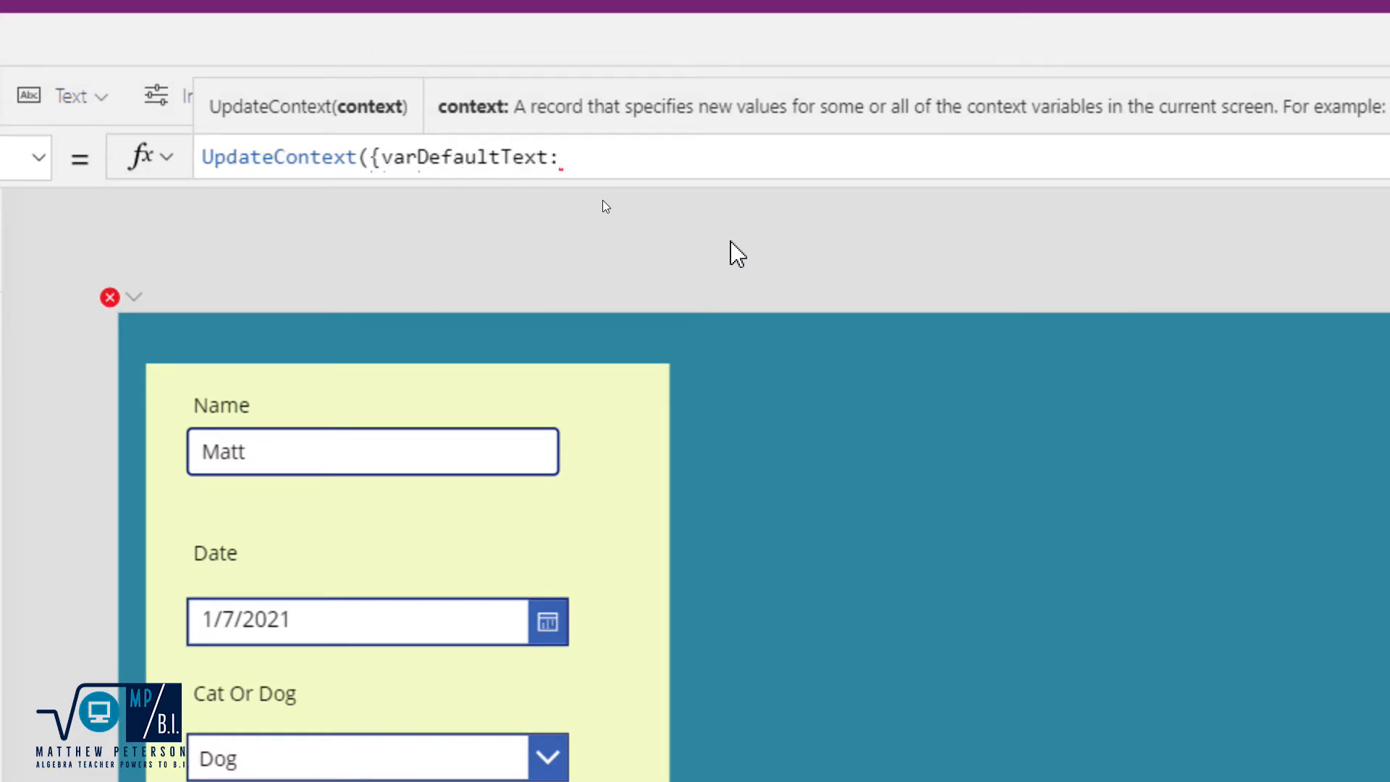
{"action": "type", "text": "\""}
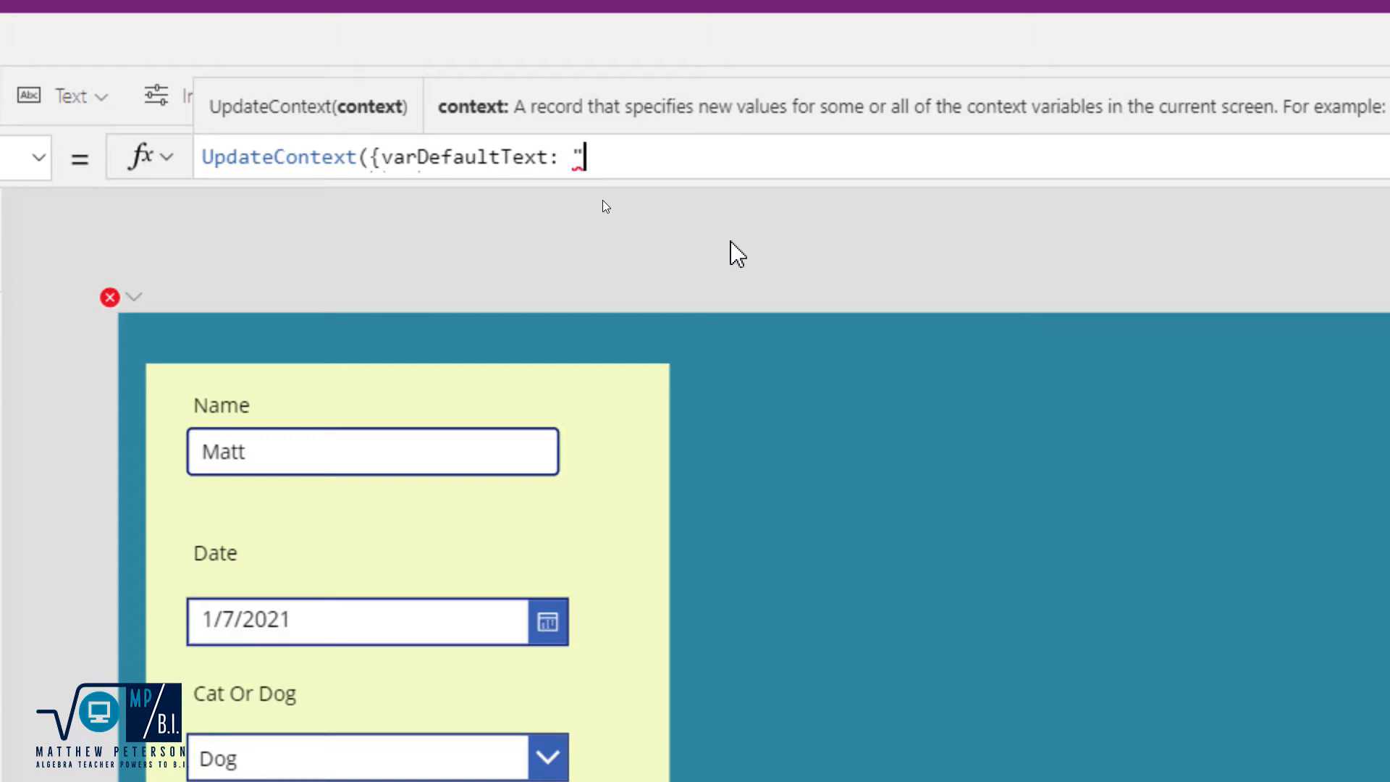
{"action": "type", "text": "\"})"}
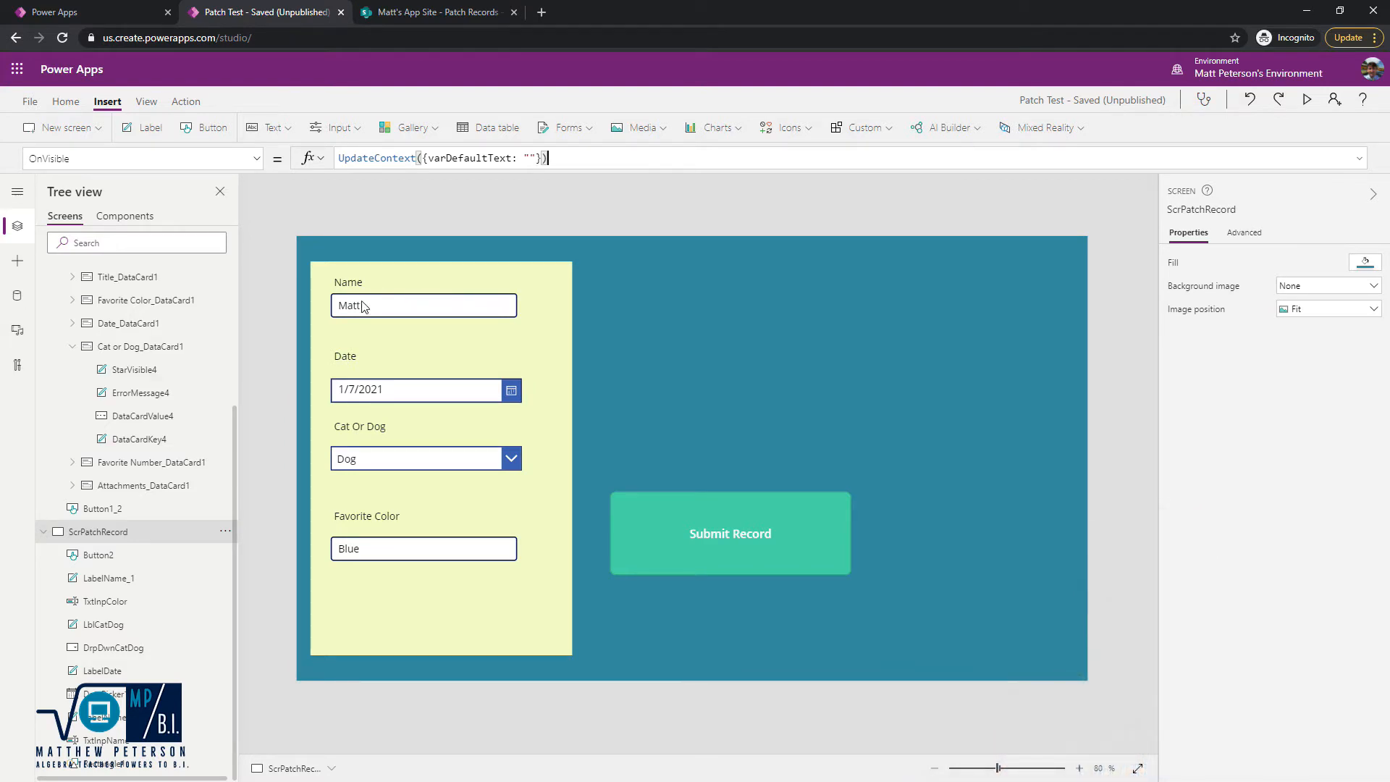
- Set the Default of the Name and Favorite Color inputs to varDefaultText
{"action": "left_click", "coordinate": [423, 305]}
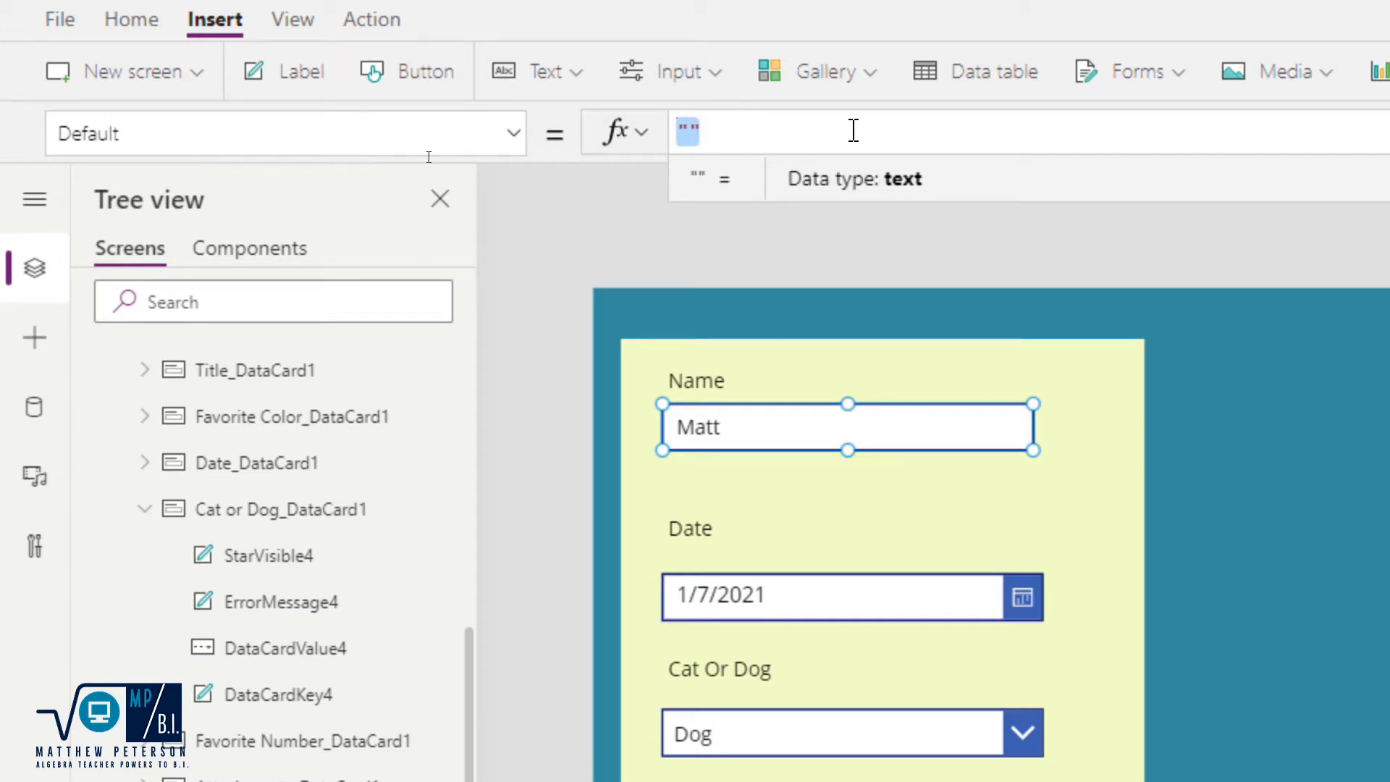
{"action": "type", "text": "var"}
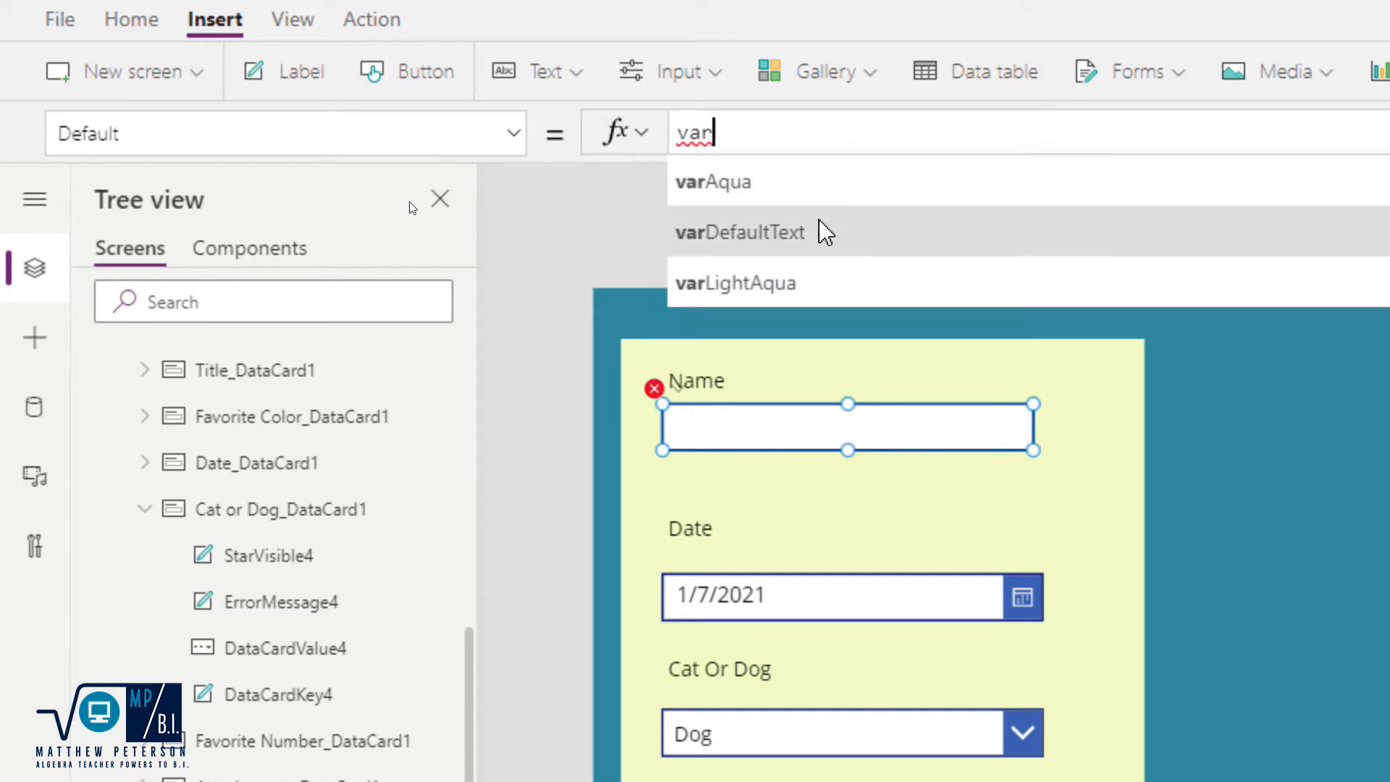
{"action": "left_click", "coordinate": [739, 232]}
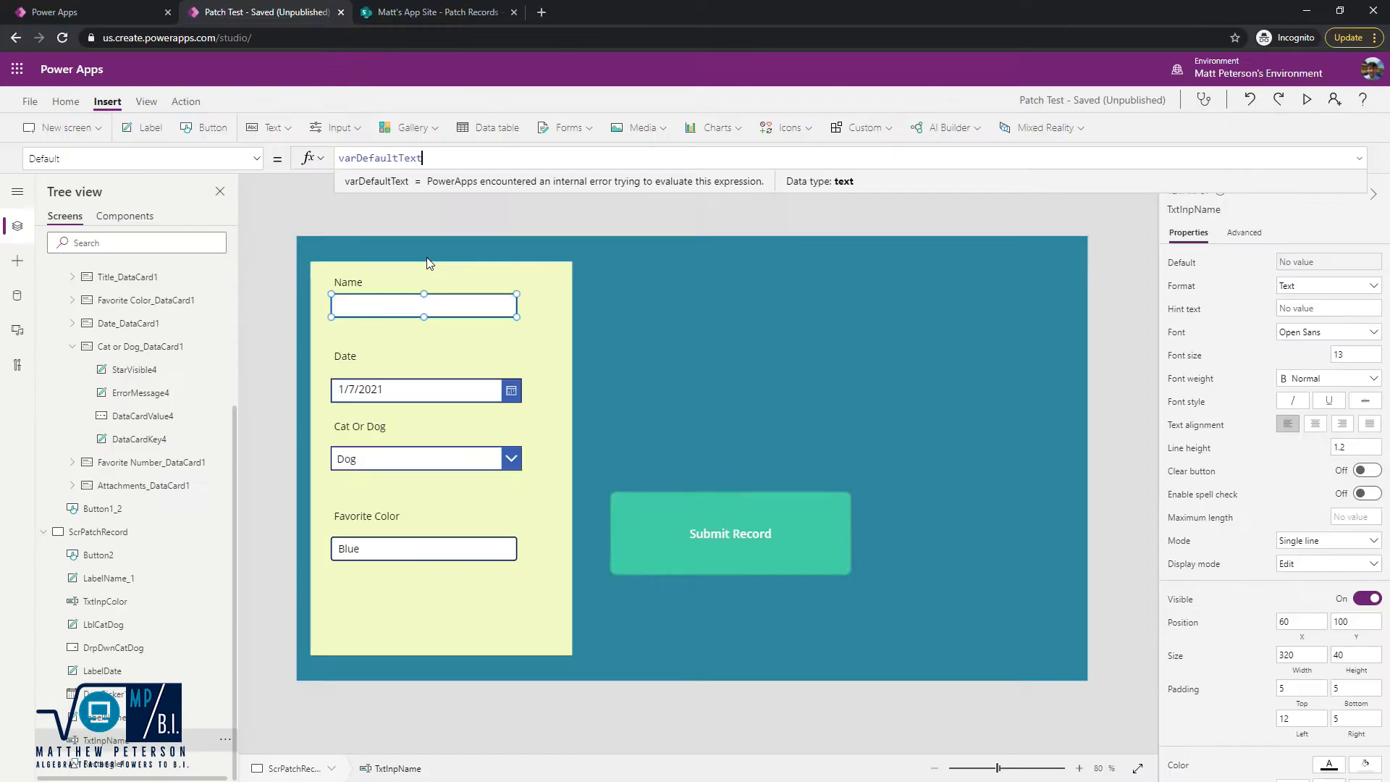
{"action": "left_click", "coordinate": [422, 547]}
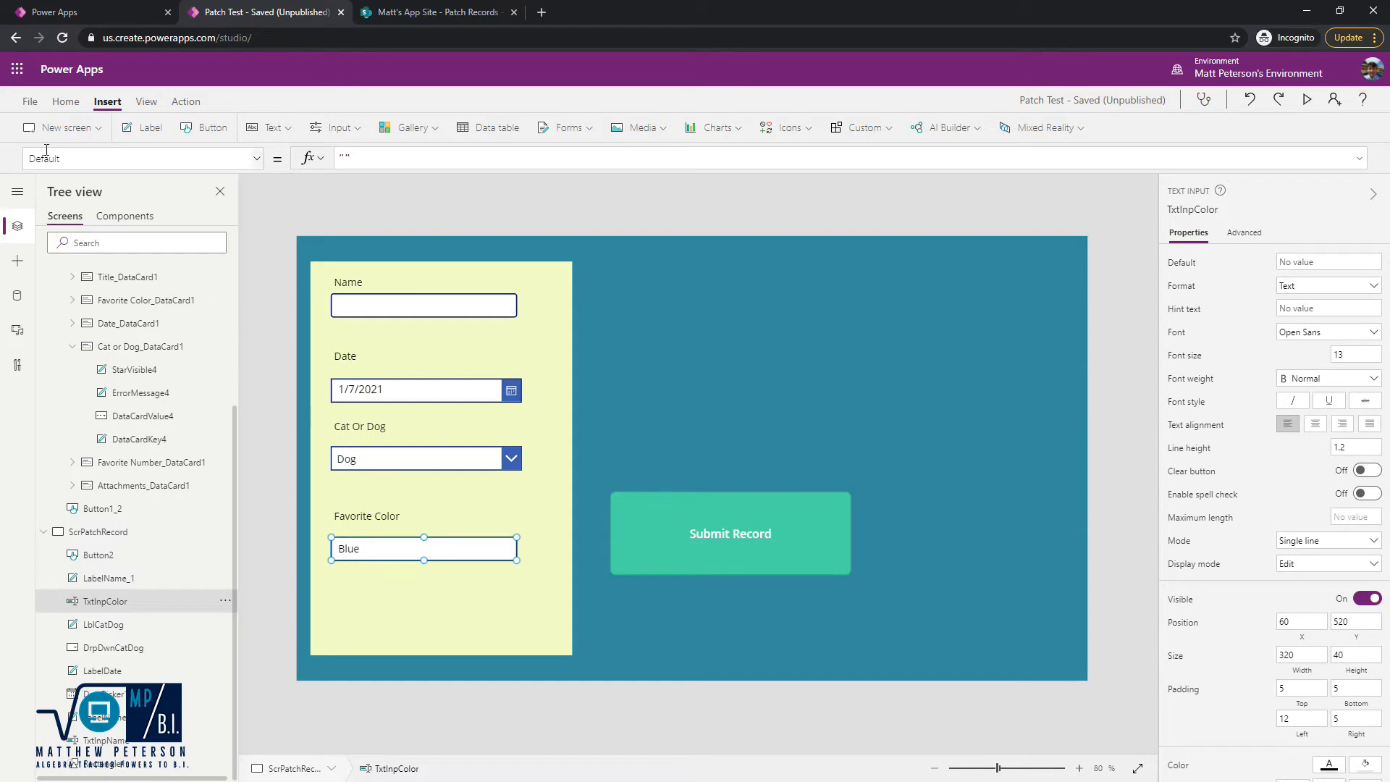
{"action": "mouse_move", "coordinate": [395, 183]}
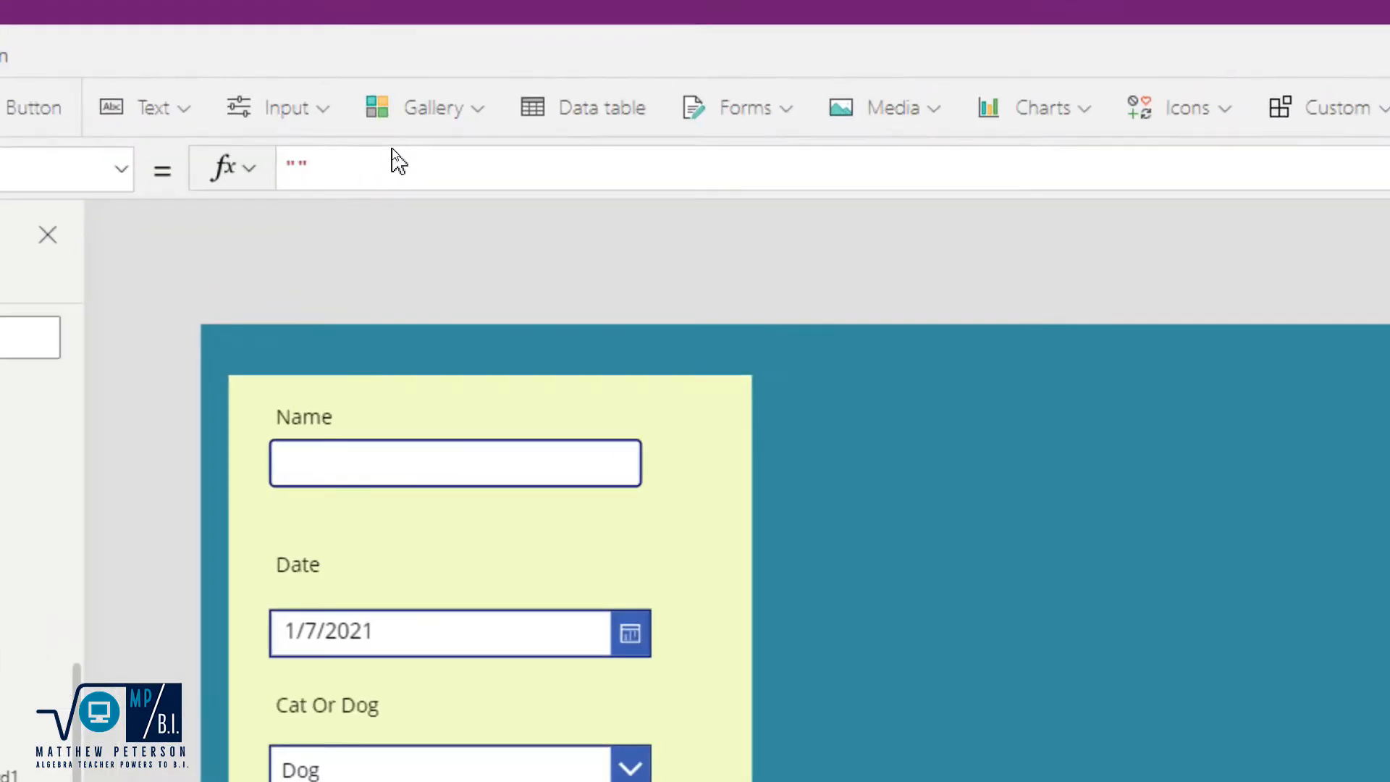
{"action": "type", "text": "v"}
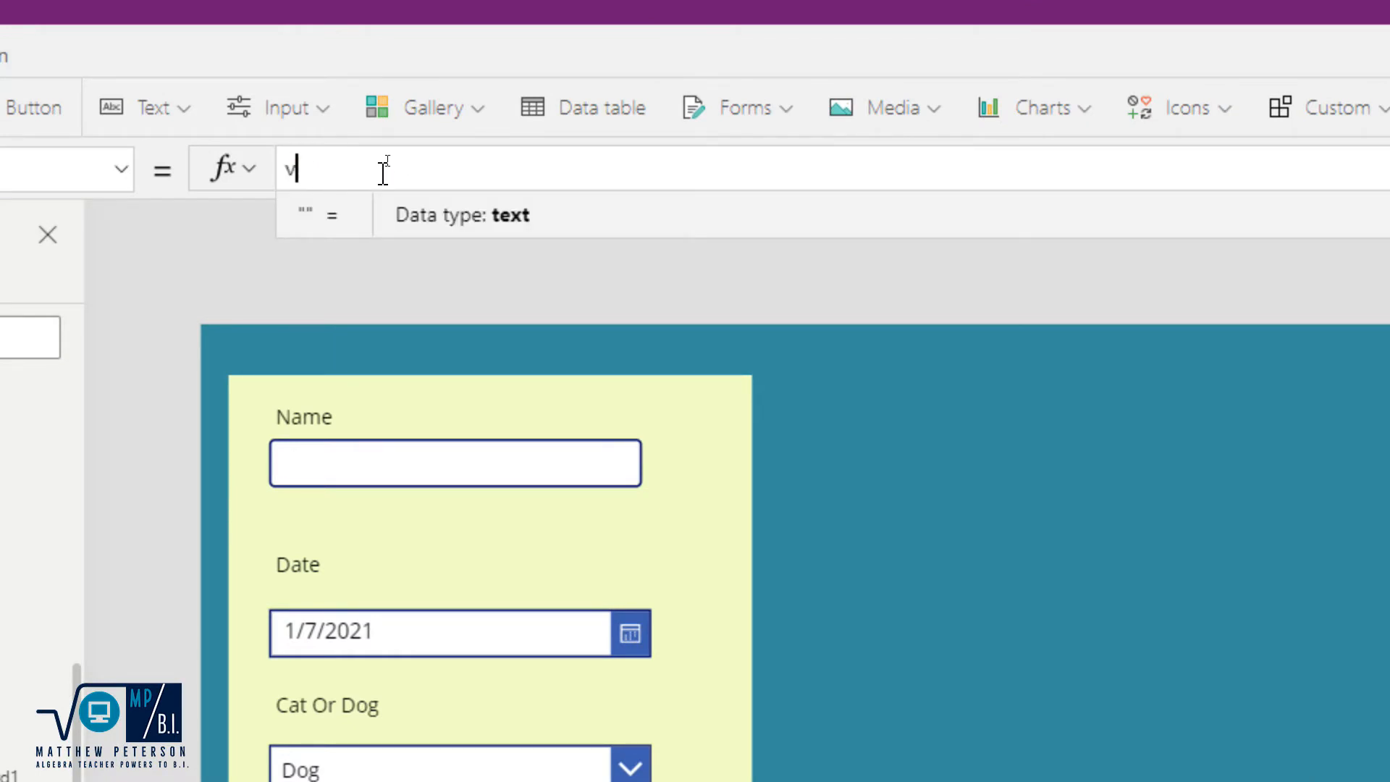
{"action": "type", "text": "arDefaultText"}
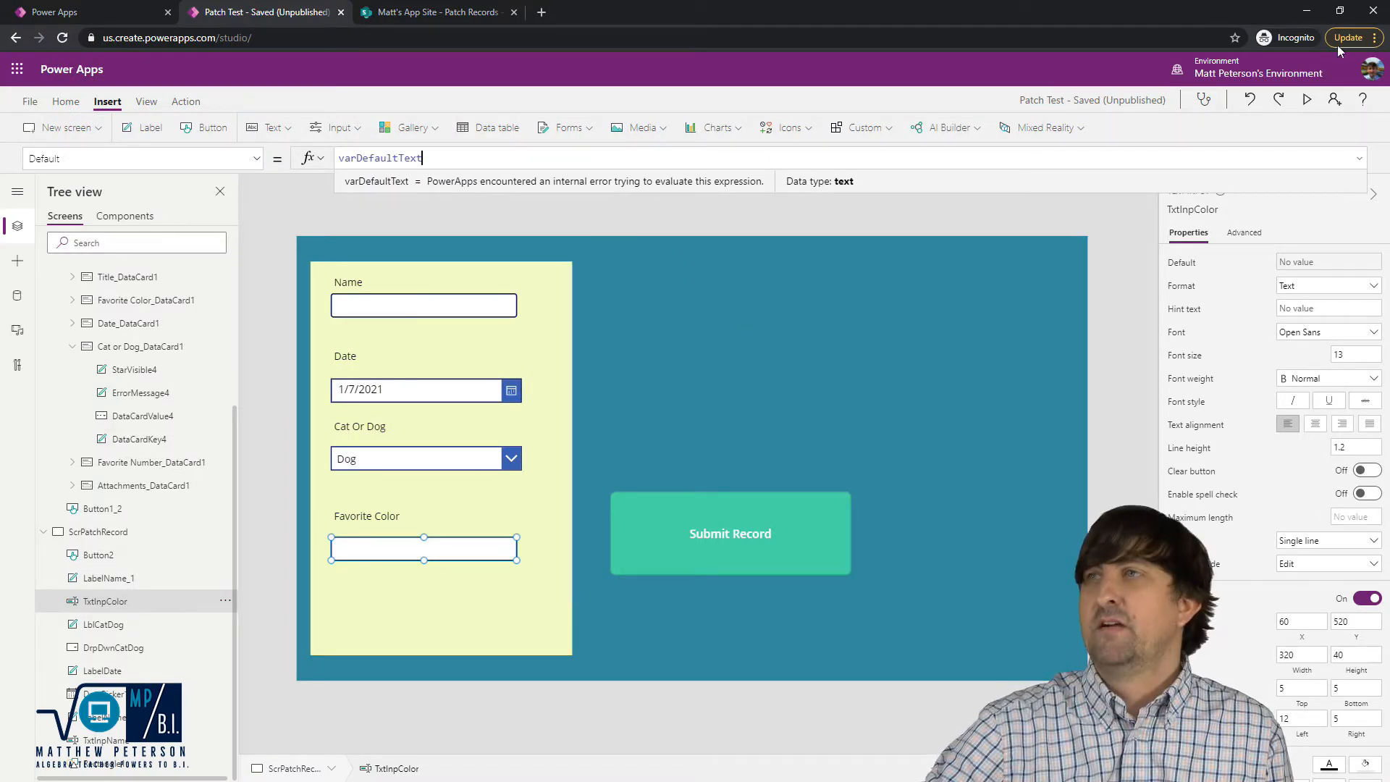
- Preview and submit a record for Mollie dated 1/9/2021 with favorite color Green
{"action": "left_click", "coordinate": [1307, 99]}
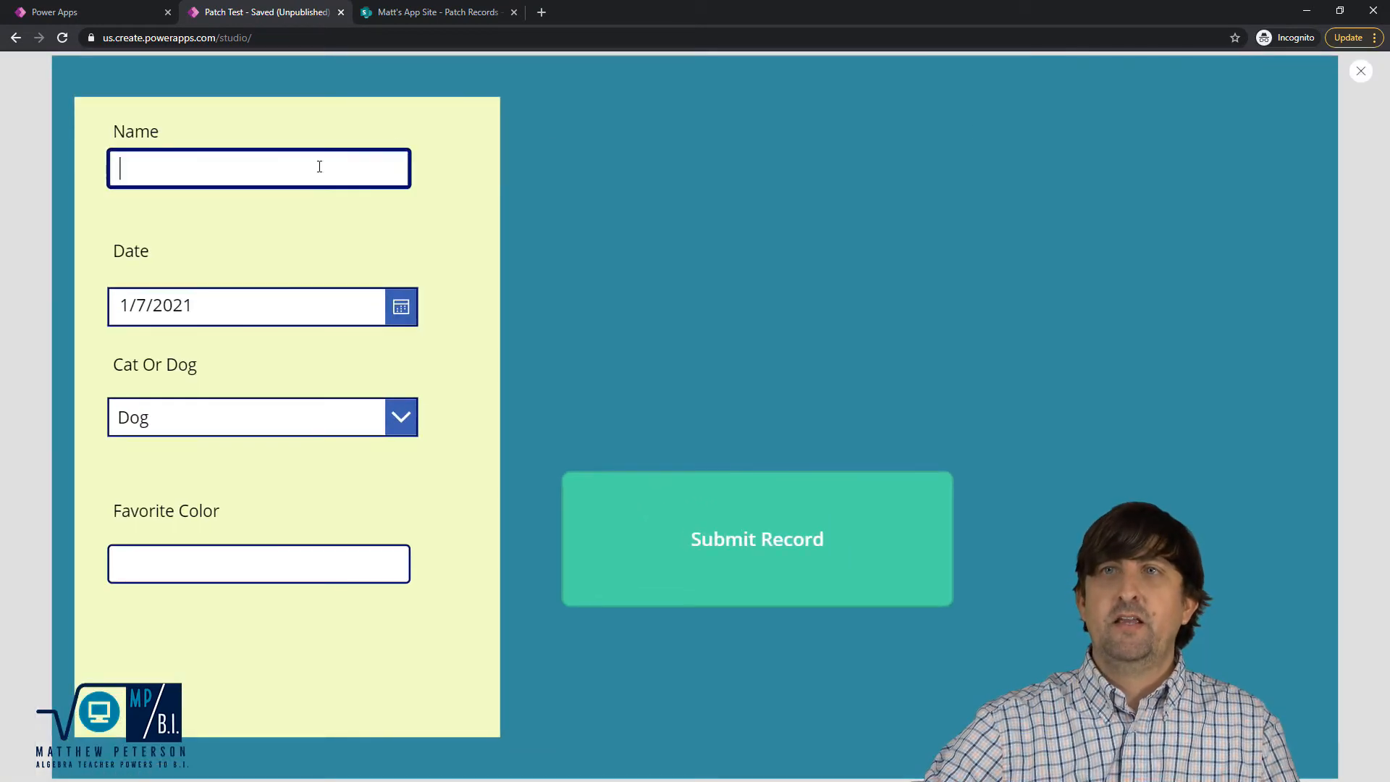
{"action": "type", "text": "Mollie"}
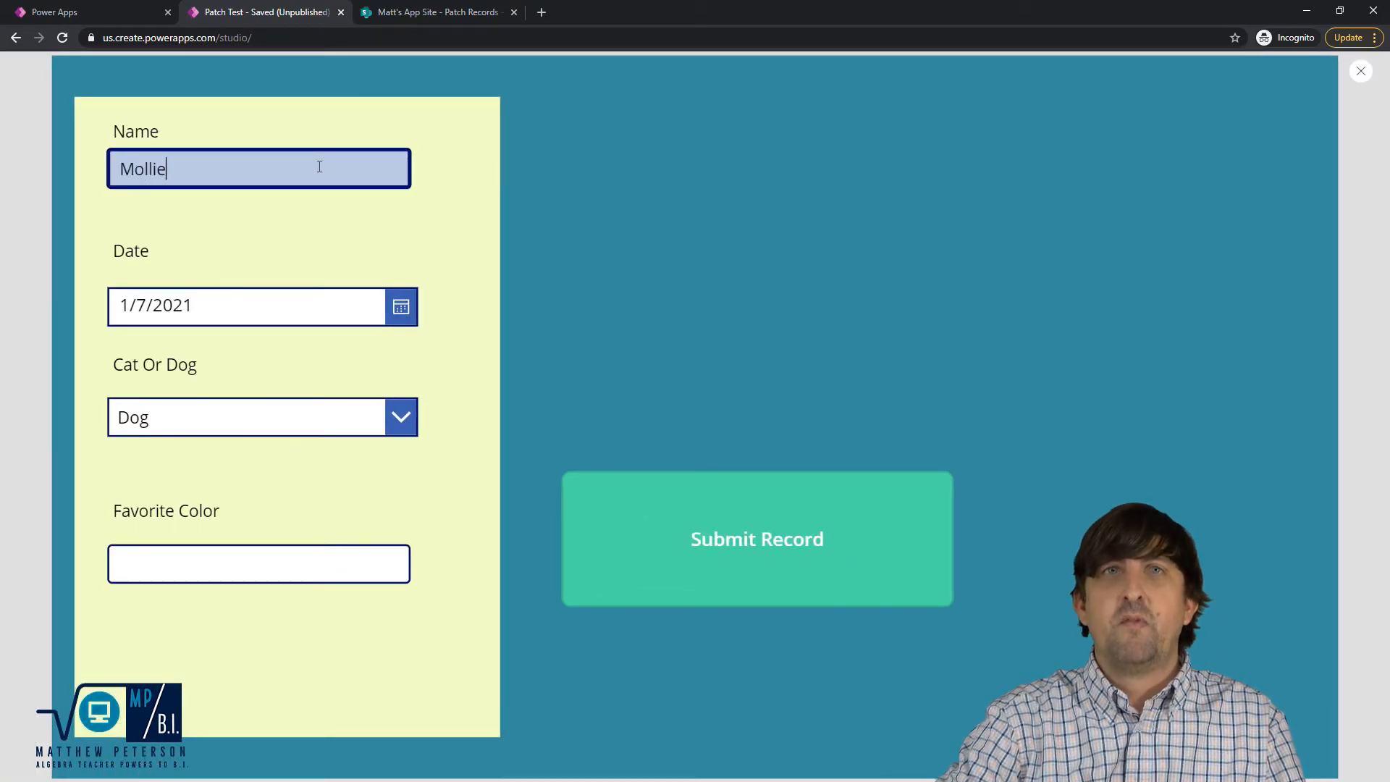
{"action": "left_click", "coordinate": [400, 306]}
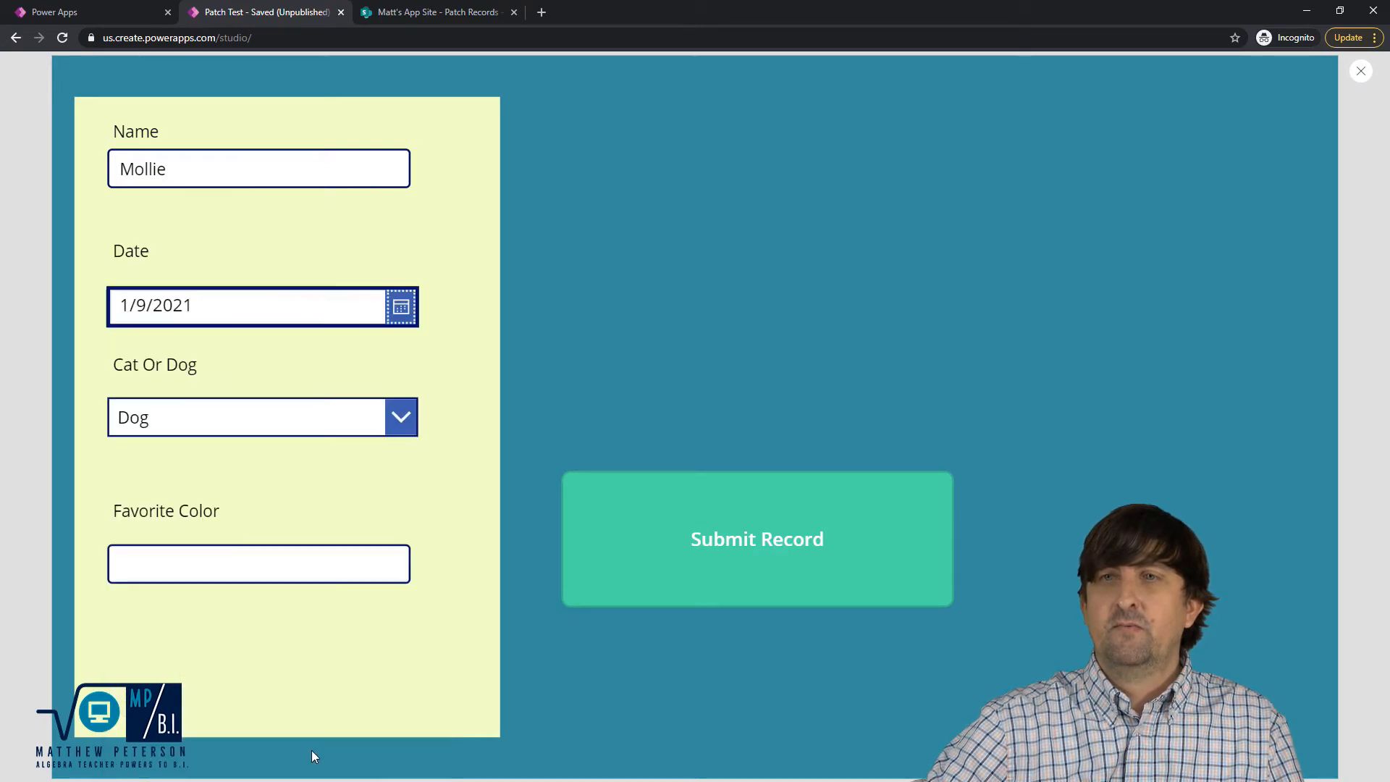
{"action": "left_click", "coordinate": [257, 564]}
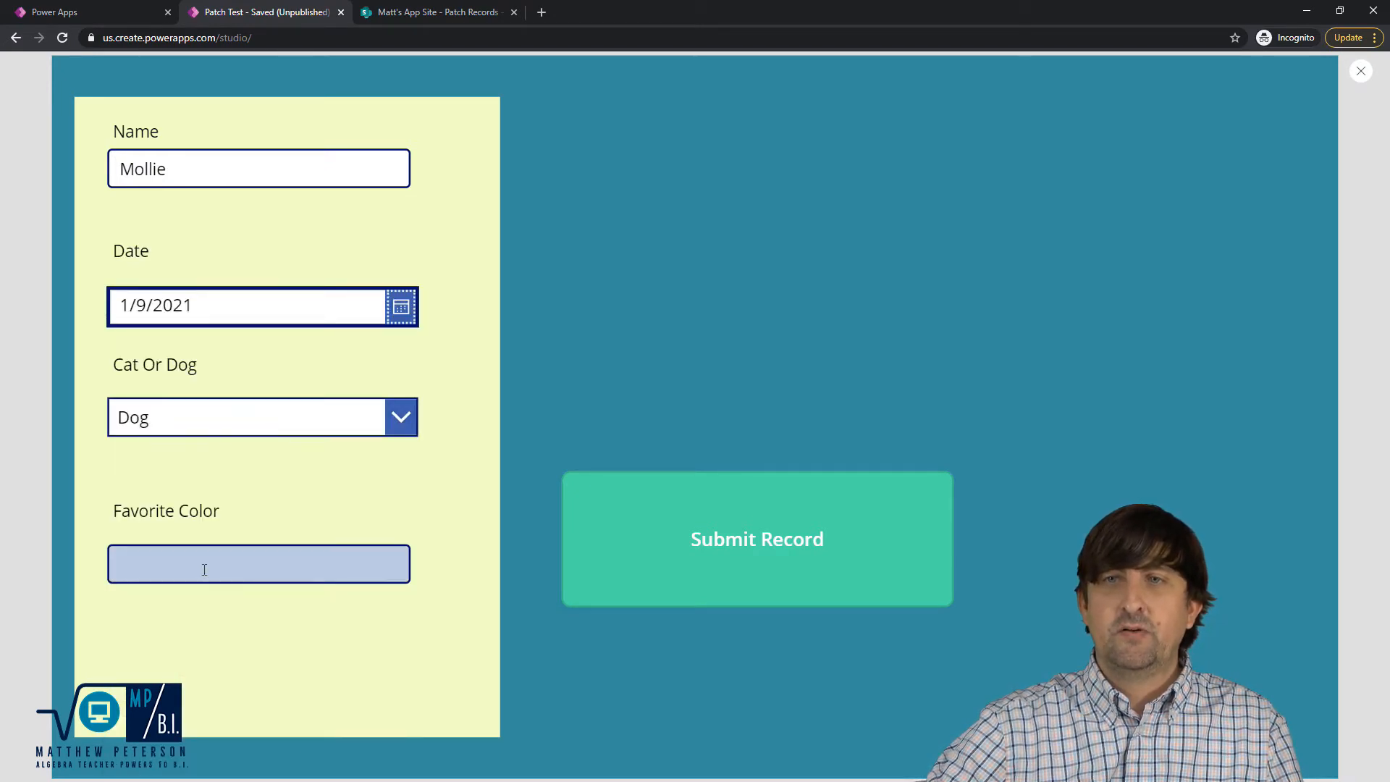
{"action": "type", "text": "Green"}
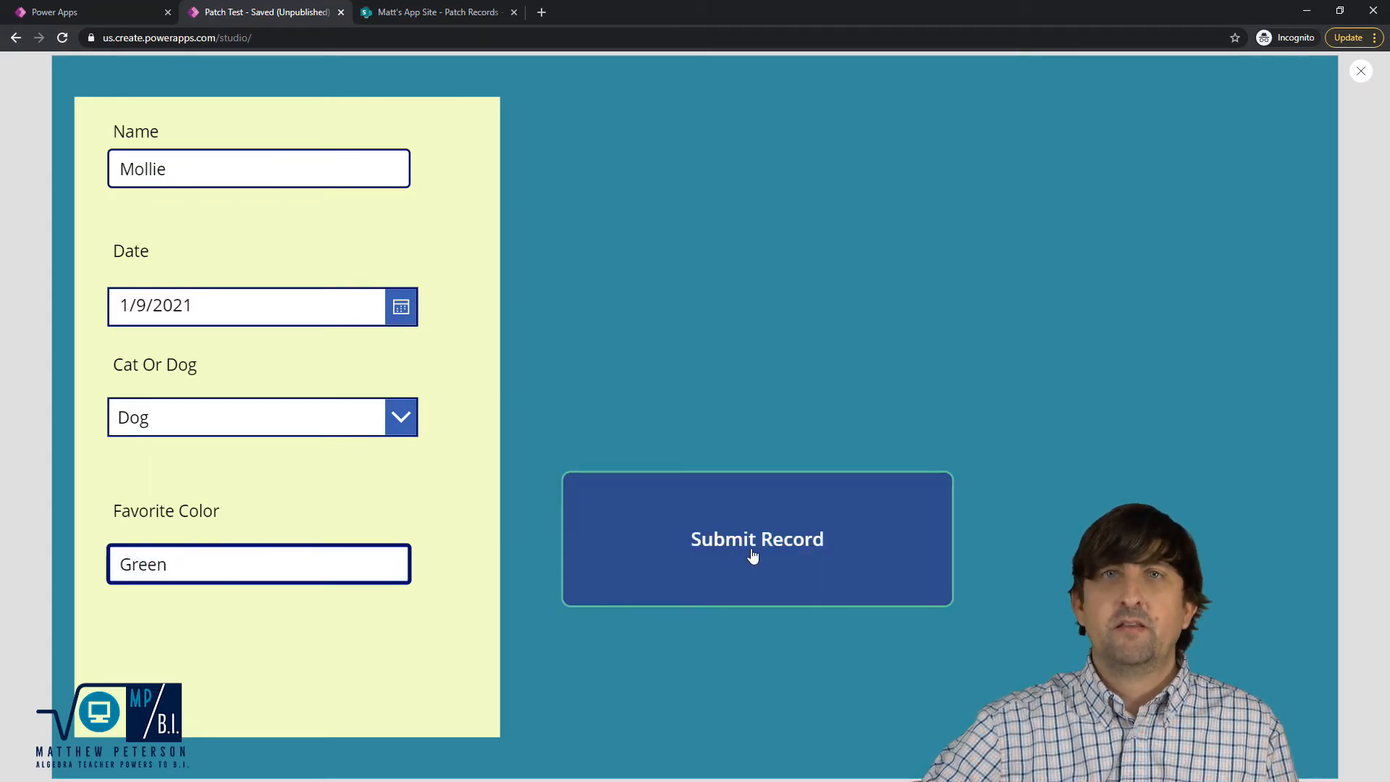
{"action": "left_click", "coordinate": [755, 537]}
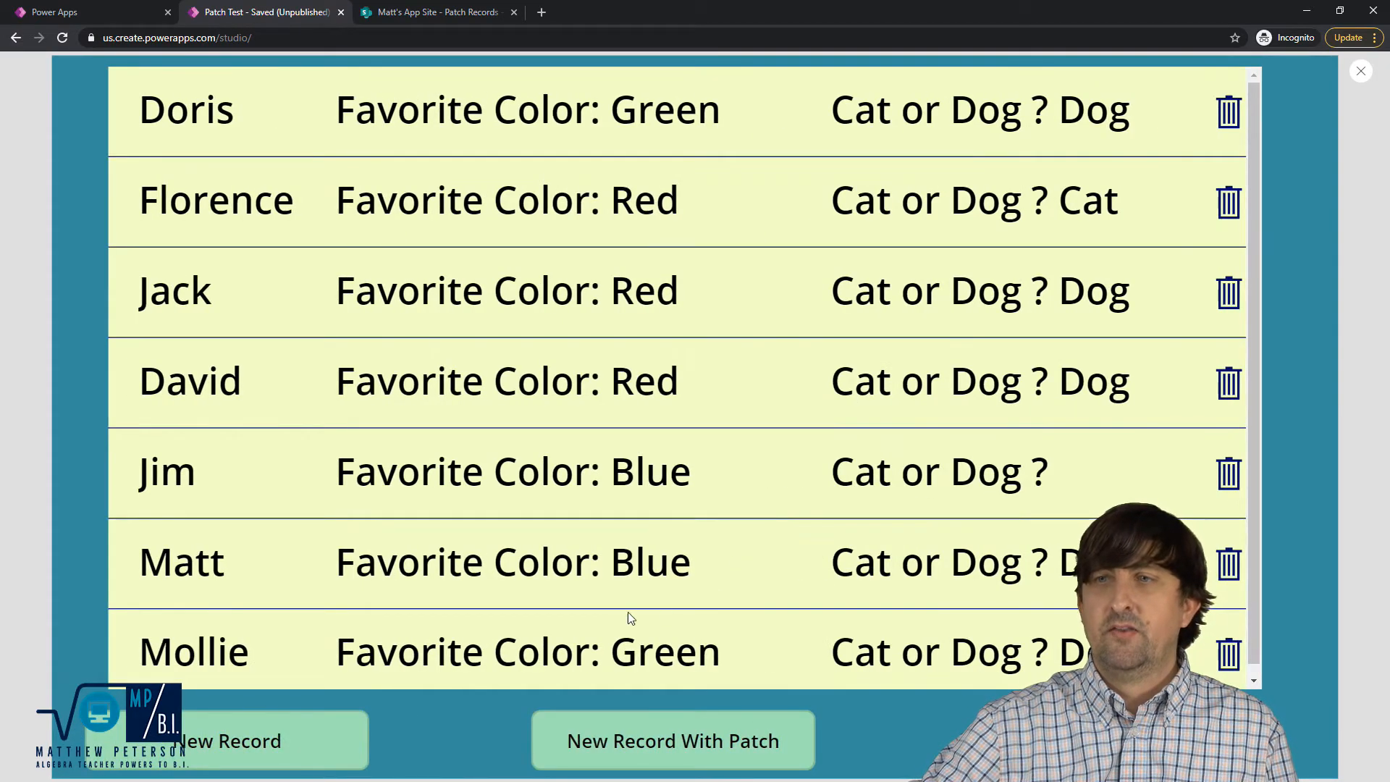
{"action": "mouse_move", "coordinate": [770, 655]}
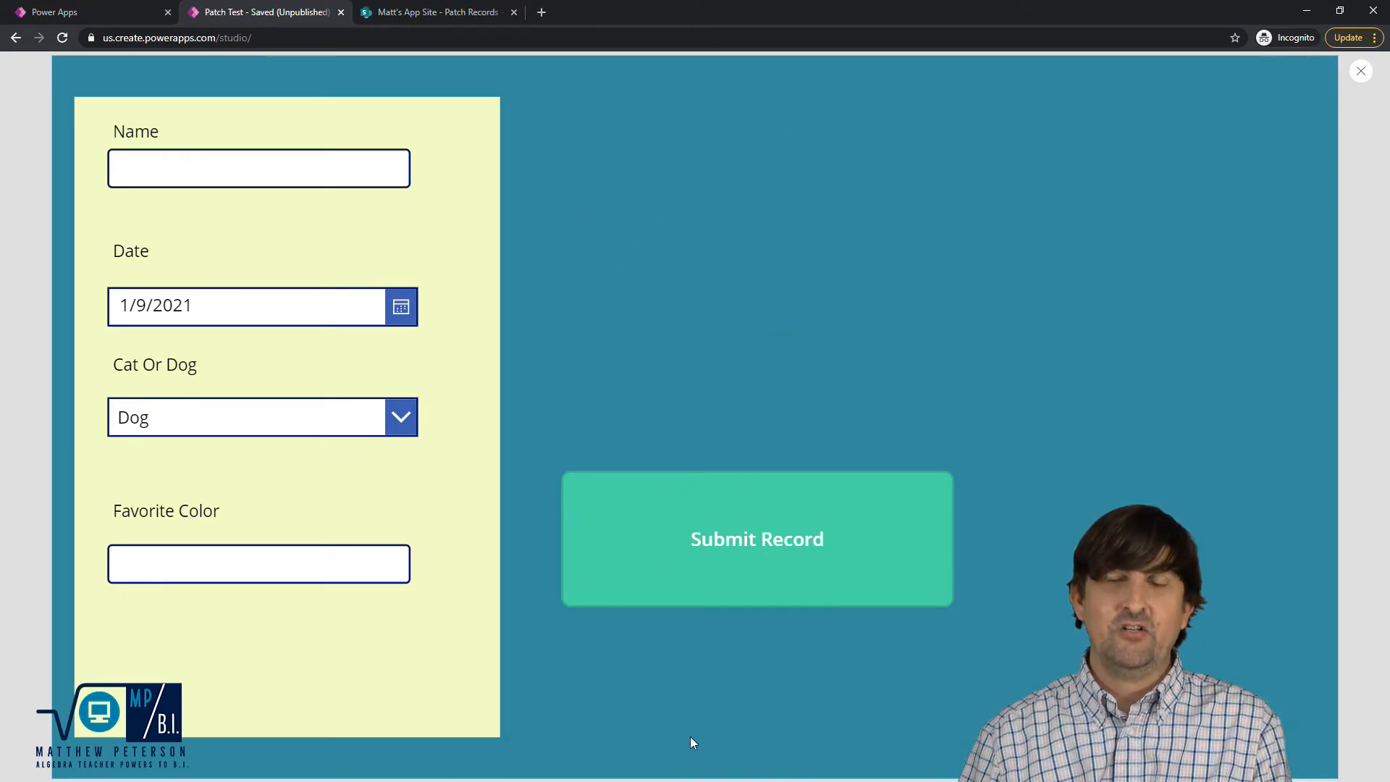
{"action": "mouse_move", "coordinate": [441, 284]}
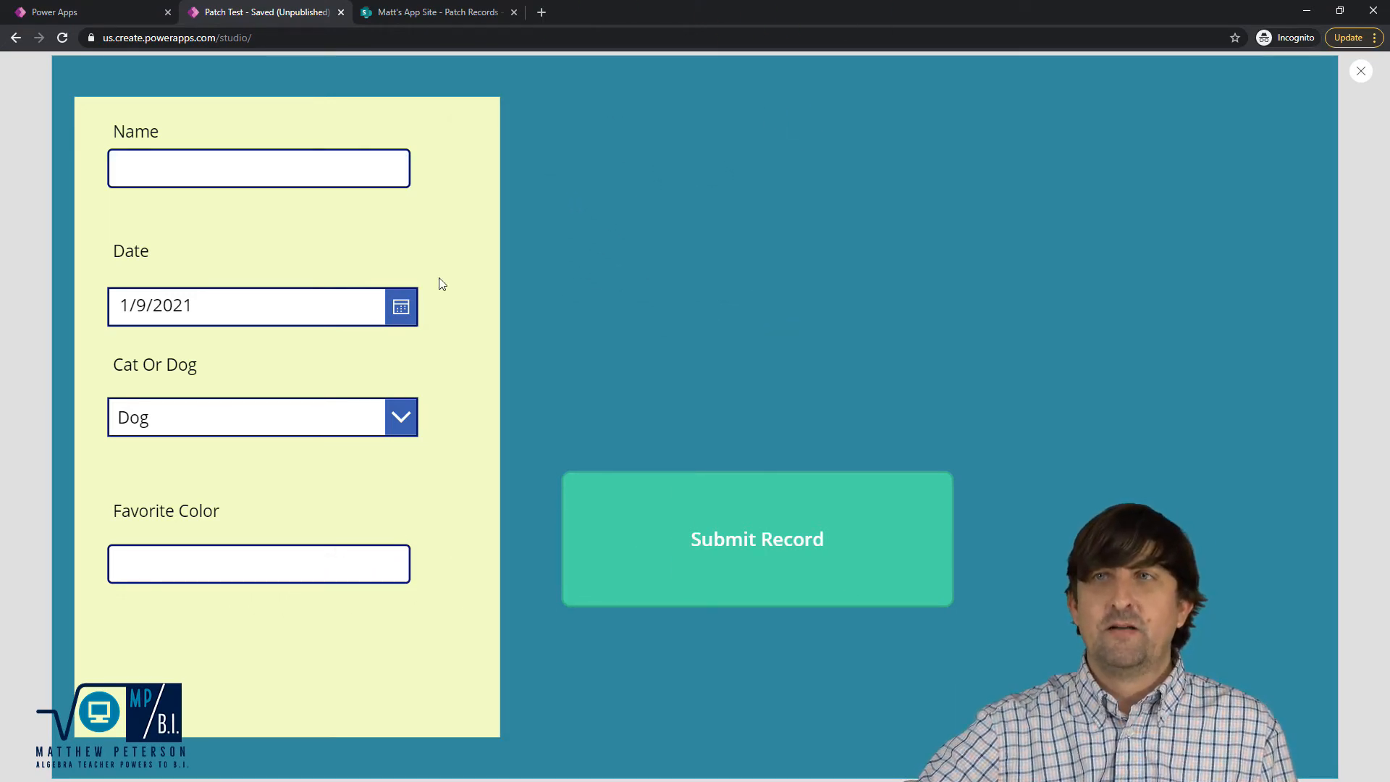
- Try submitting with Name and Favorite Color left blank, then scroll the gallery
{"action": "left_click", "coordinate": [258, 167]}
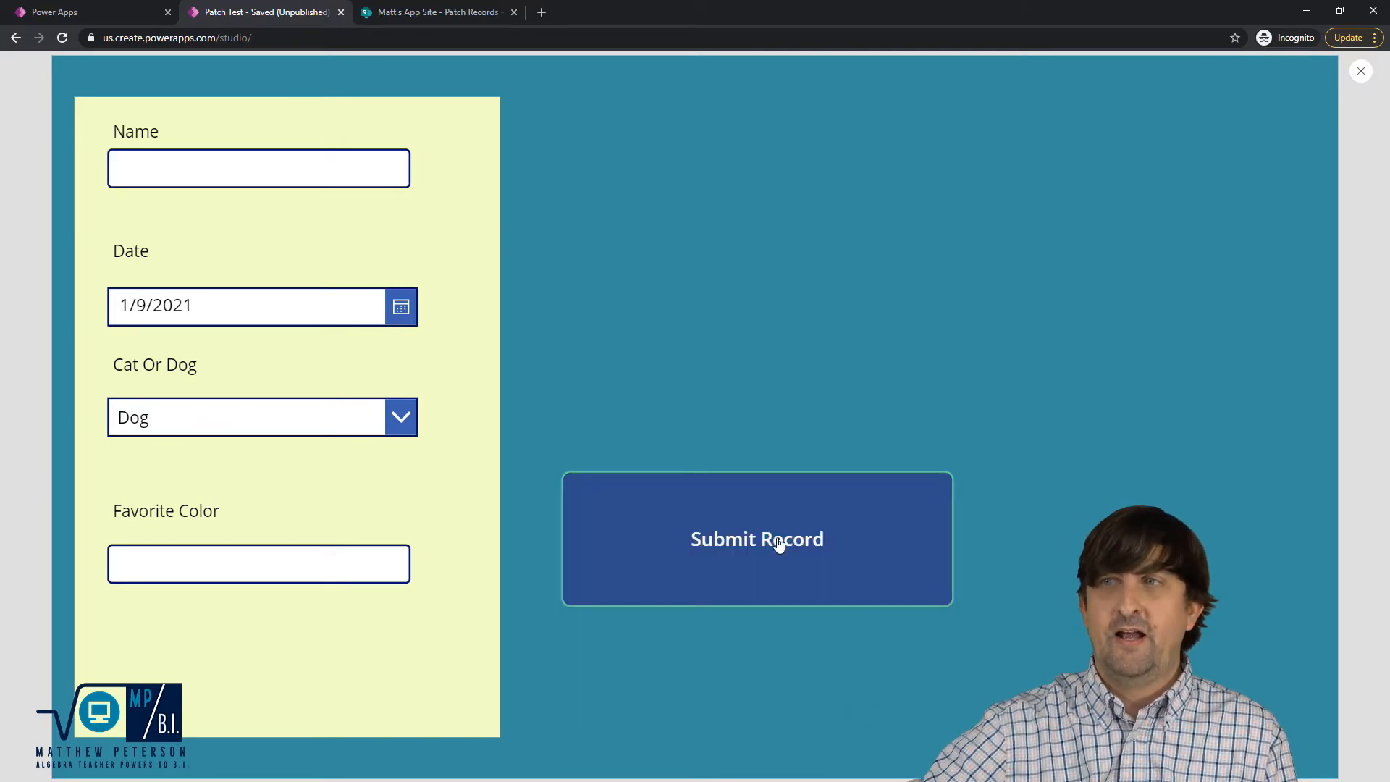
{"action": "left_click", "coordinate": [756, 538]}
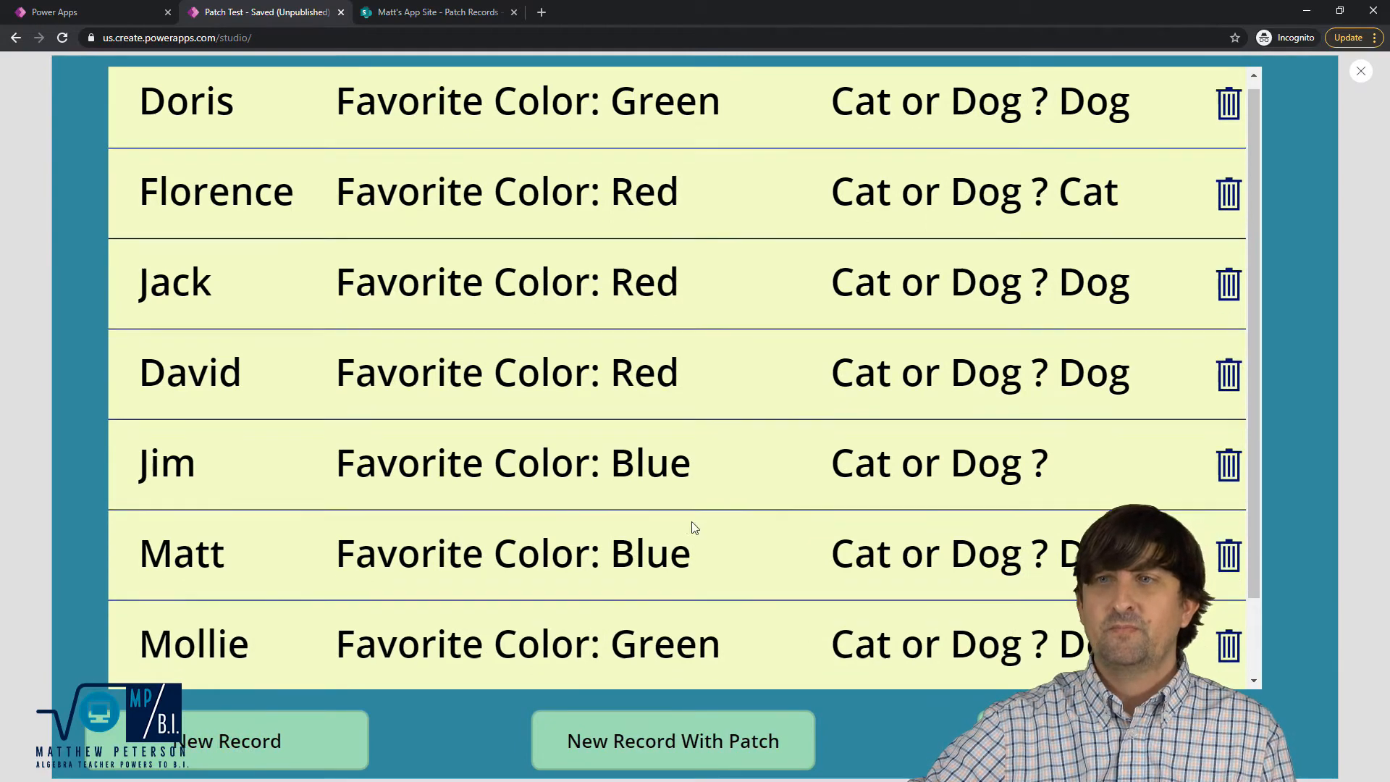
{"action": "scroll", "scroll_direction": "down", "scroll_amount": 3}
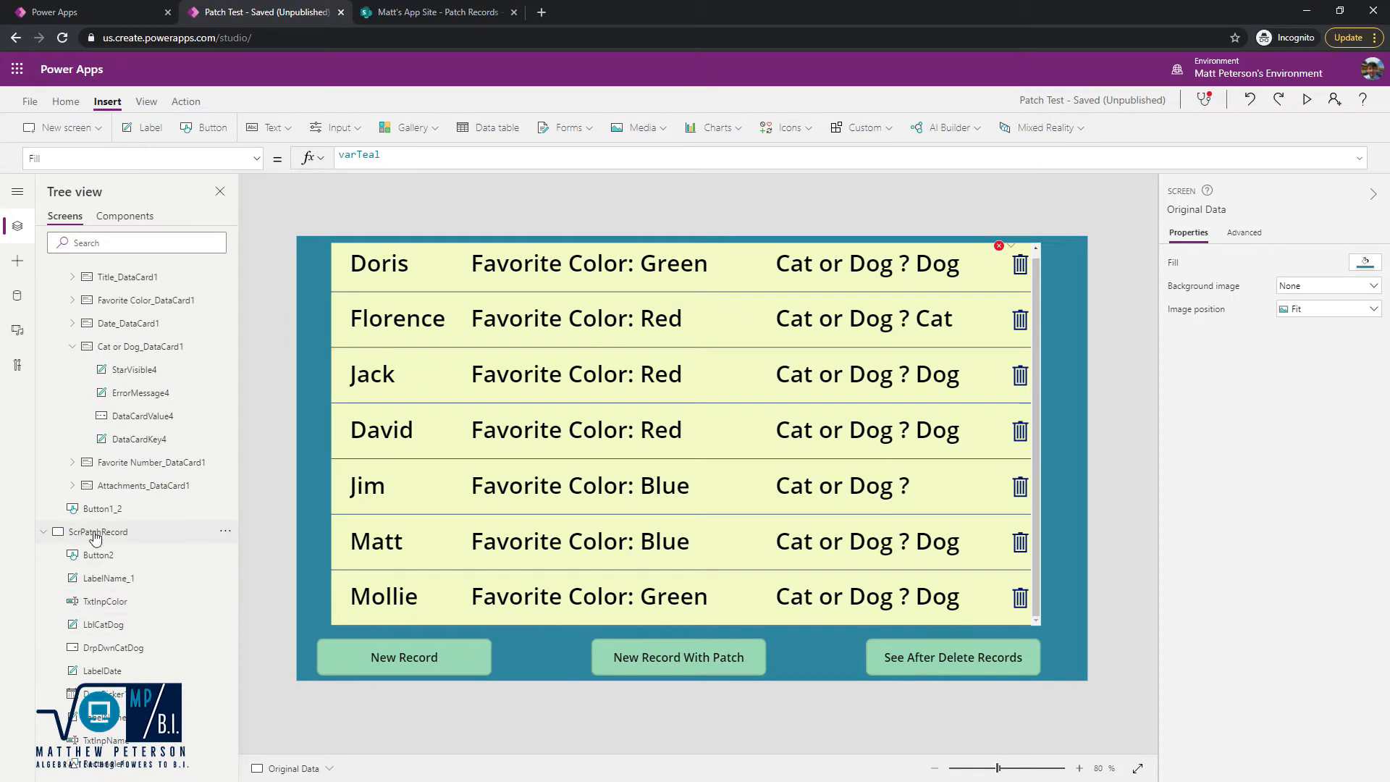
- Select ScrPatchRecord's Submit Record button and bring up its DisplayMode property
{"action": "left_click", "coordinate": [99, 531]}
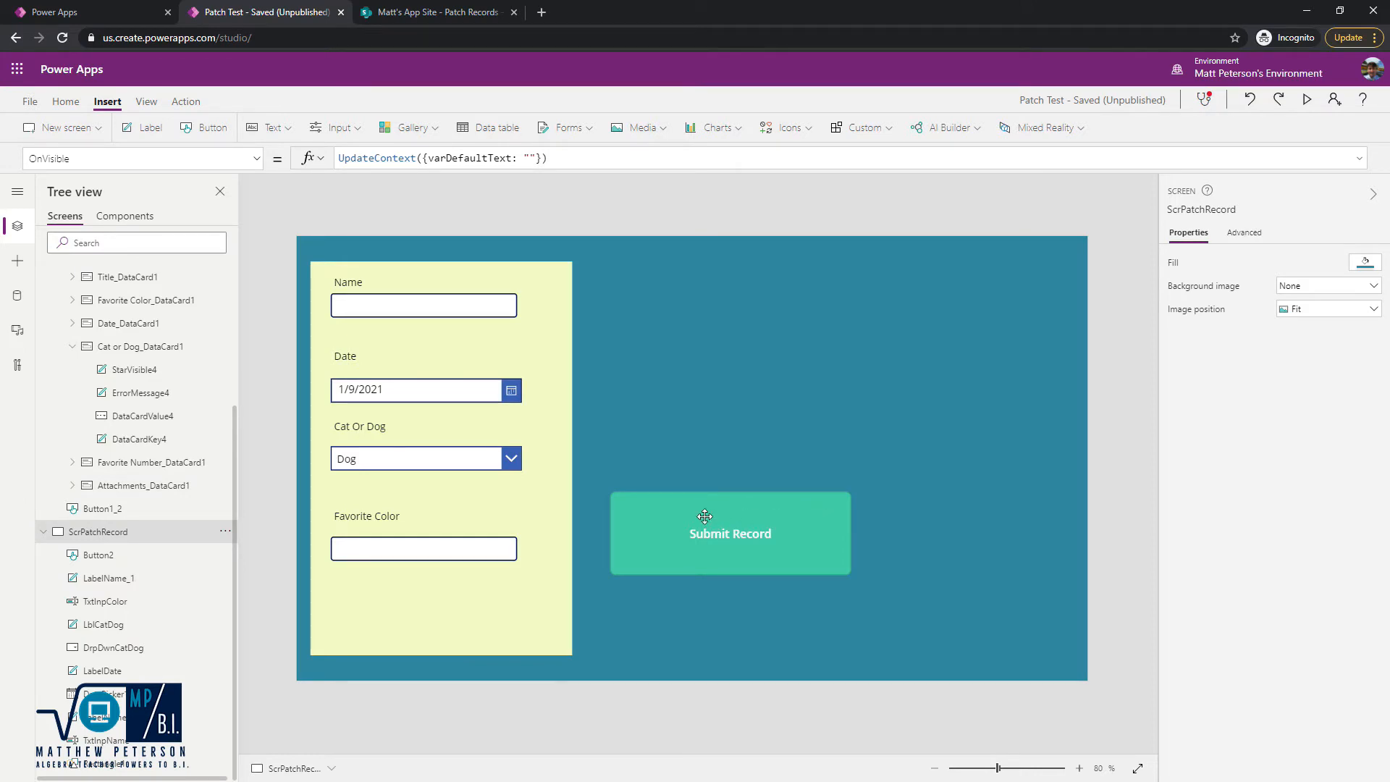
{"action": "left_click", "coordinate": [730, 533]}
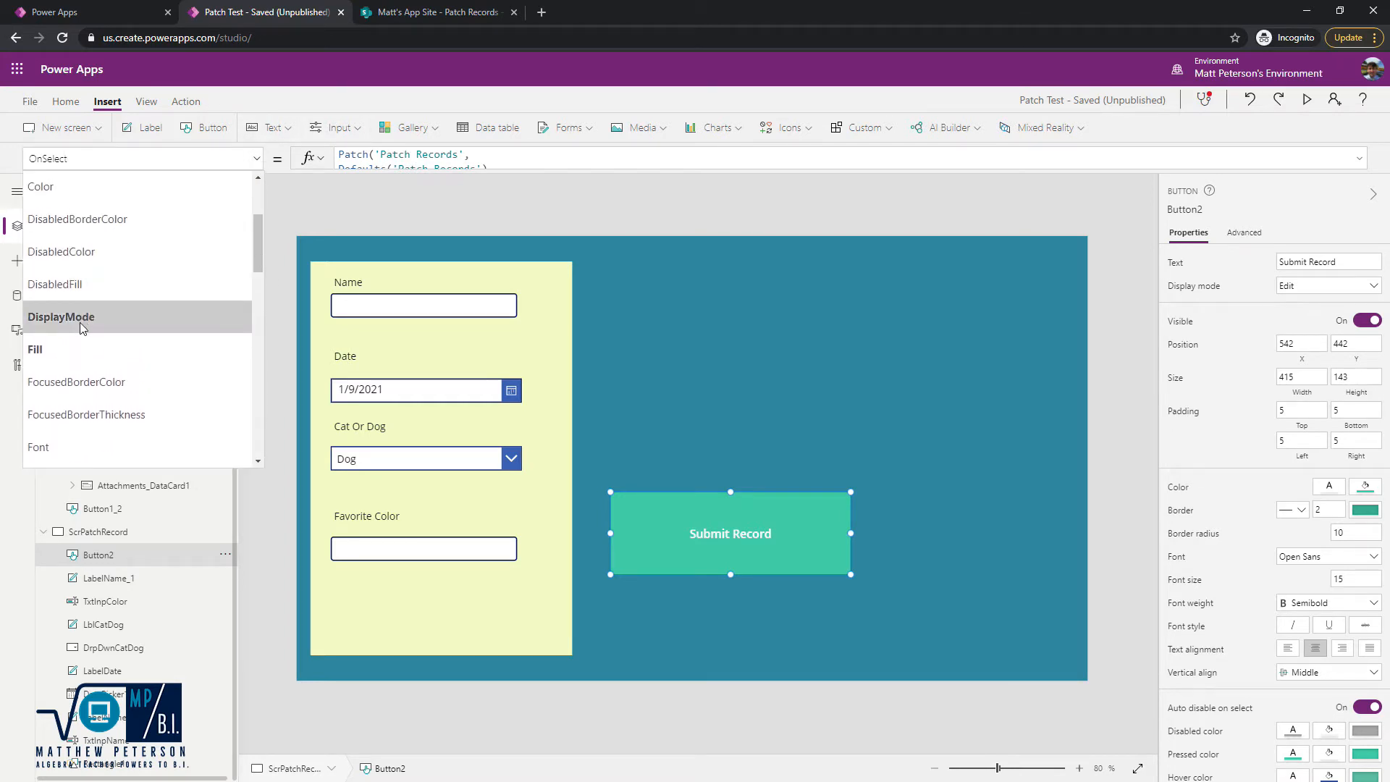
{"action": "left_click", "coordinate": [60, 316]}
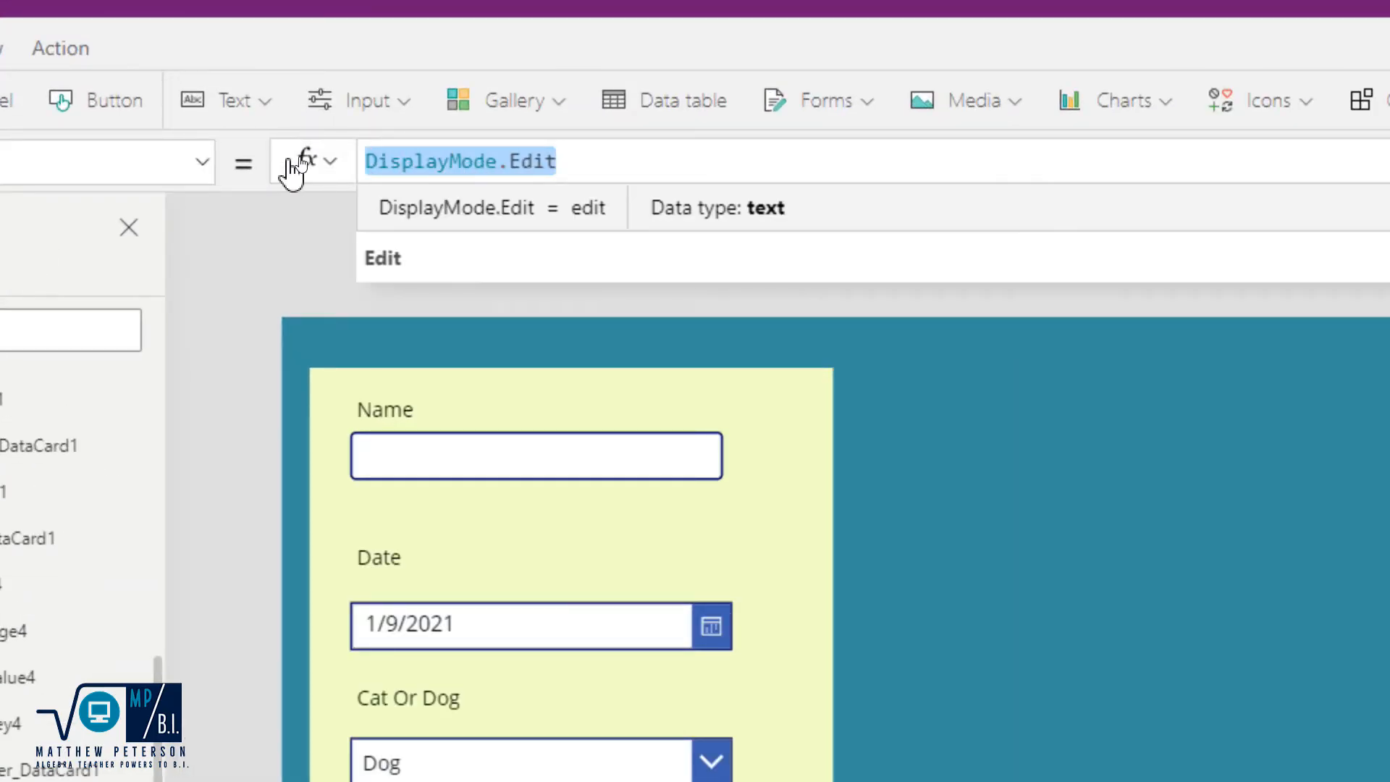
- Start the DisplayMode formula with If(IsBlank(TxtInpName)
{"action": "type", "text": "if"}
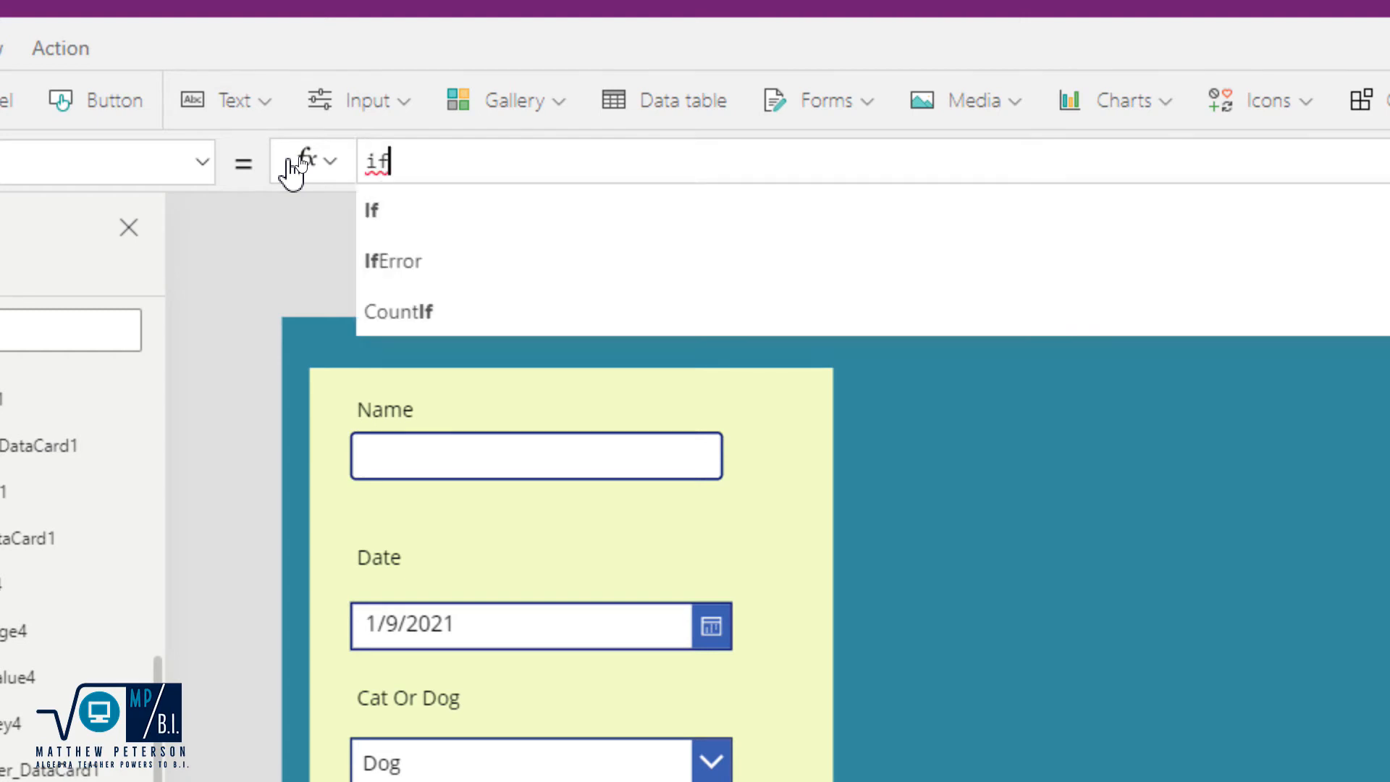
{"action": "left_click", "coordinate": [371, 210]}
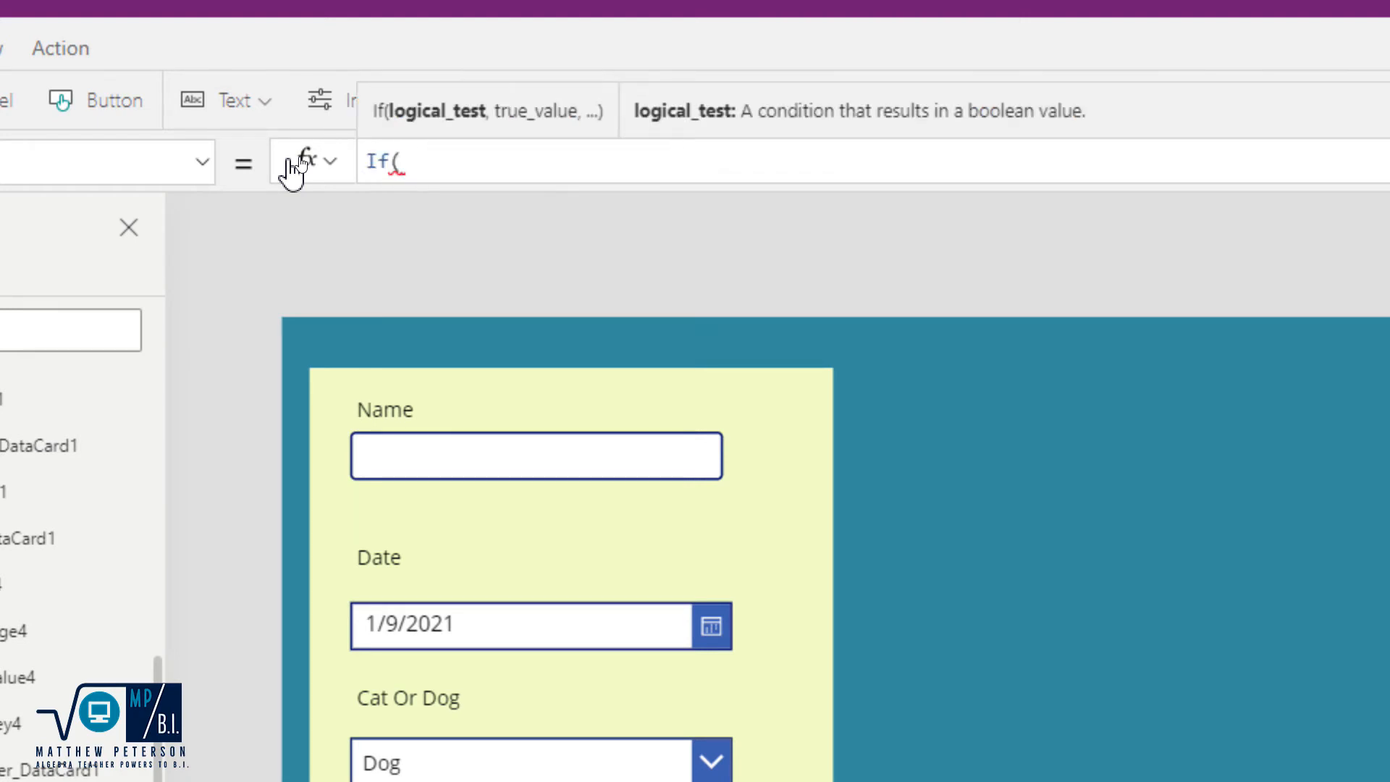
{"action": "mouse_move", "coordinate": [417, 459]}
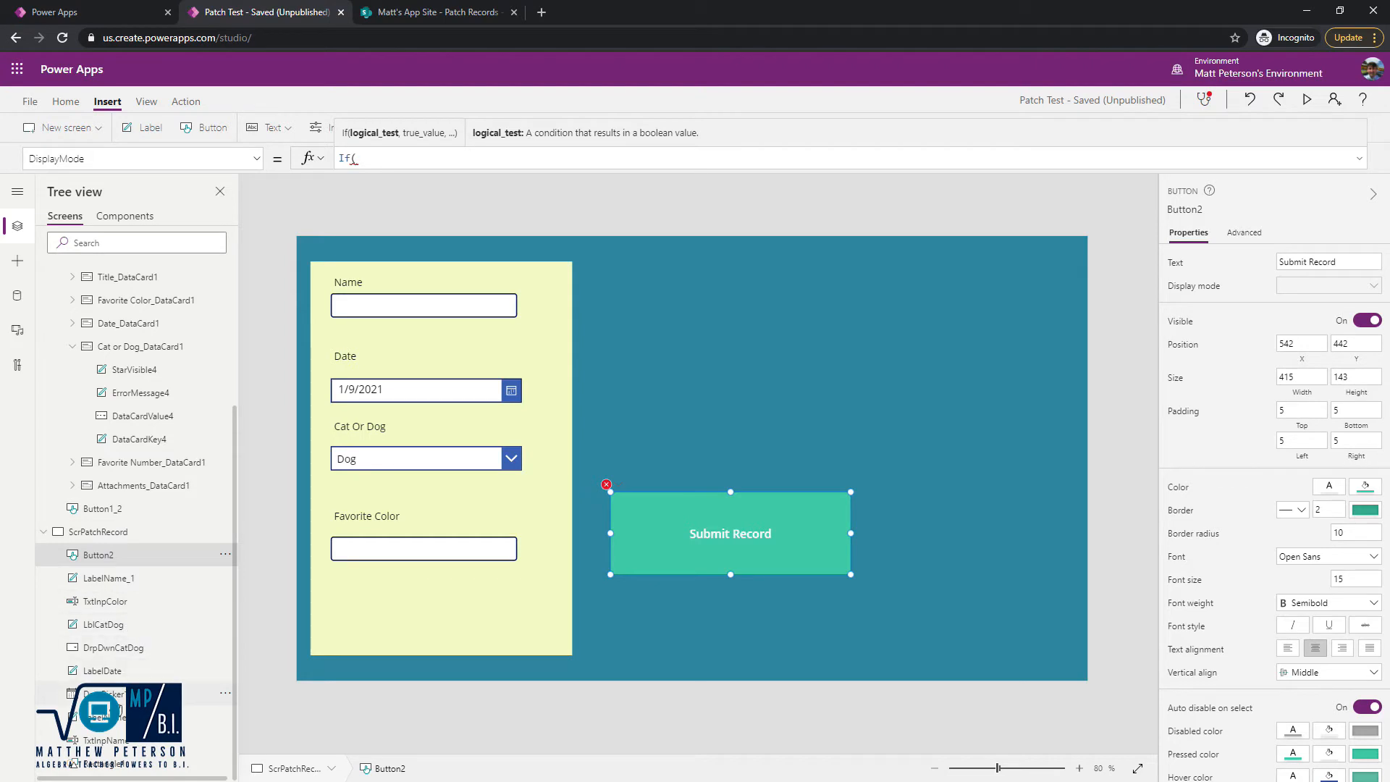
{"action": "mouse_move", "coordinate": [398, 205]}
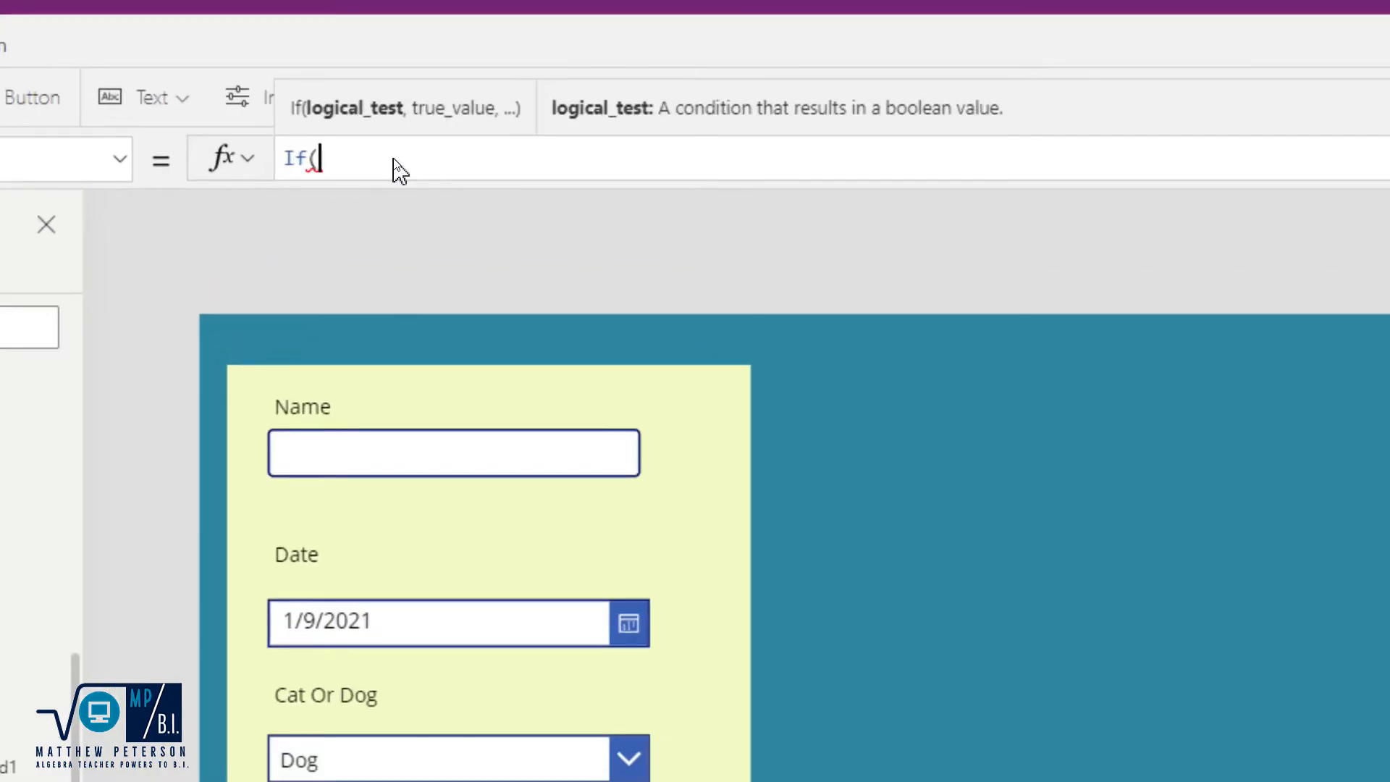
{"action": "type", "text": "is"}
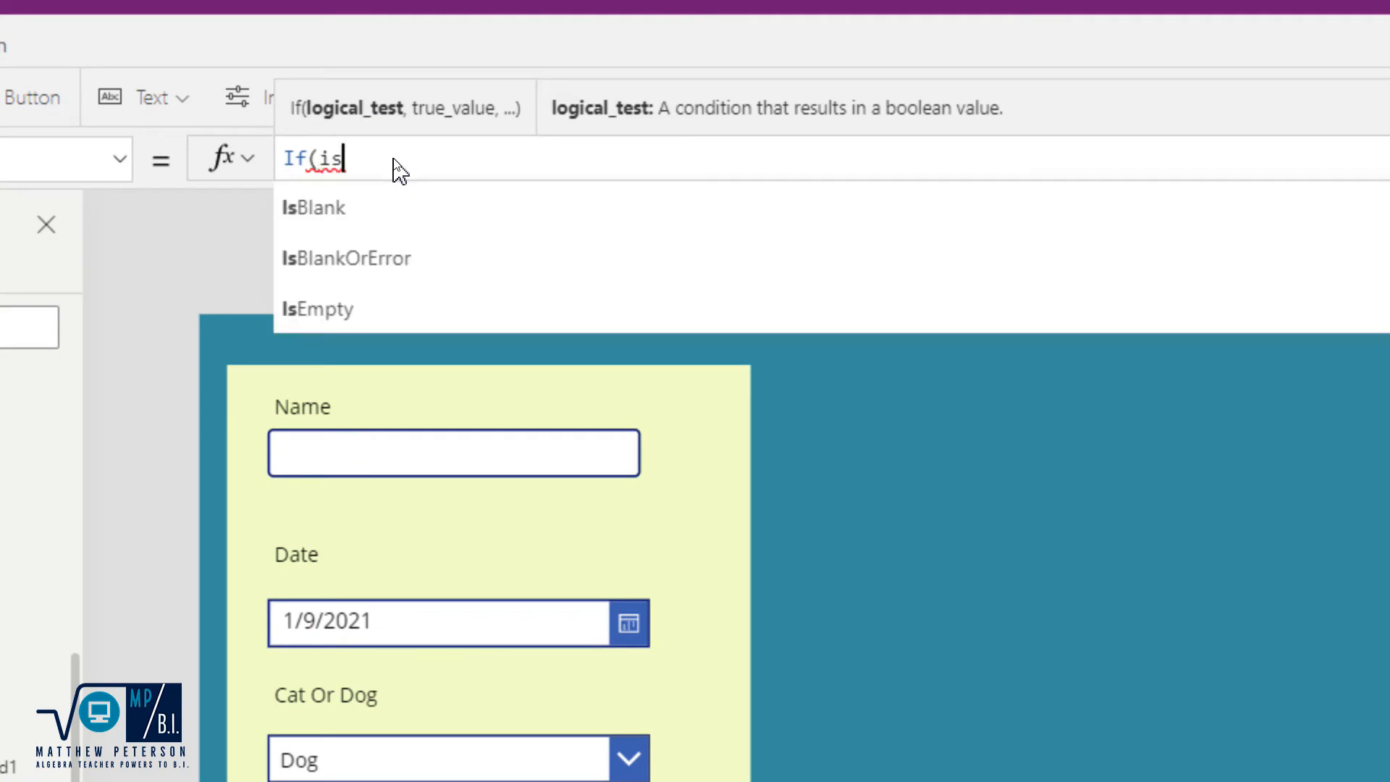
{"action": "left_click", "coordinate": [311, 206]}
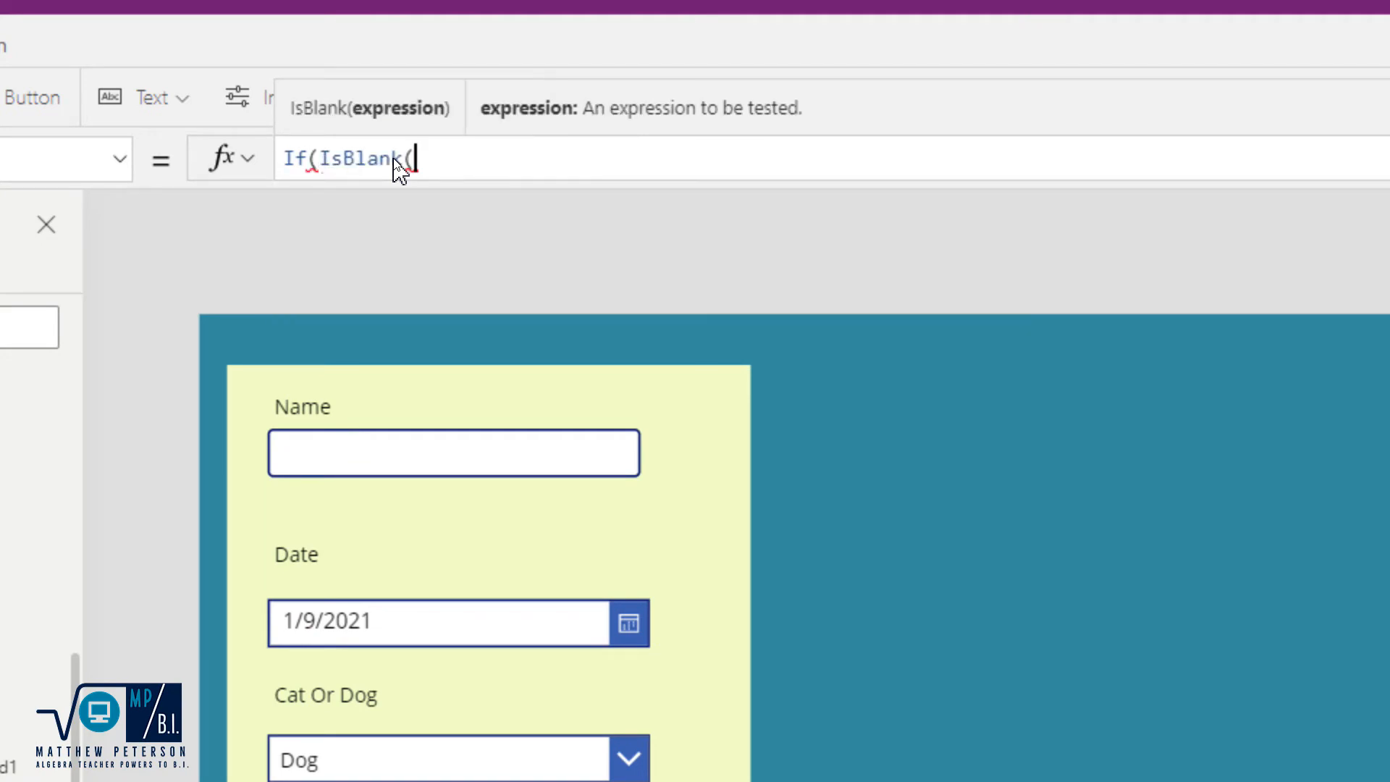
{"action": "type", "text": "t"}
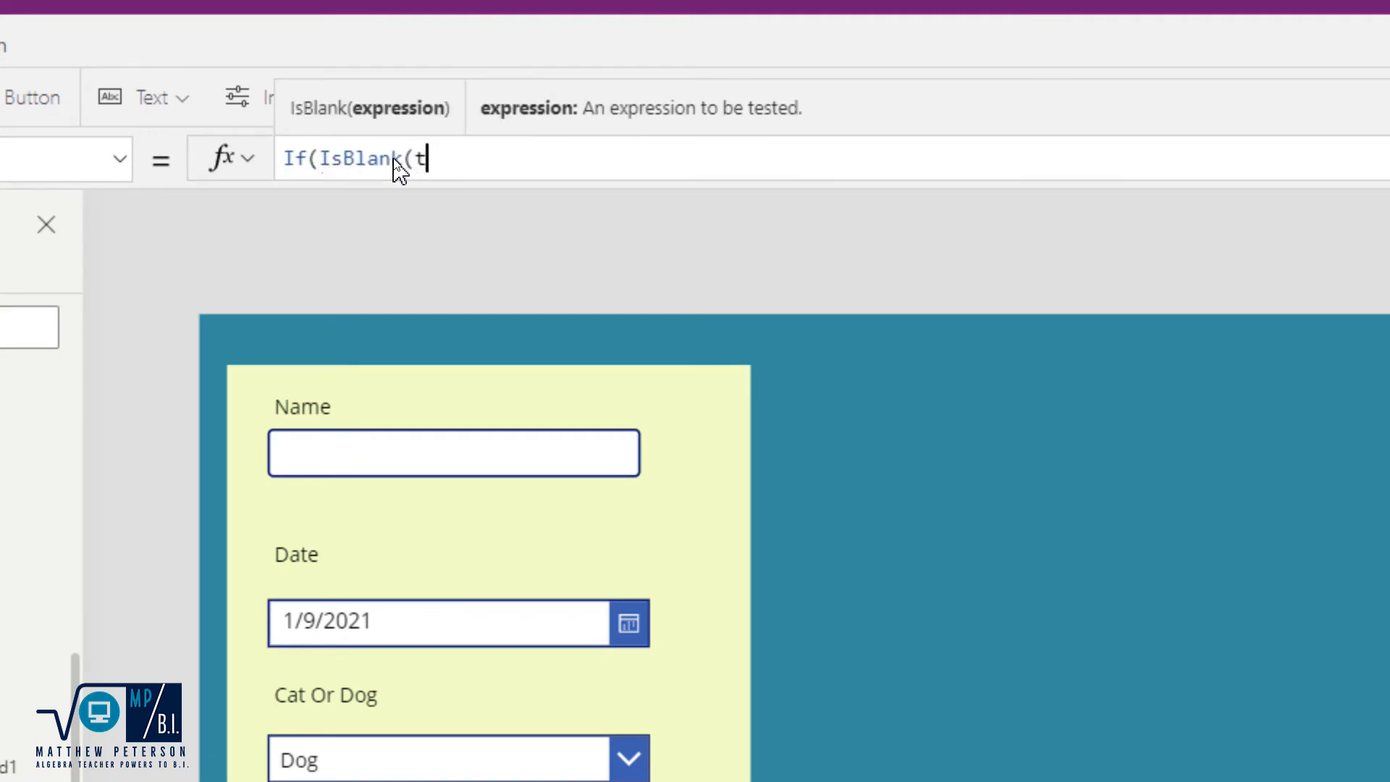
{"action": "type", "text": "x"}
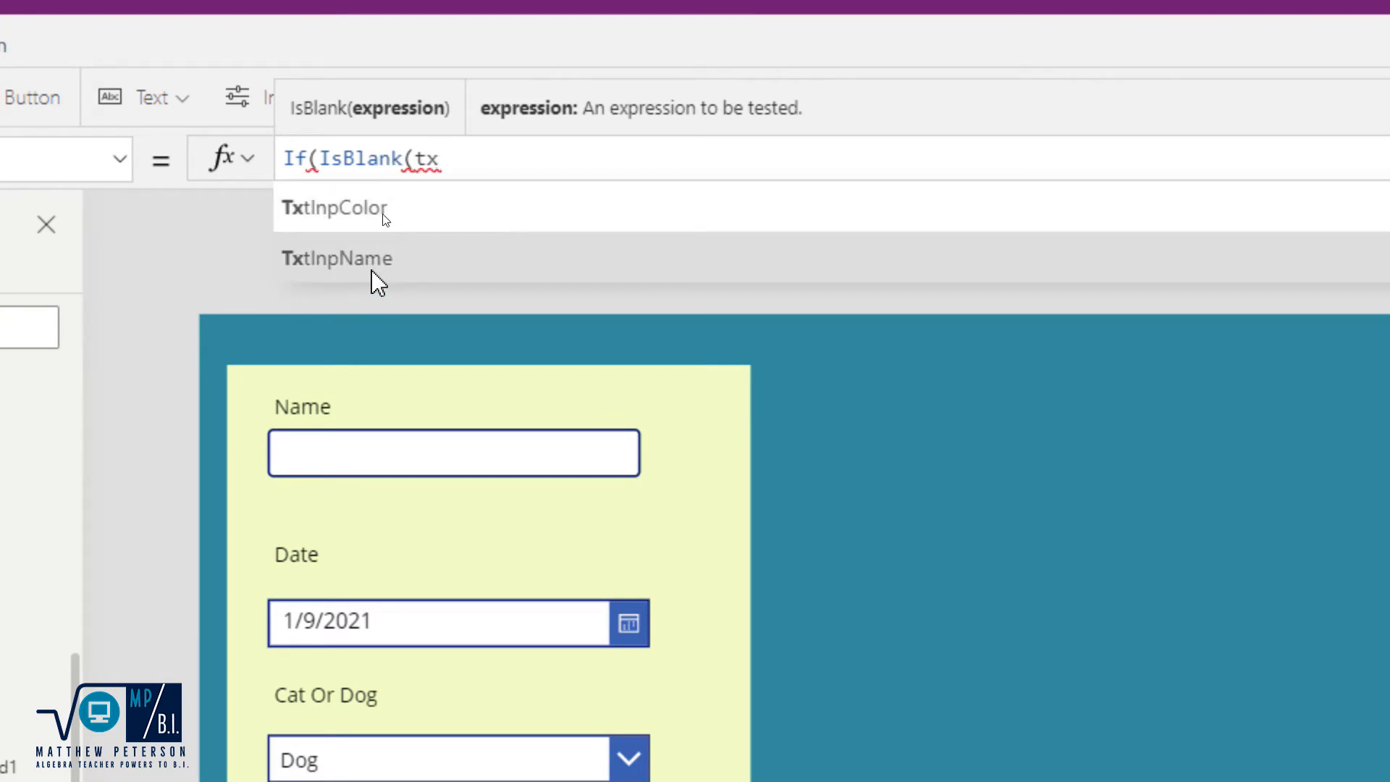
{"action": "left_click", "coordinate": [337, 257]}
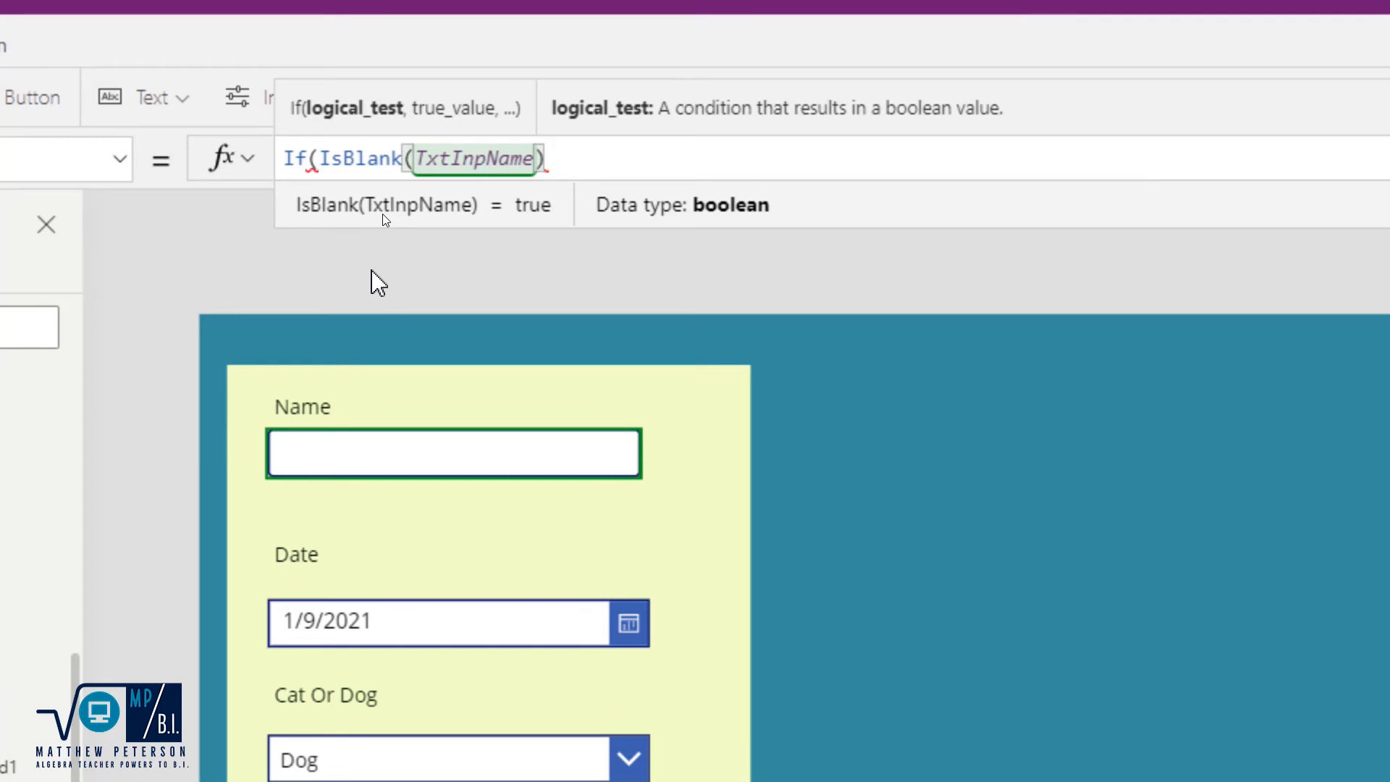
- Finish the formula with DisplayMode.Disabled and DisplayMode.Edit as the two results
{"action": "type", "text": ","}
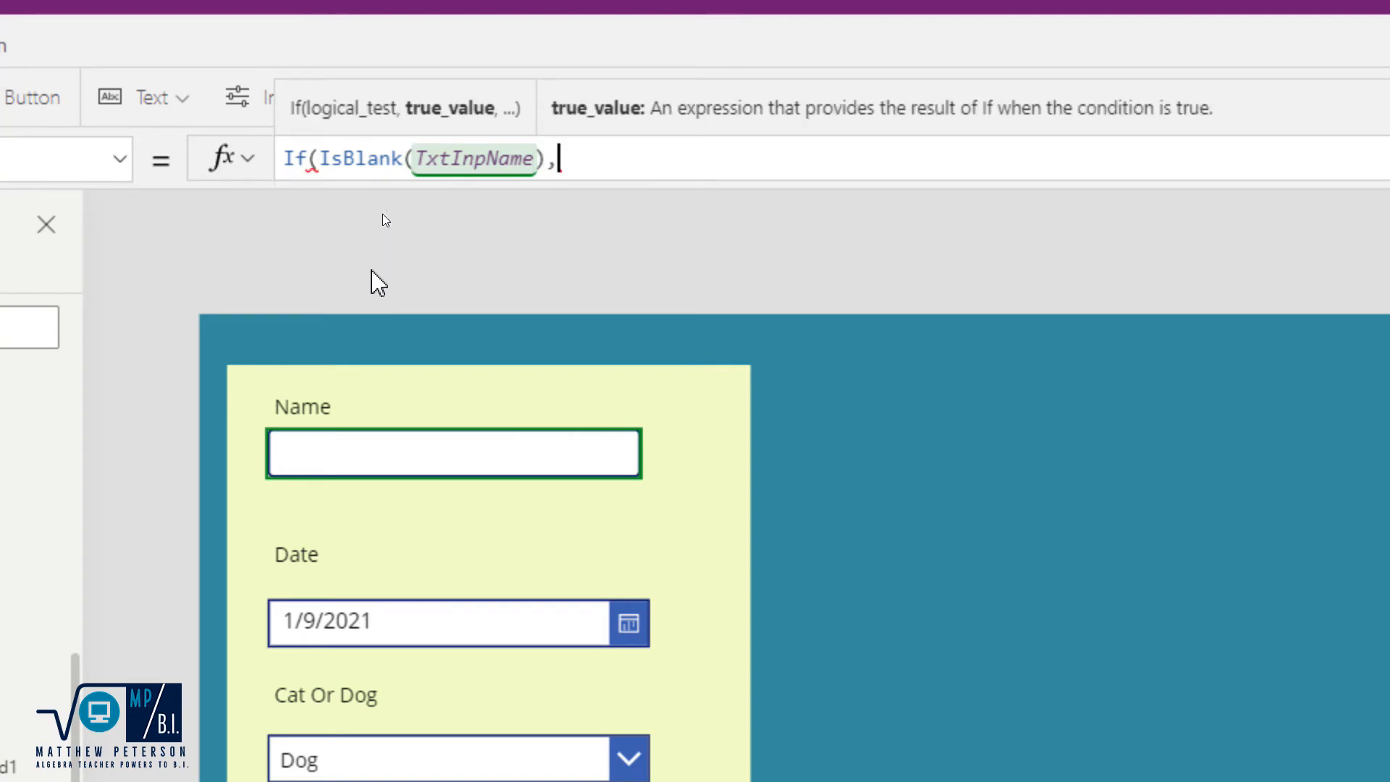
{"action": "type", "text": "dis"}
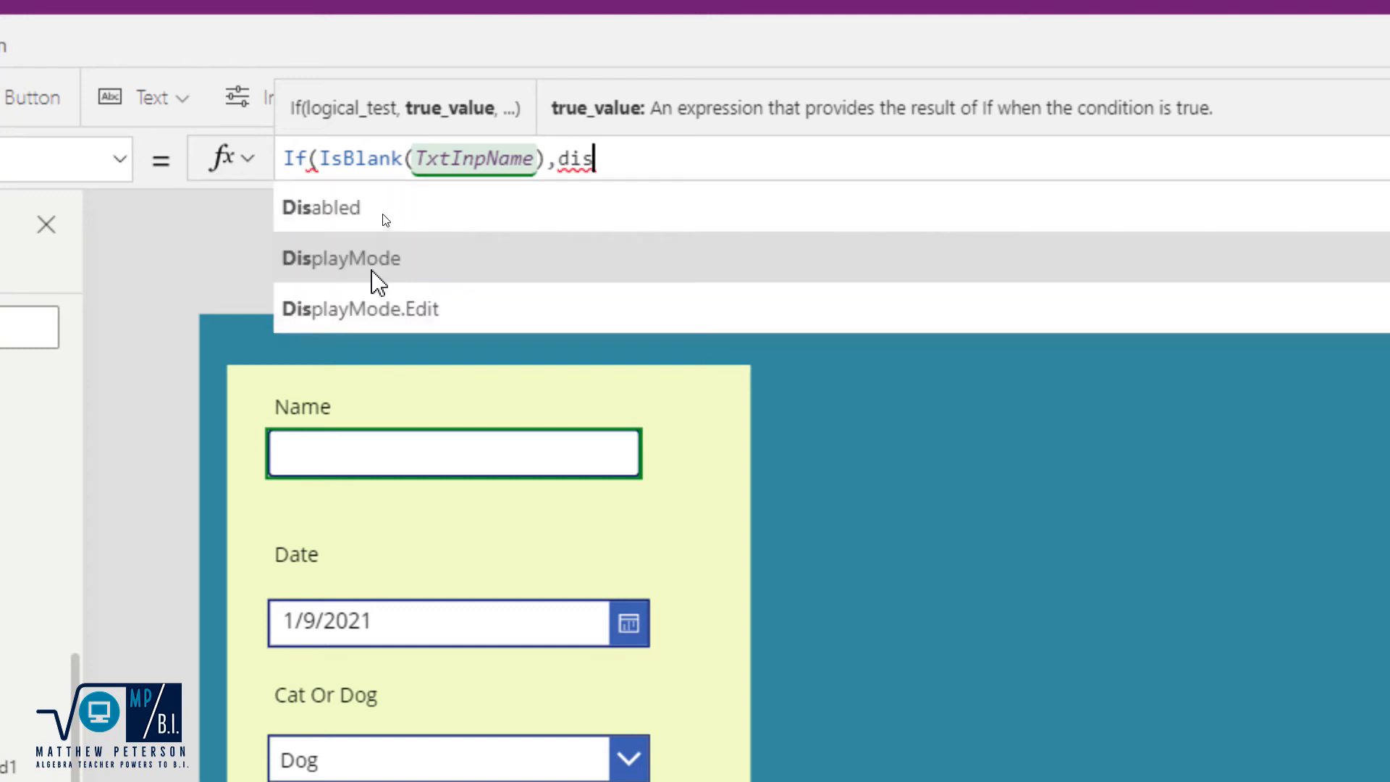
{"action": "left_click", "coordinate": [320, 208]}
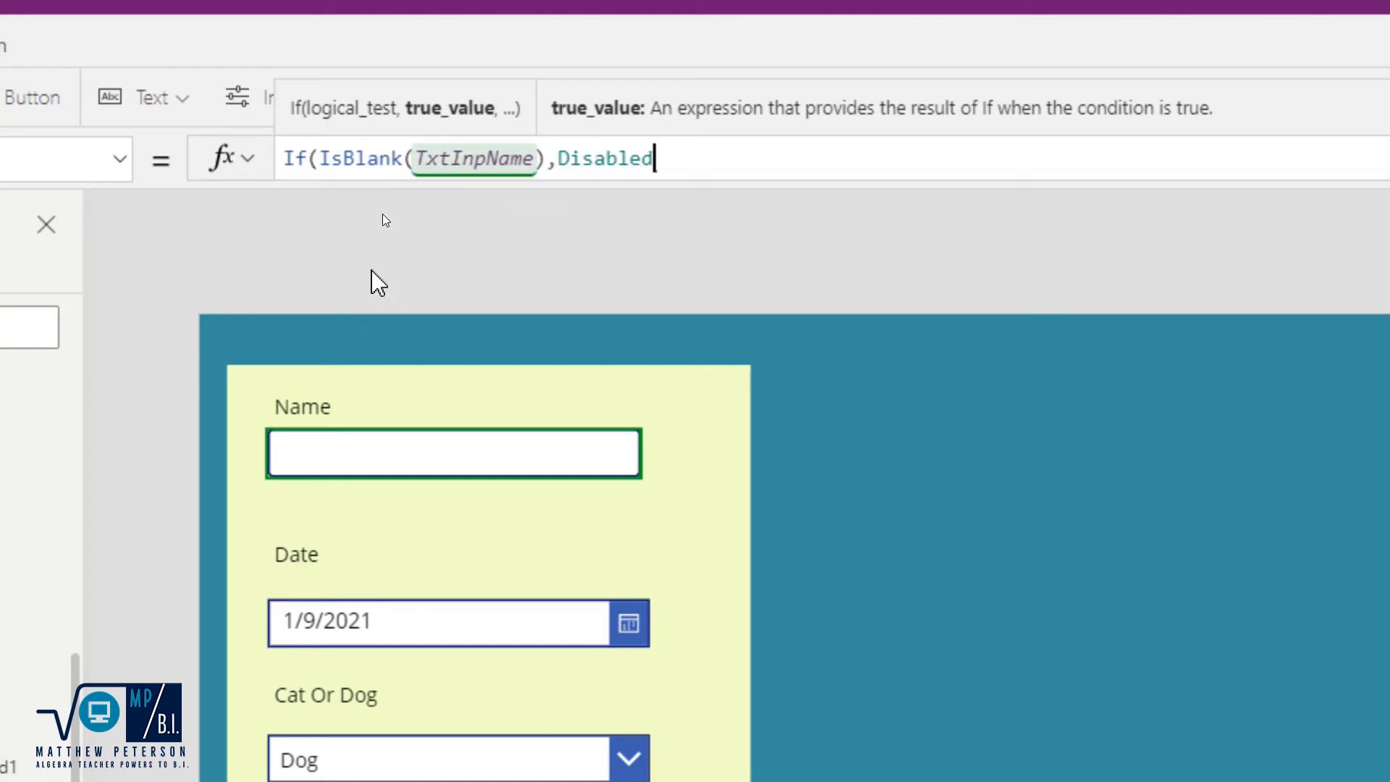
{"action": "type", "text": ".di"}
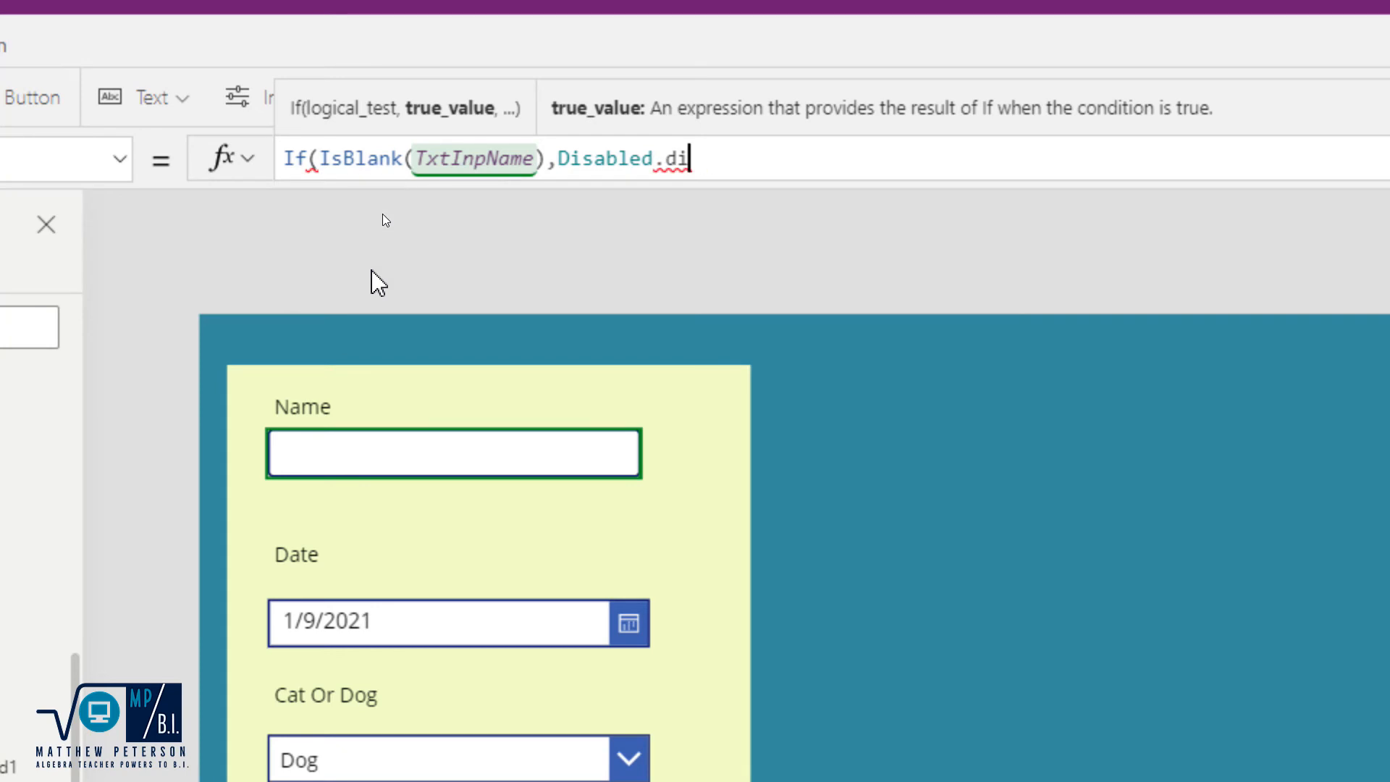
{"action": "key", "text": "Backspace"}
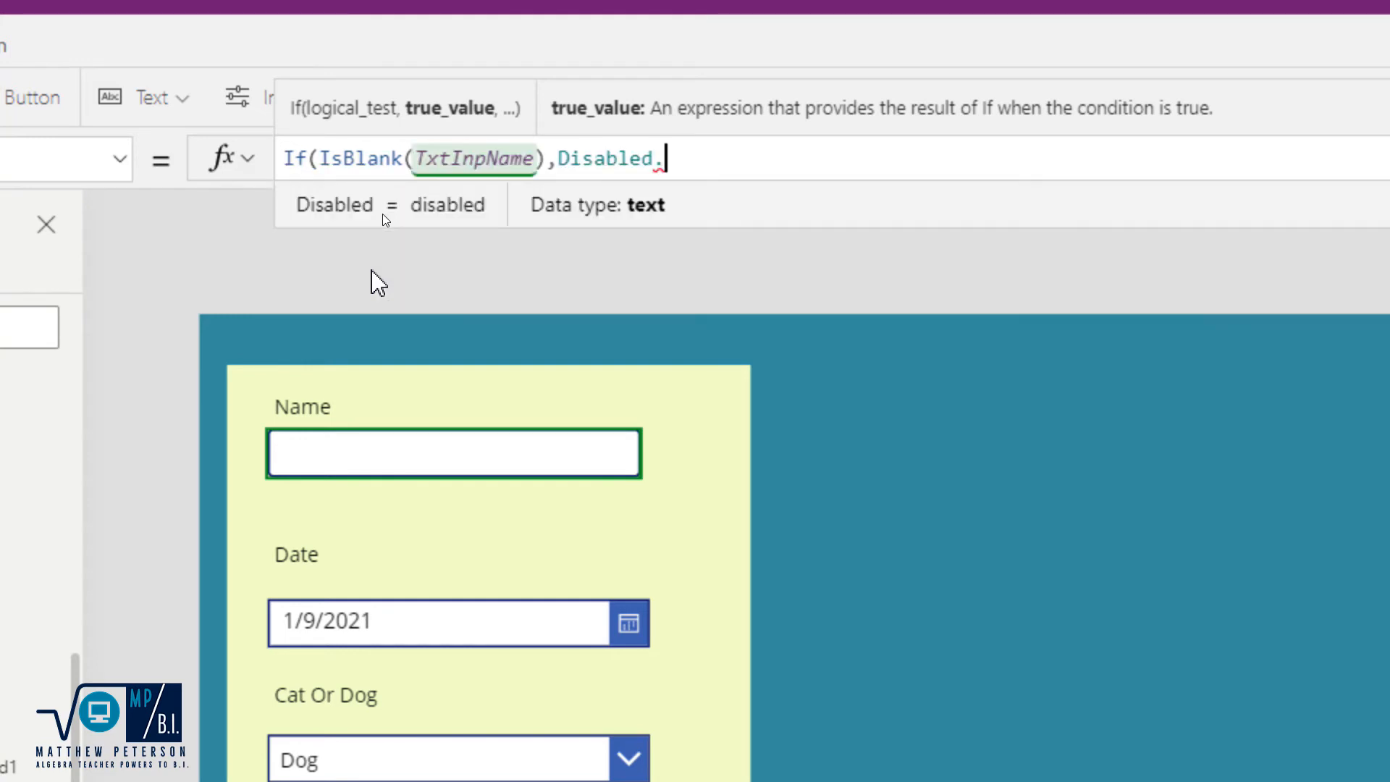
{"action": "type", "text": "dis"}
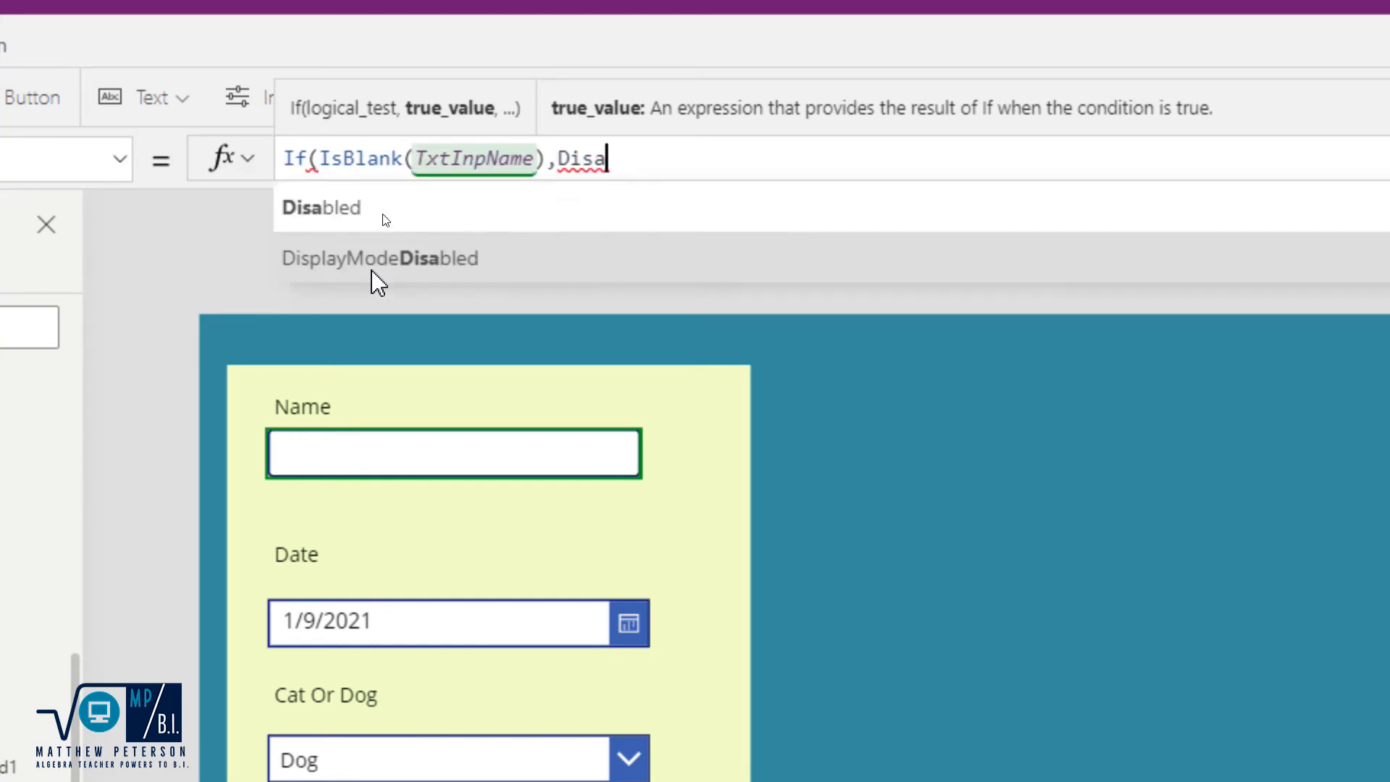
{"action": "key", "text": "Backspace"}
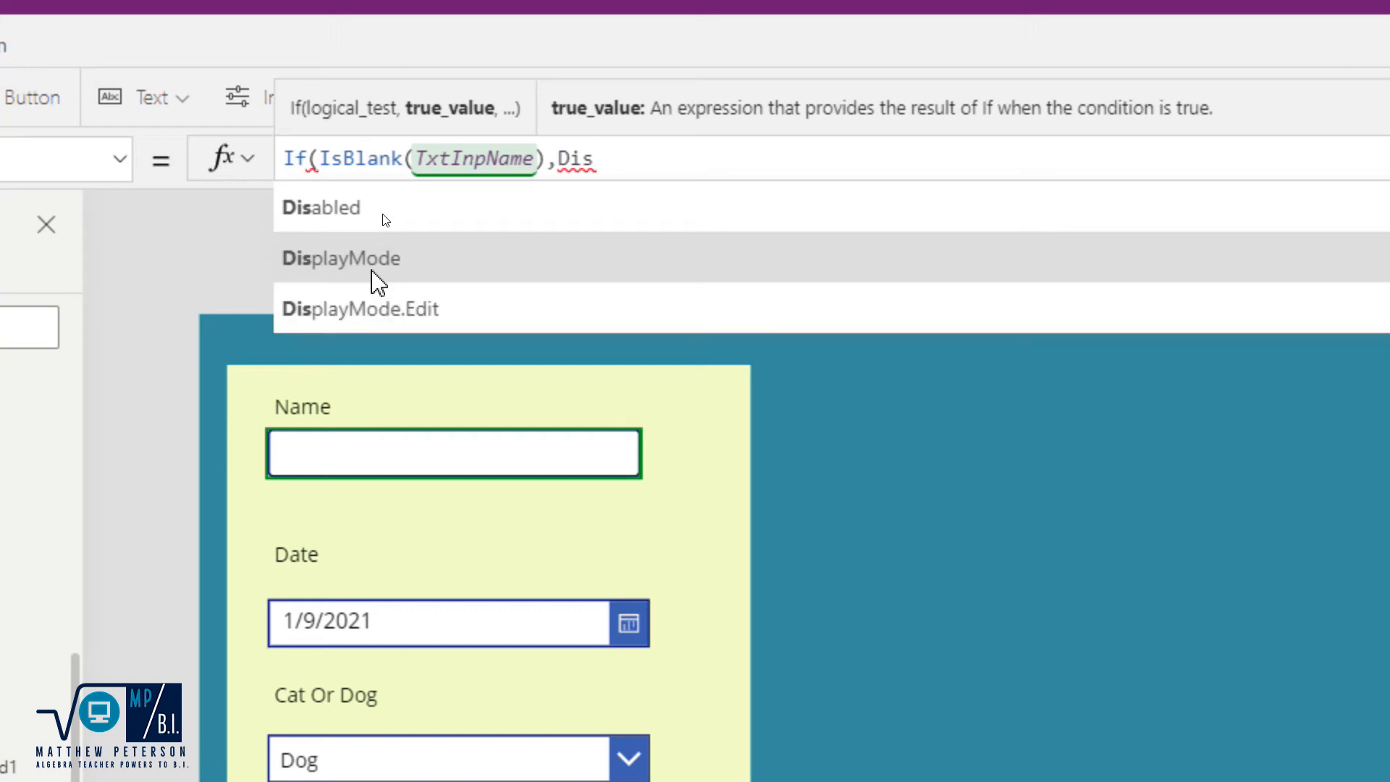
{"action": "type", "text": "DisplayMode.d"}
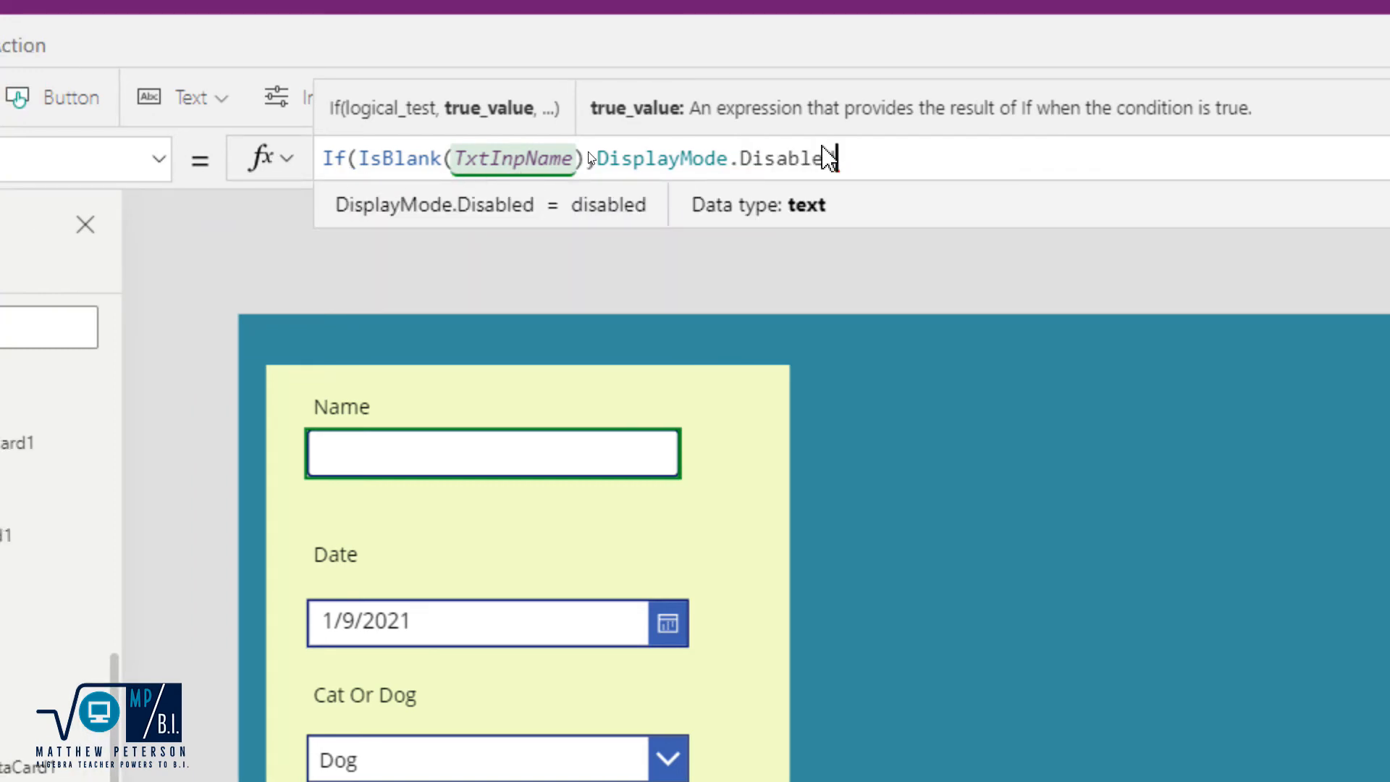
{"action": "type", "text": ", di"}
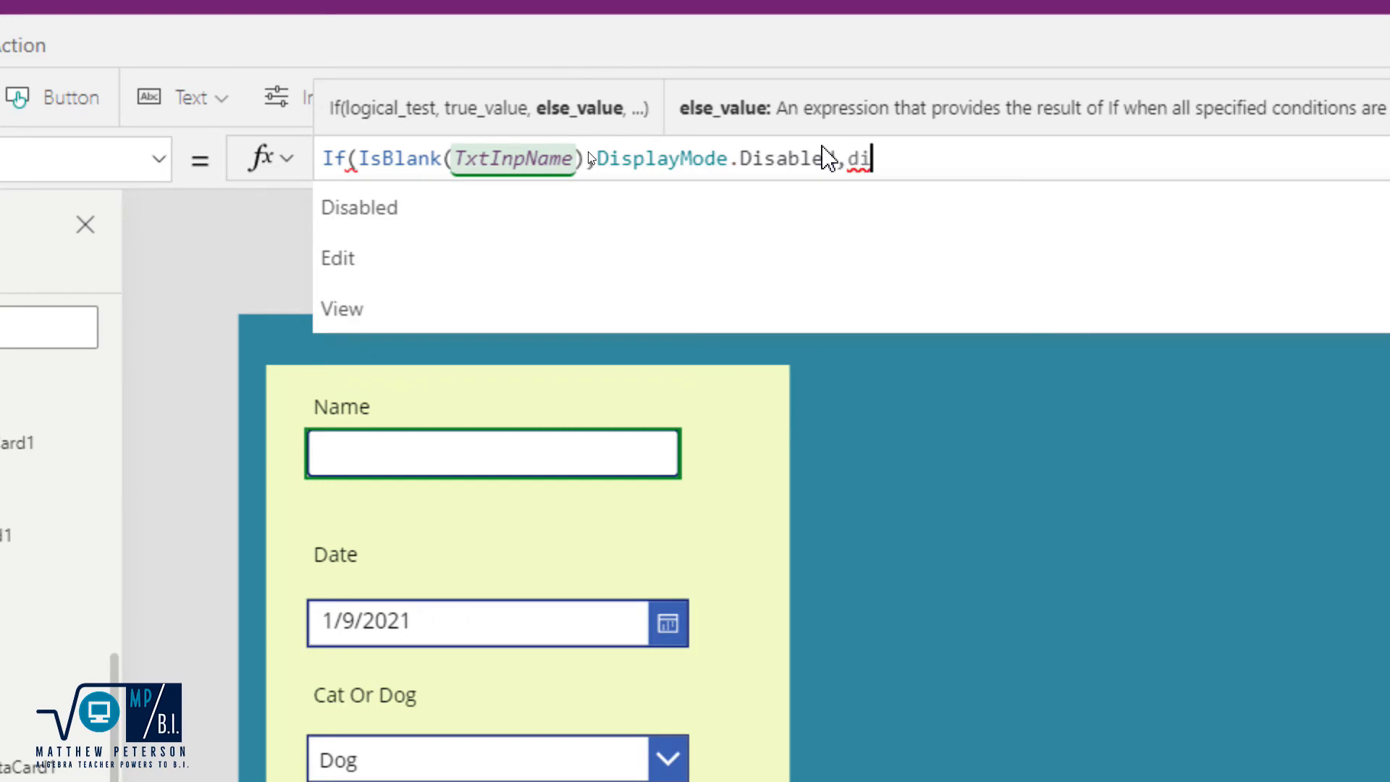
{"action": "type", "text": "sp"}
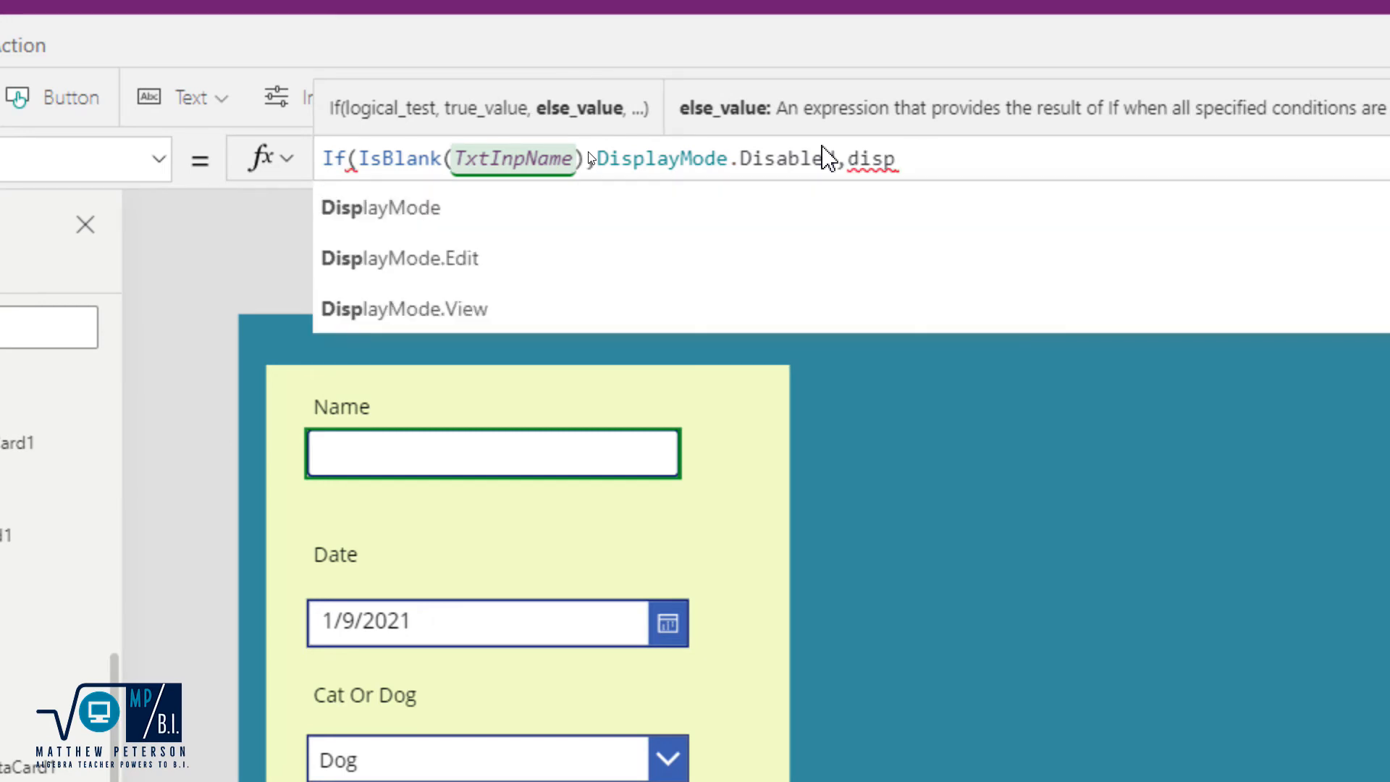
{"action": "type", "text": "DisplayMode.e"}
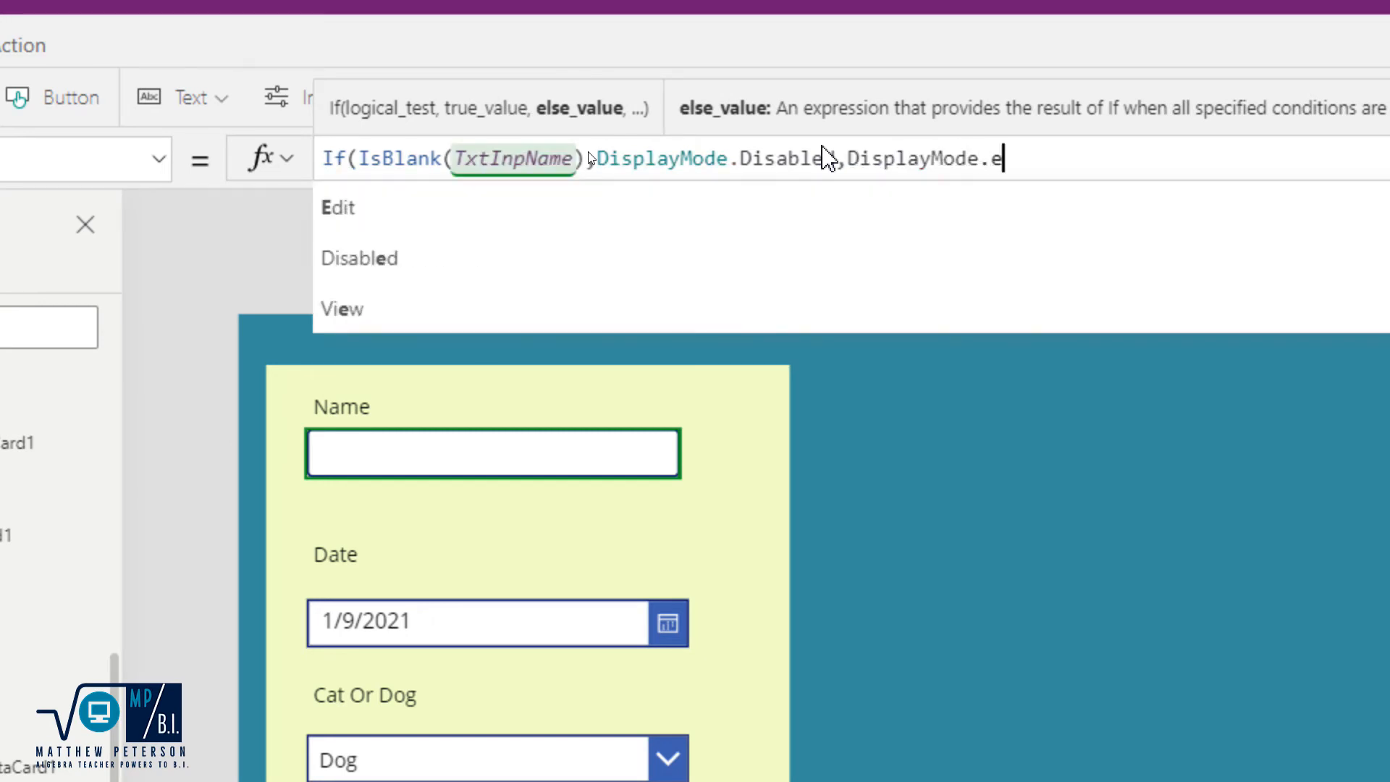
{"action": "type", "text": "dit"}
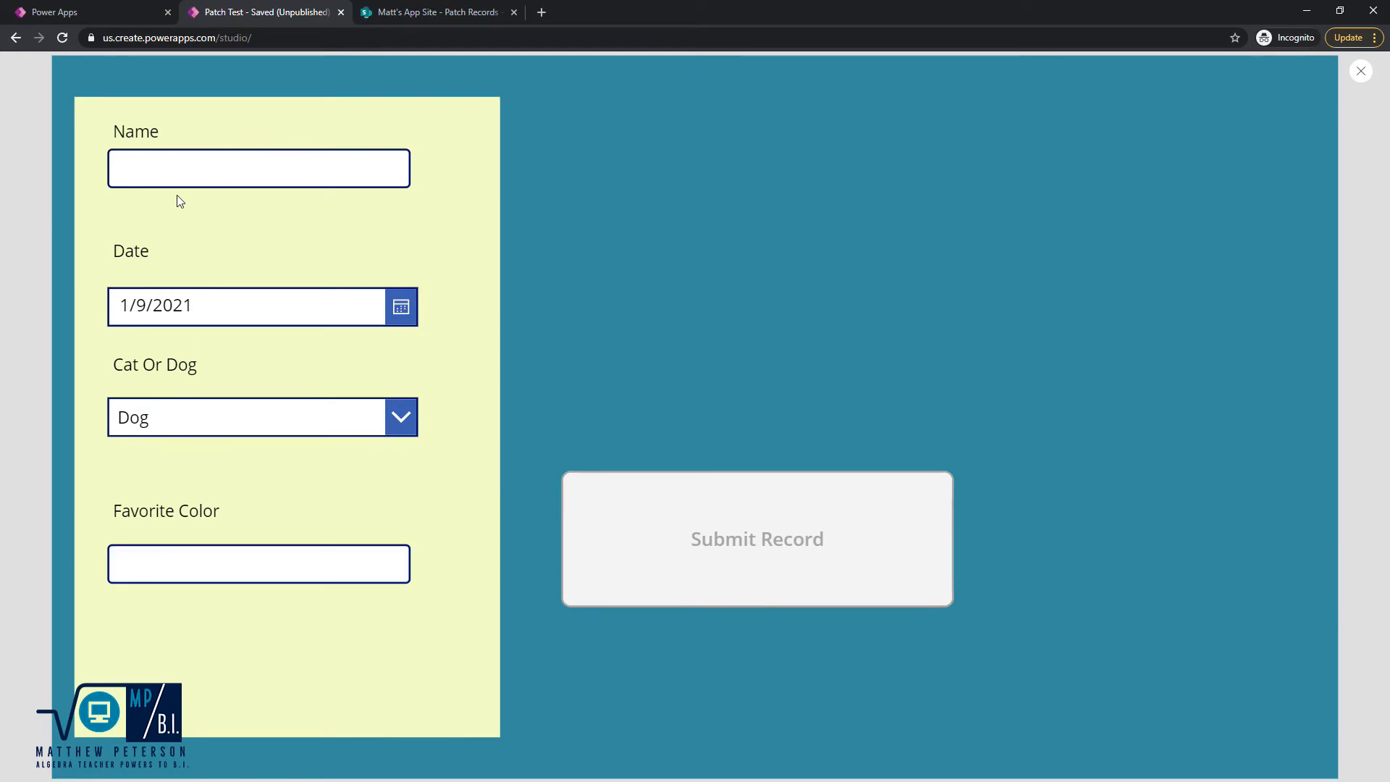
- In preview, submit a record named 'f' with no favorite color, then exit preview
{"action": "left_click", "coordinate": [258, 167]}
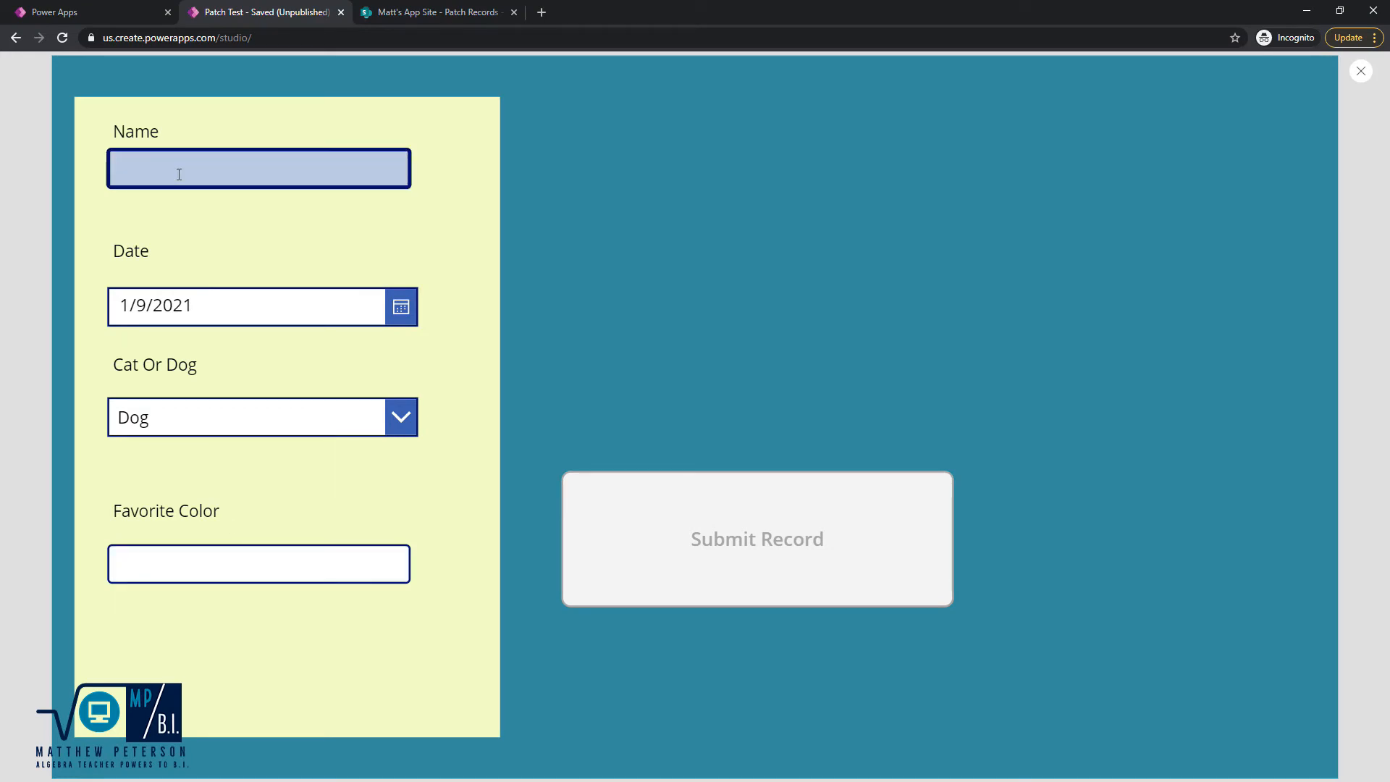
{"action": "type", "text": "f"}
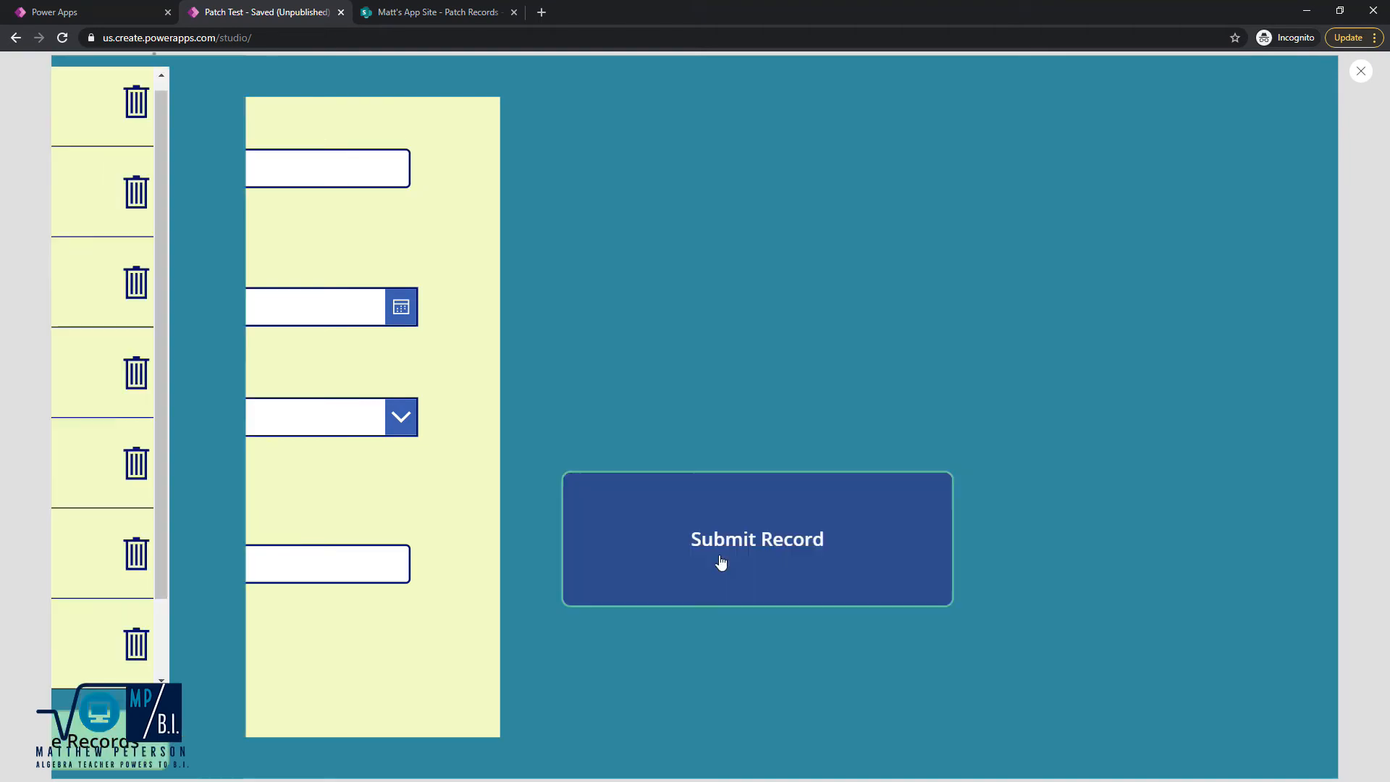
{"action": "left_click", "coordinate": [756, 537]}
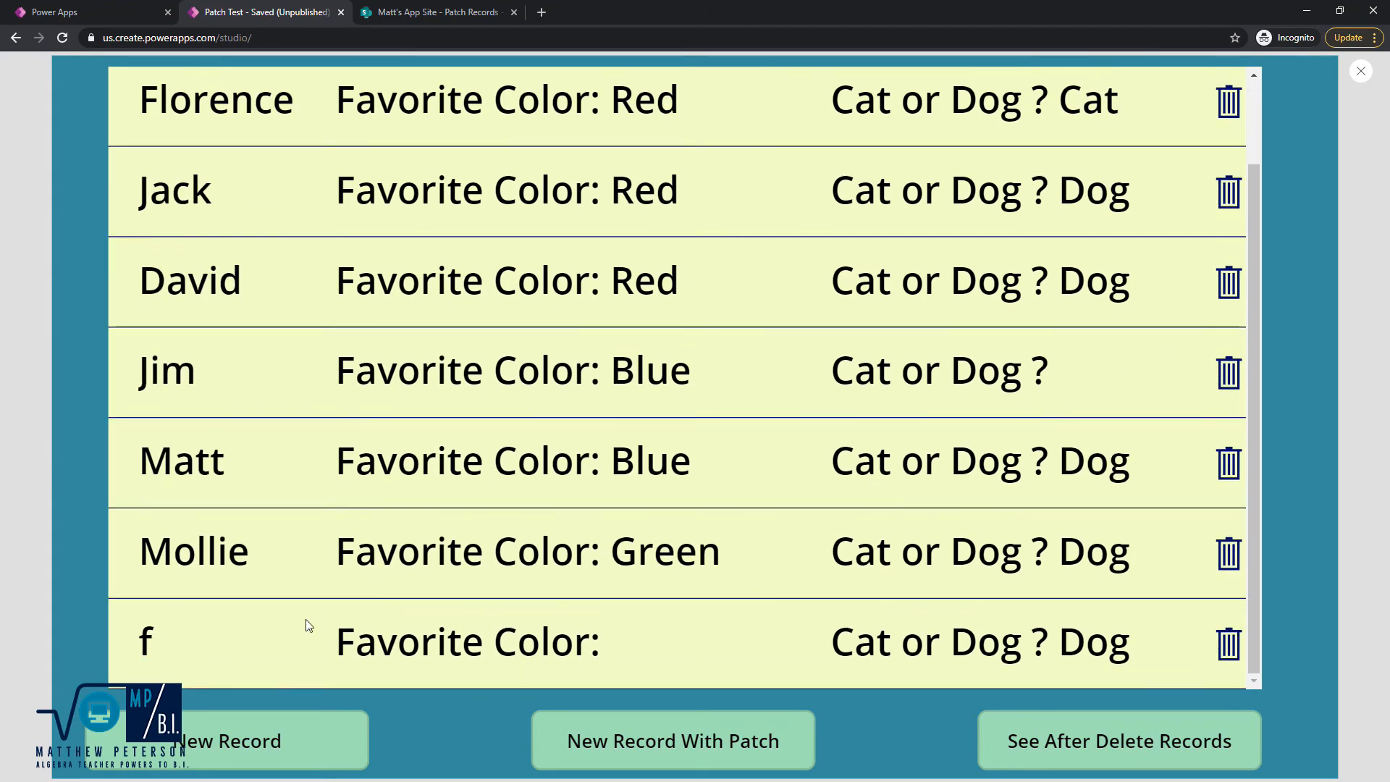
{"action": "mouse_move", "coordinate": [1172, 204]}
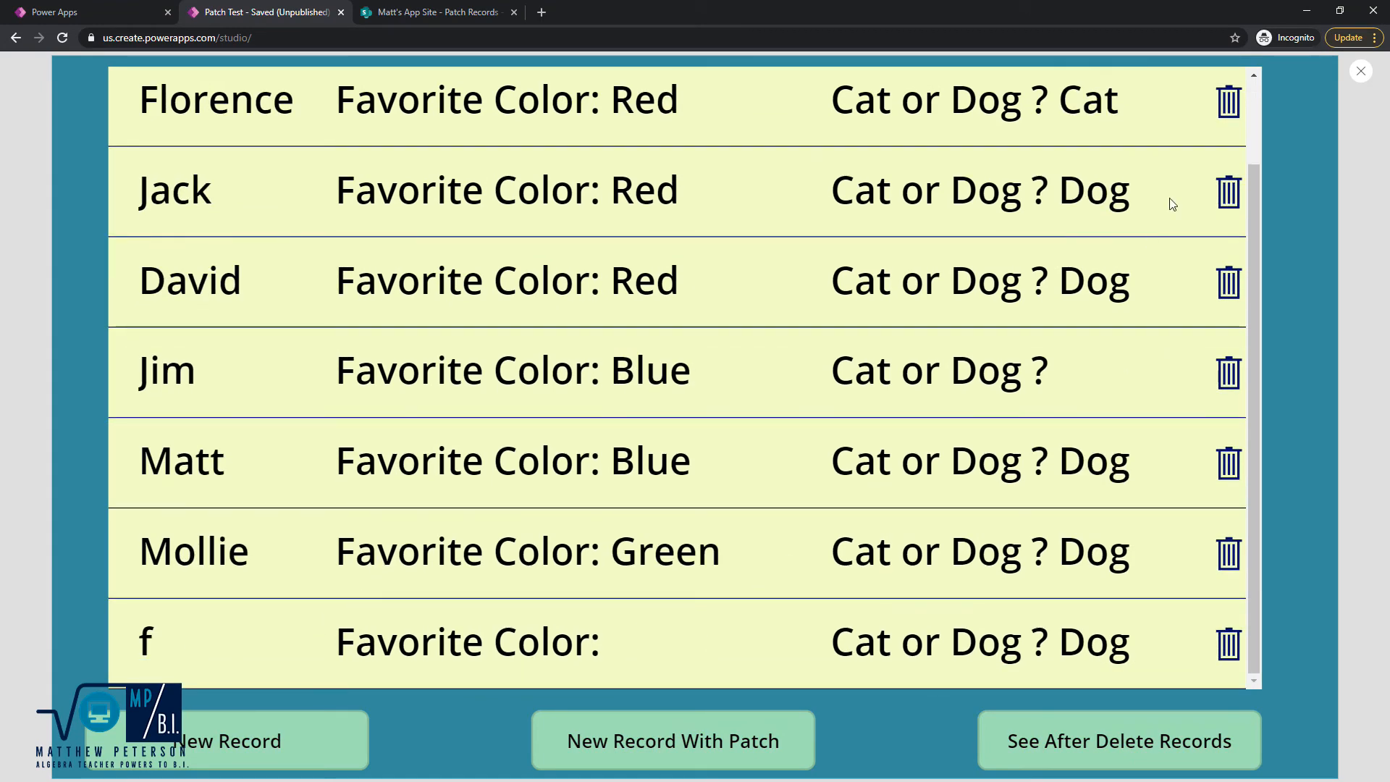
{"action": "mouse_move", "coordinate": [1362, 72]}
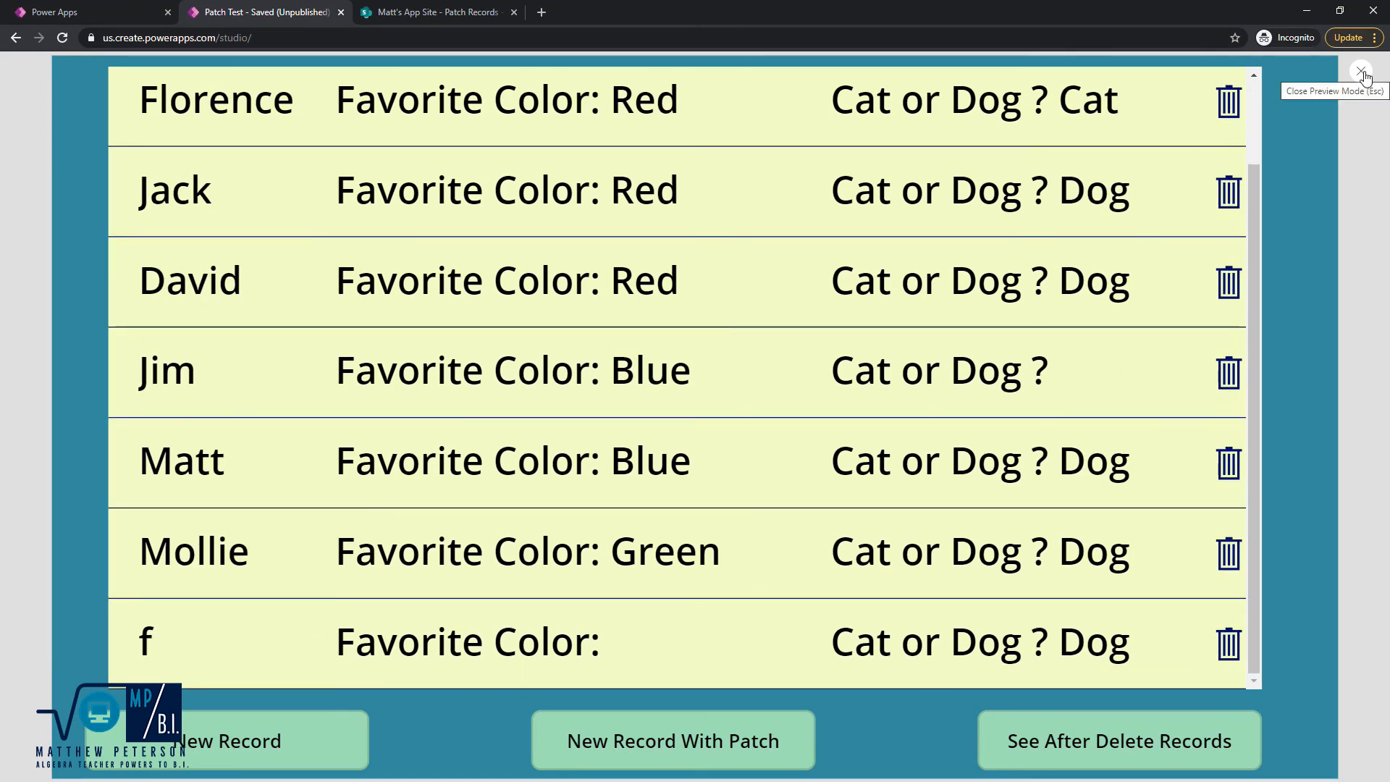
{"action": "left_click", "coordinate": [1362, 71]}
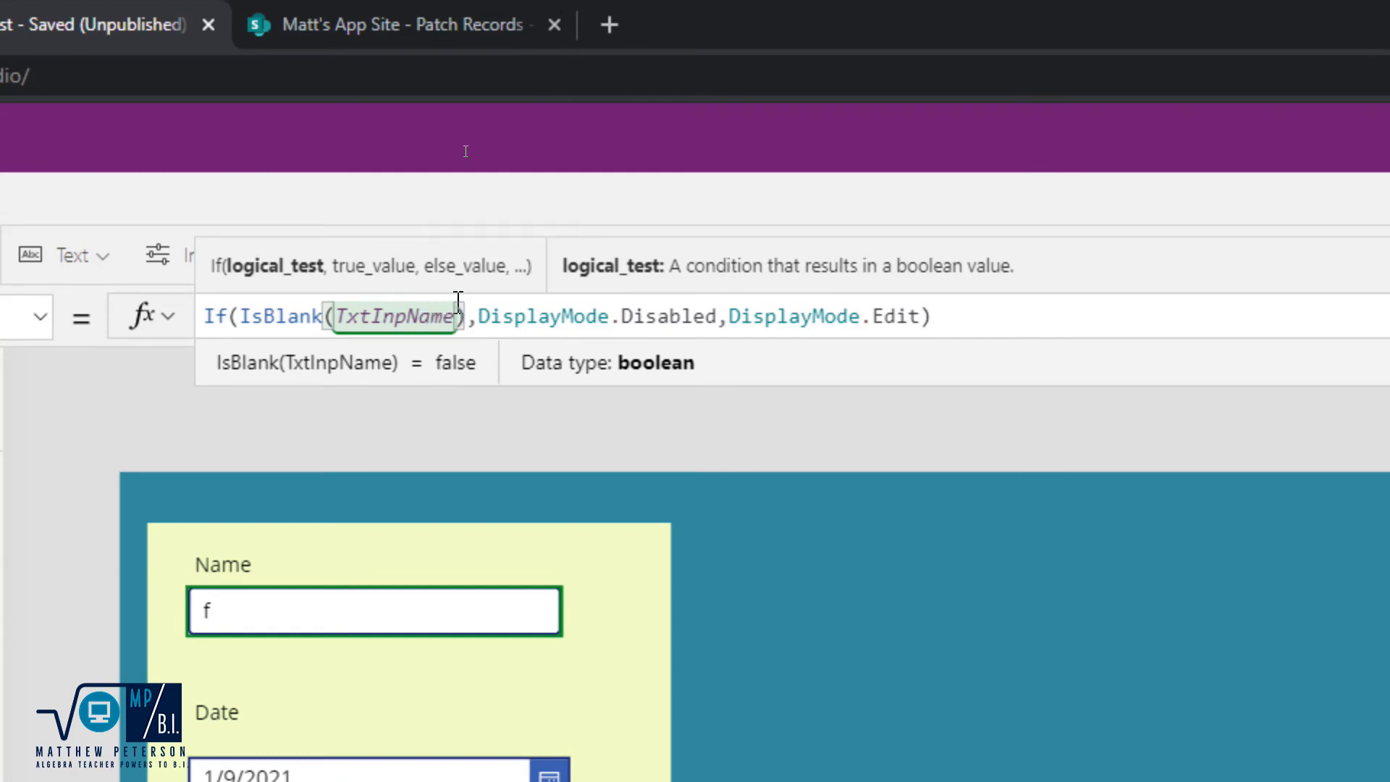
{"action": "mouse_move", "coordinate": [592, 288]}
{"action": "type", "text": " ||"}
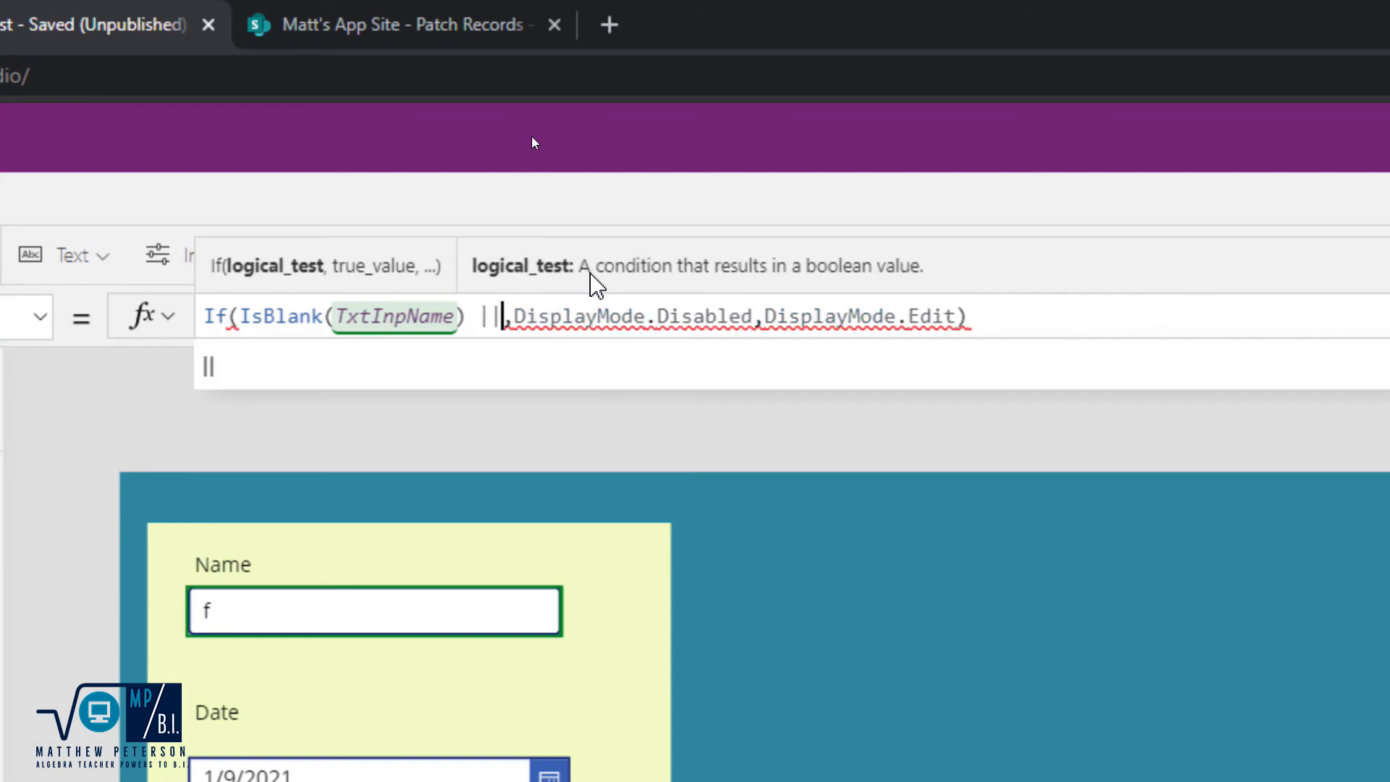
- Add IsBlank(TxtInpColor) to Button2's DisplayMode condition alongside IsBlank(TxtInpName)
{"action": "type", "text": "IsBlank("}
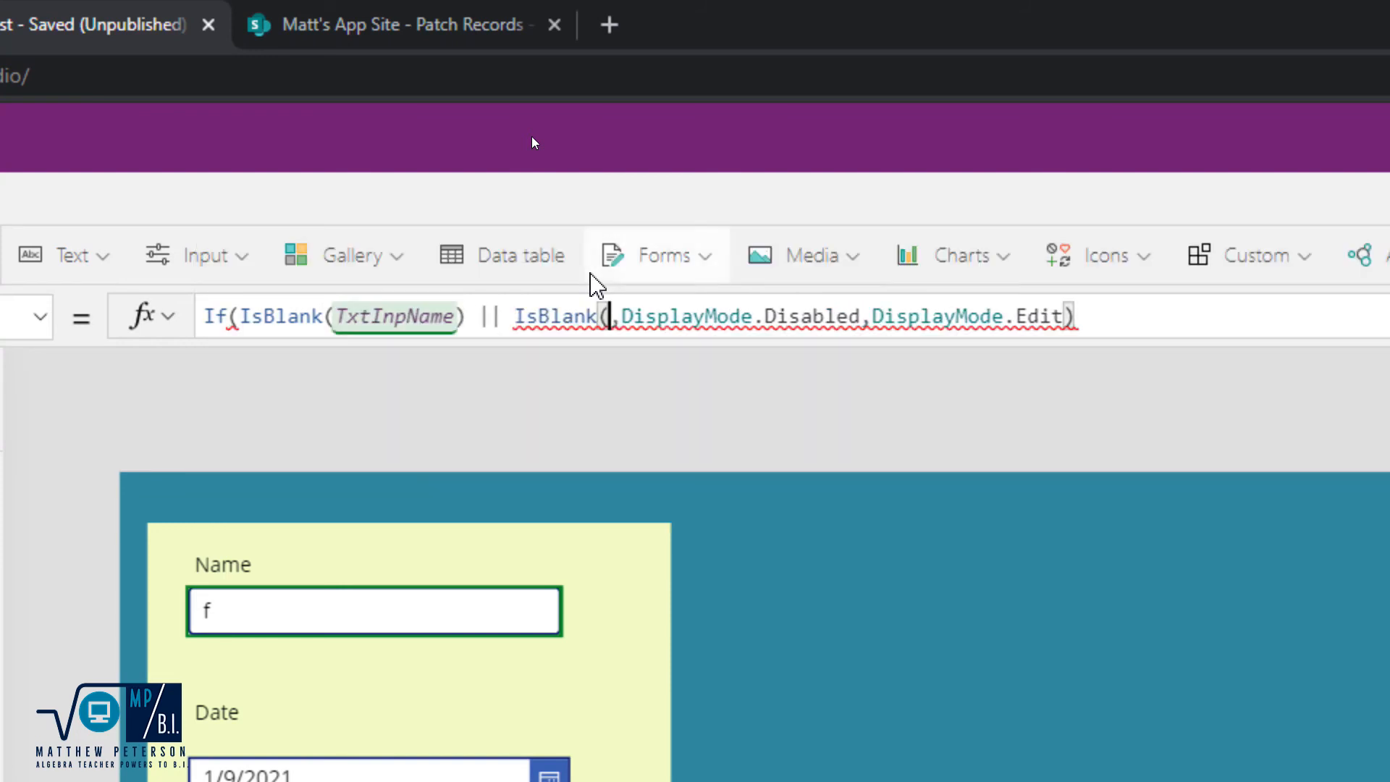
{"action": "type", "text": "tx"}
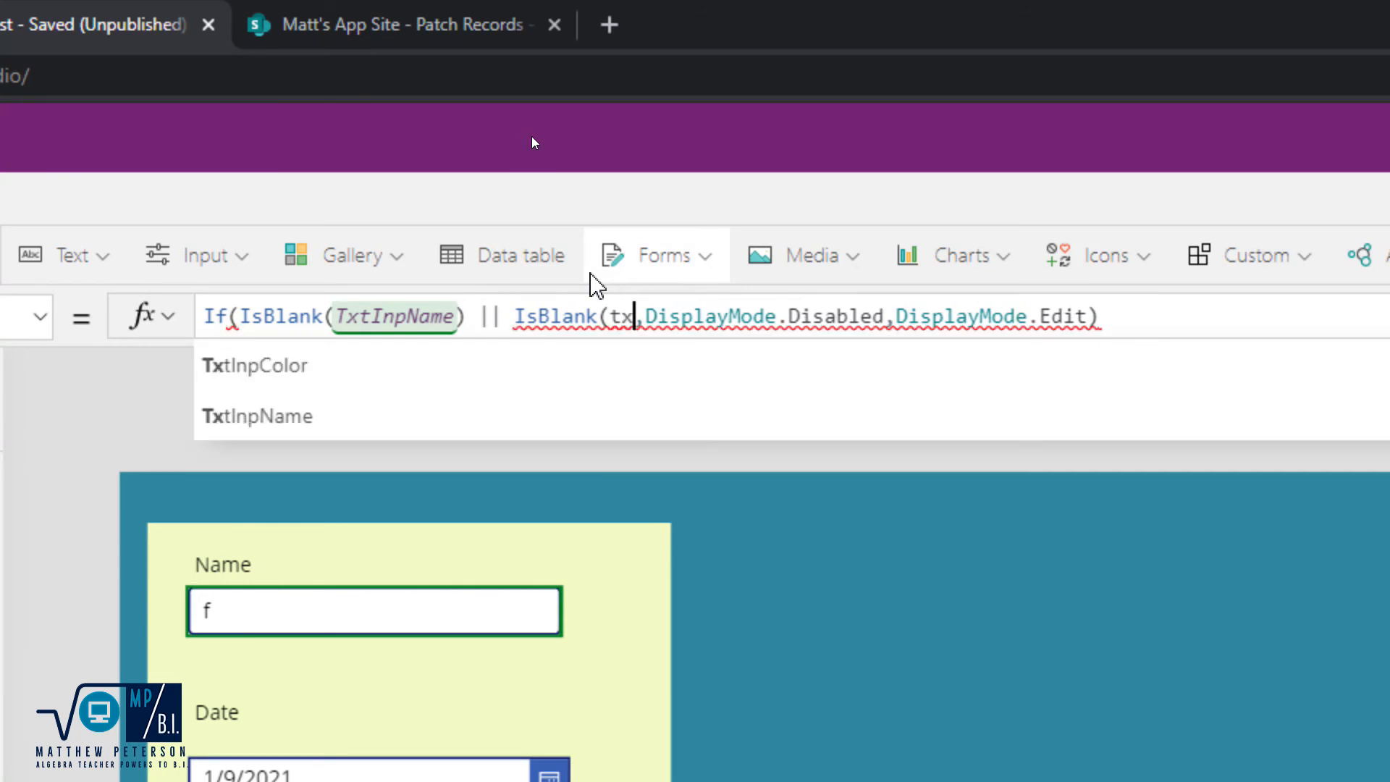
{"action": "left_click", "coordinate": [254, 365]}
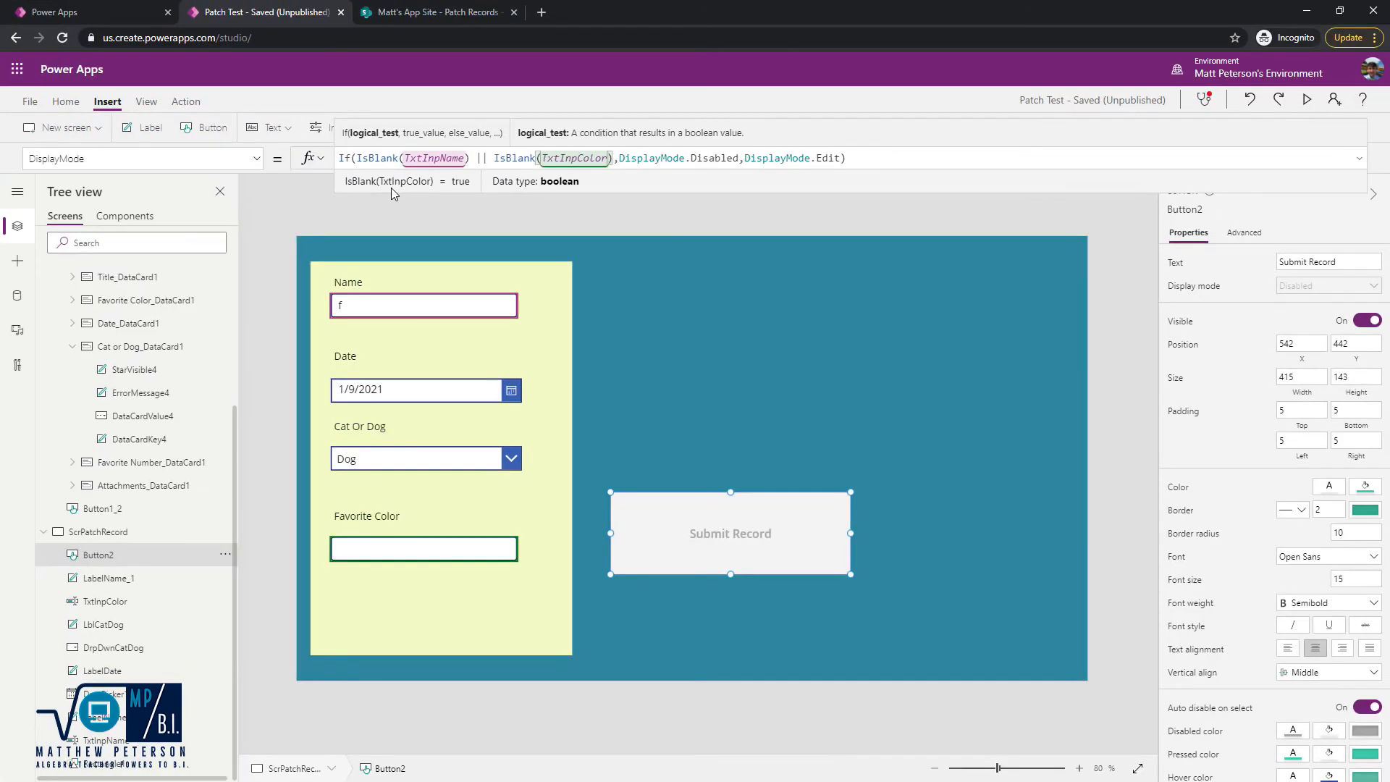
{"action": "mouse_move", "coordinate": [677, 532]}
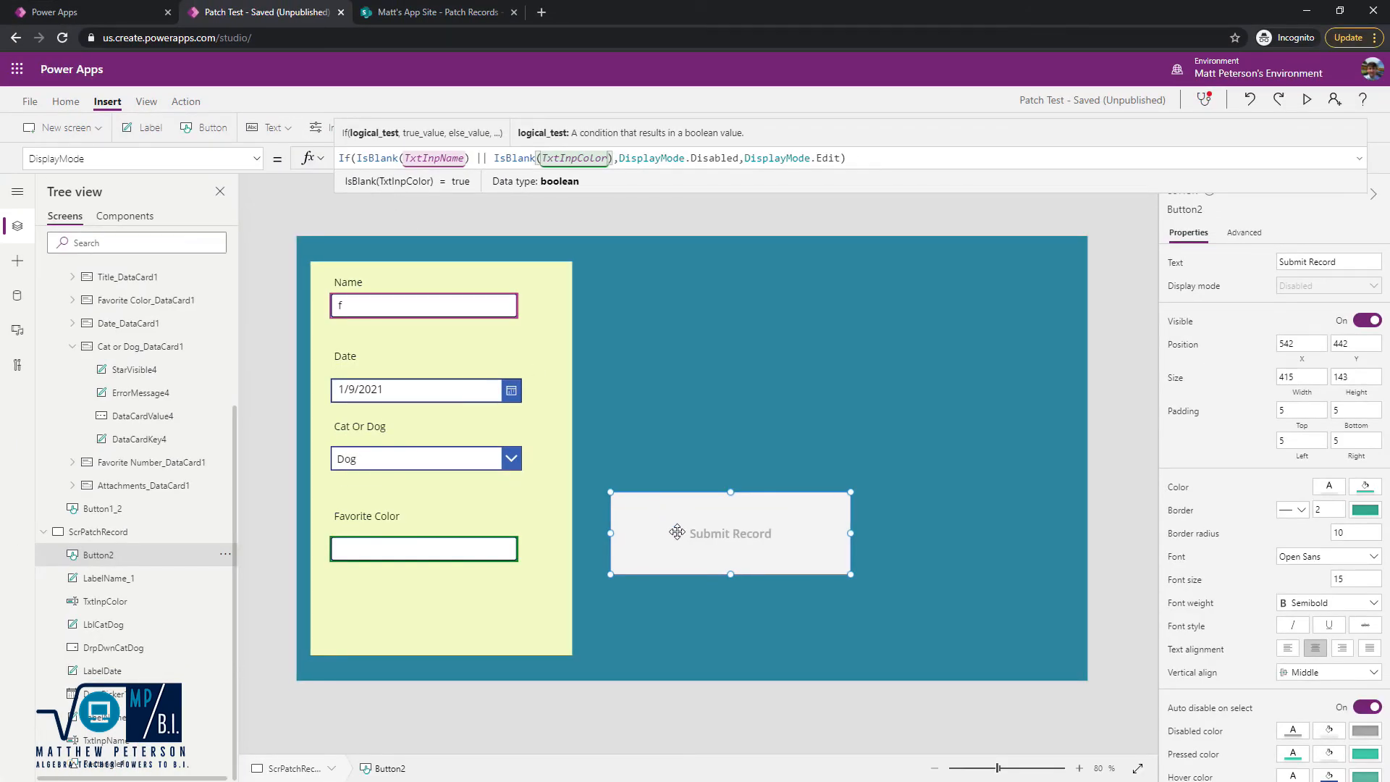
{"action": "mouse_move", "coordinate": [447, 556]}
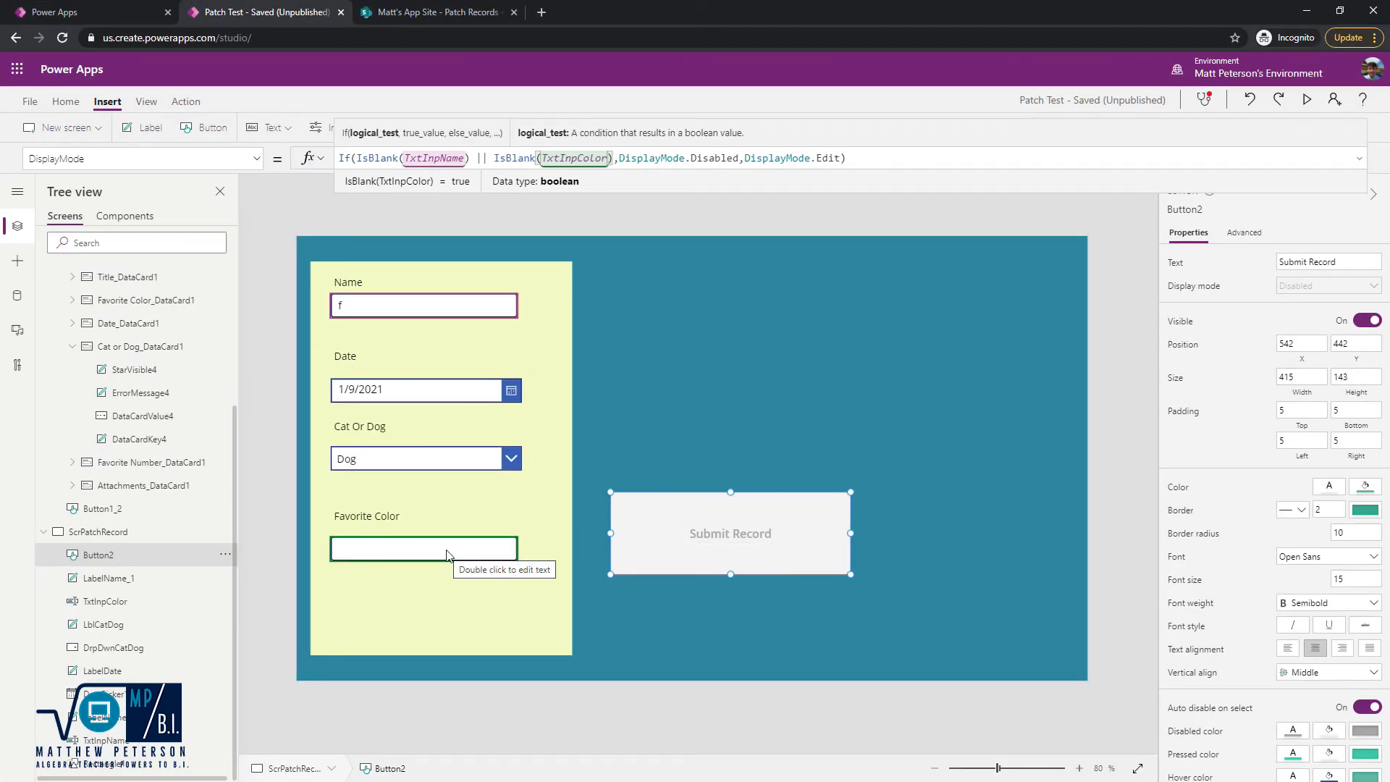
{"action": "mouse_move", "coordinate": [571, 411]}
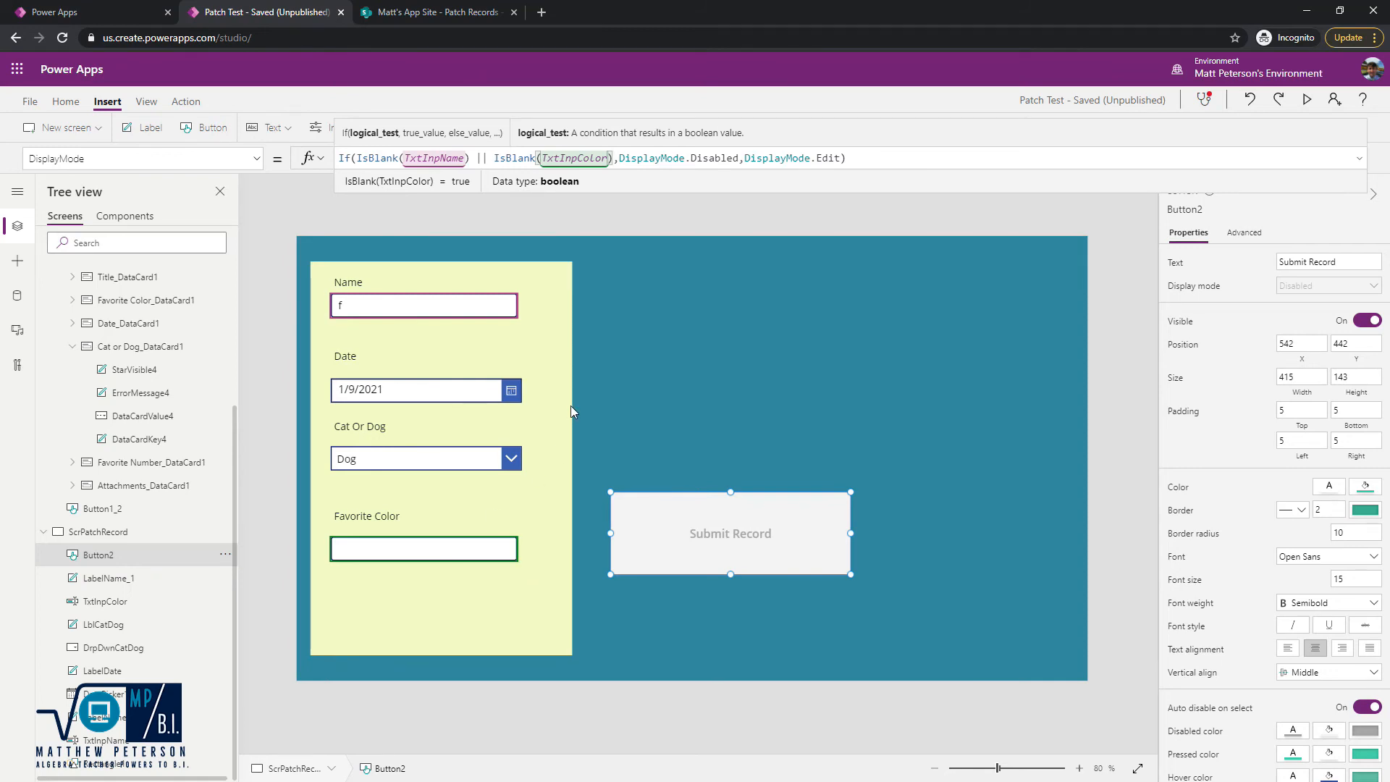
- Preview the form with Frank, 1/12/2021 and Brown entered, then exit preview
{"action": "left_click", "coordinate": [1305, 98]}
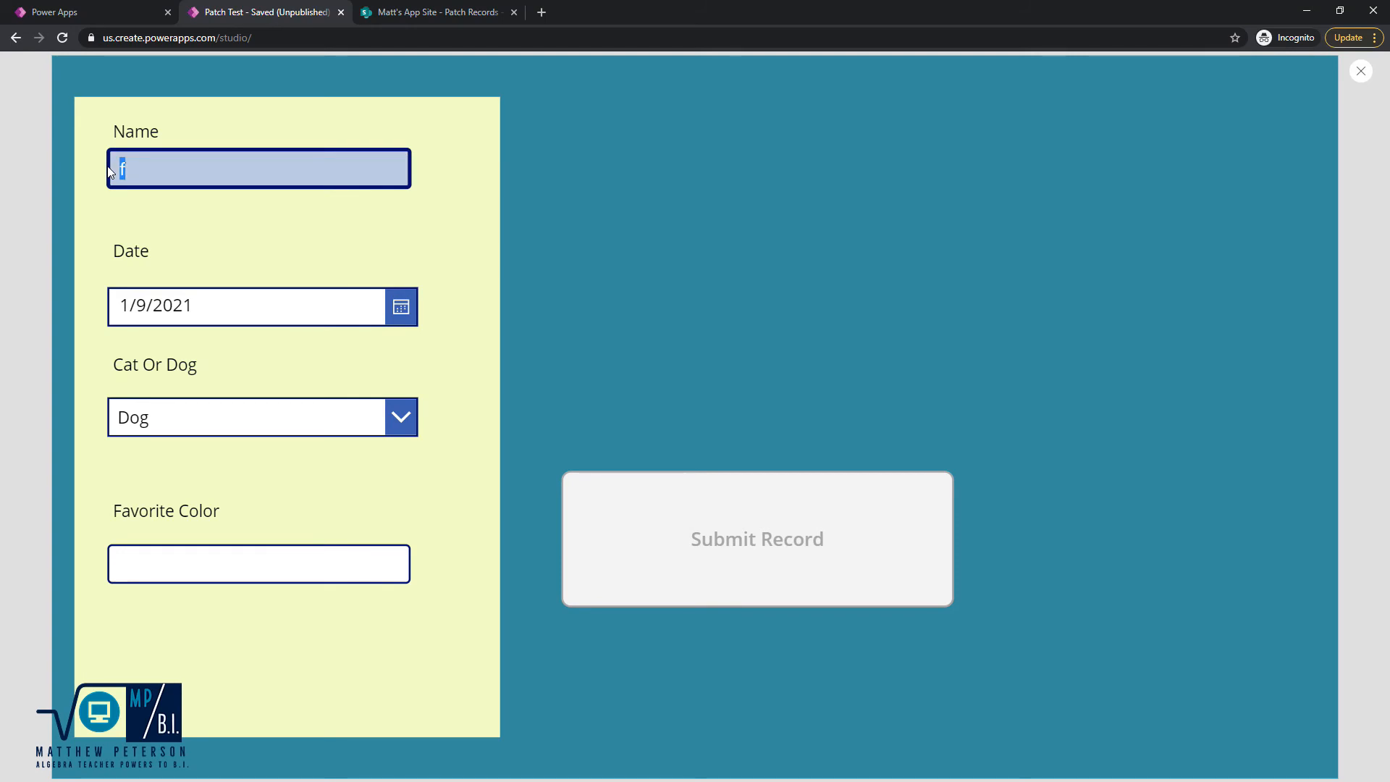
{"action": "type", "text": "Frank"}
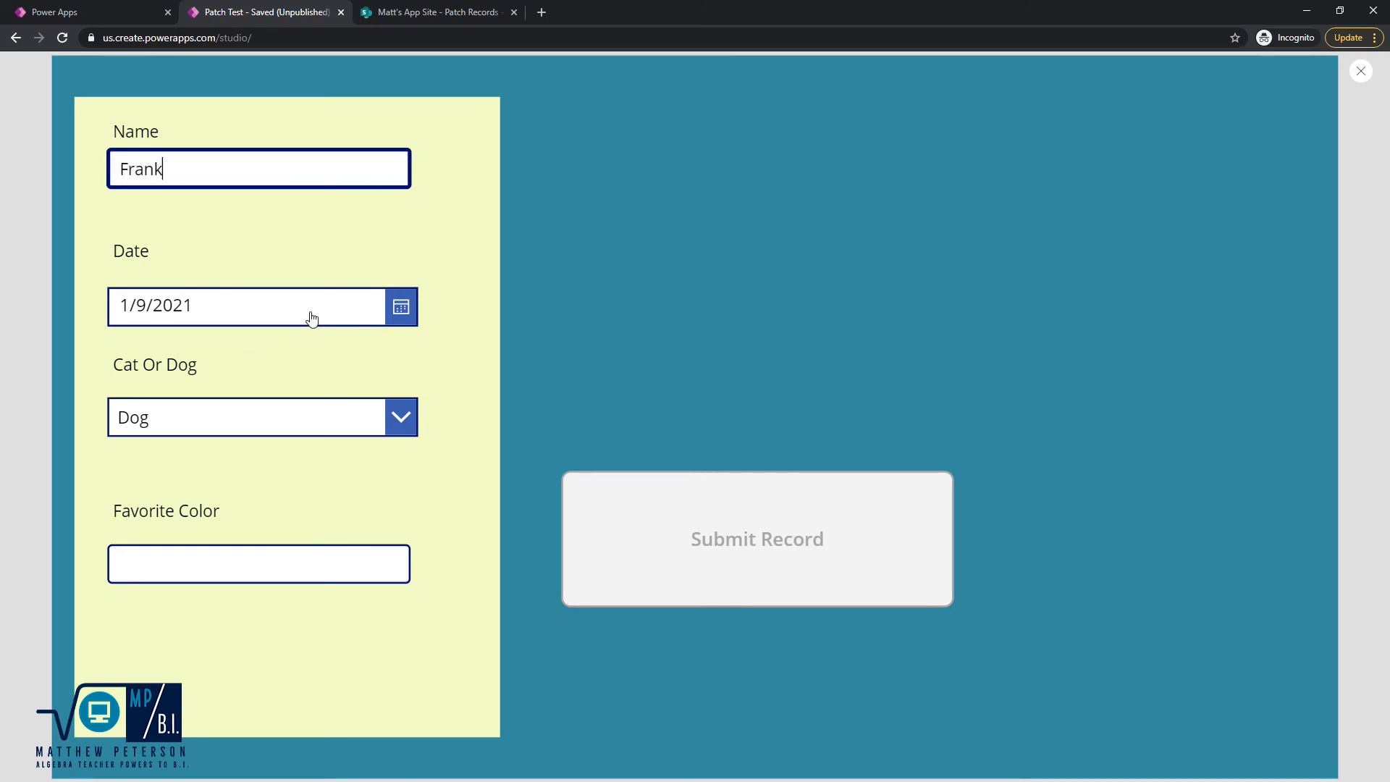
{"action": "left_click", "coordinate": [400, 305]}
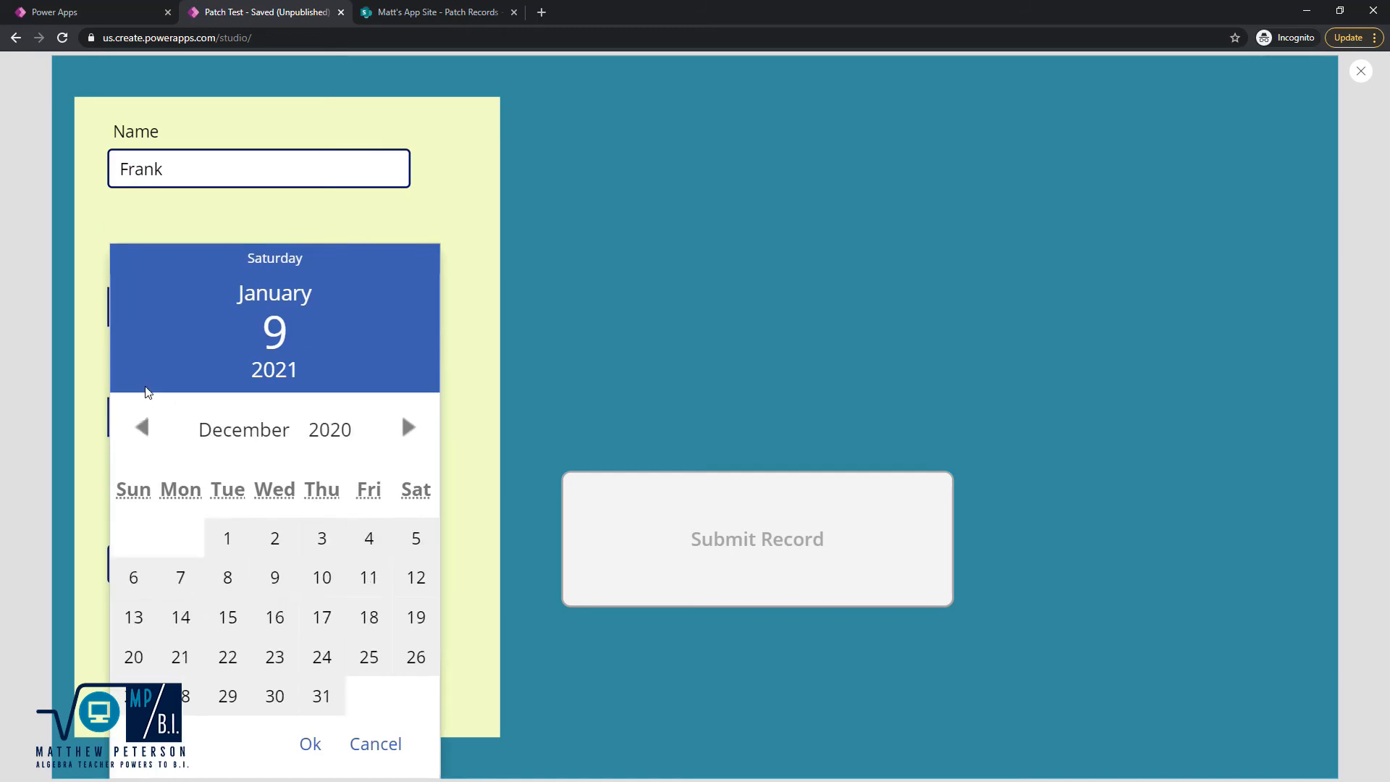
{"action": "mouse_move", "coordinate": [406, 431]}
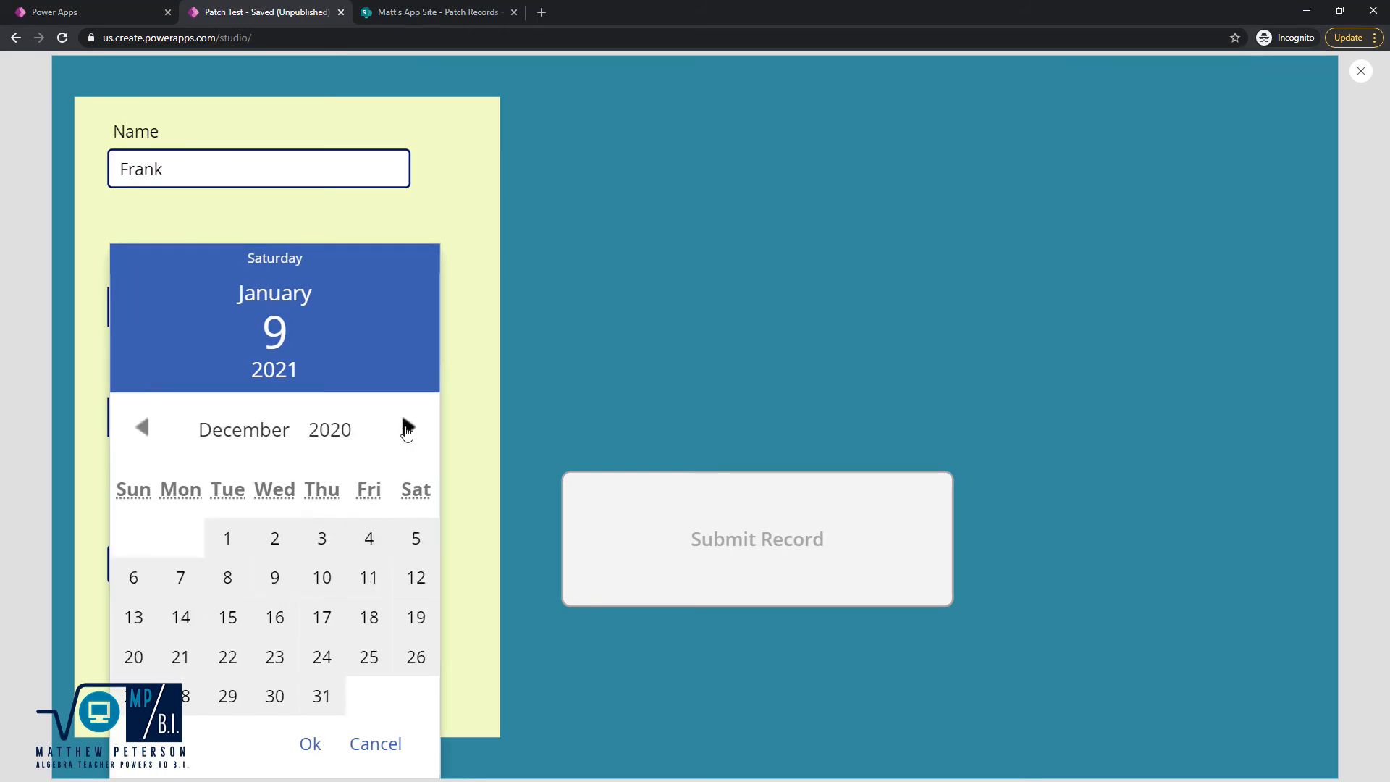
{"action": "left_click", "coordinate": [407, 429]}
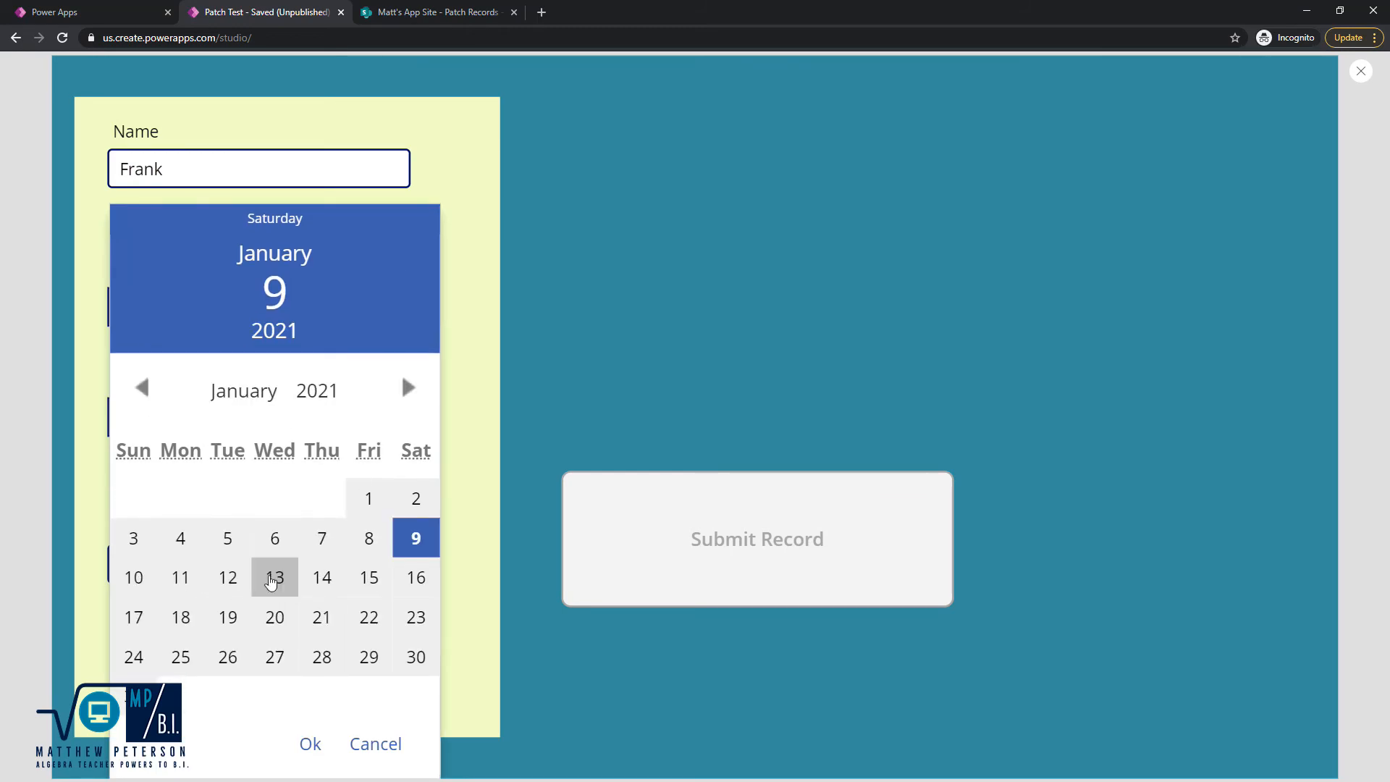
{"action": "left_click", "coordinate": [273, 577]}
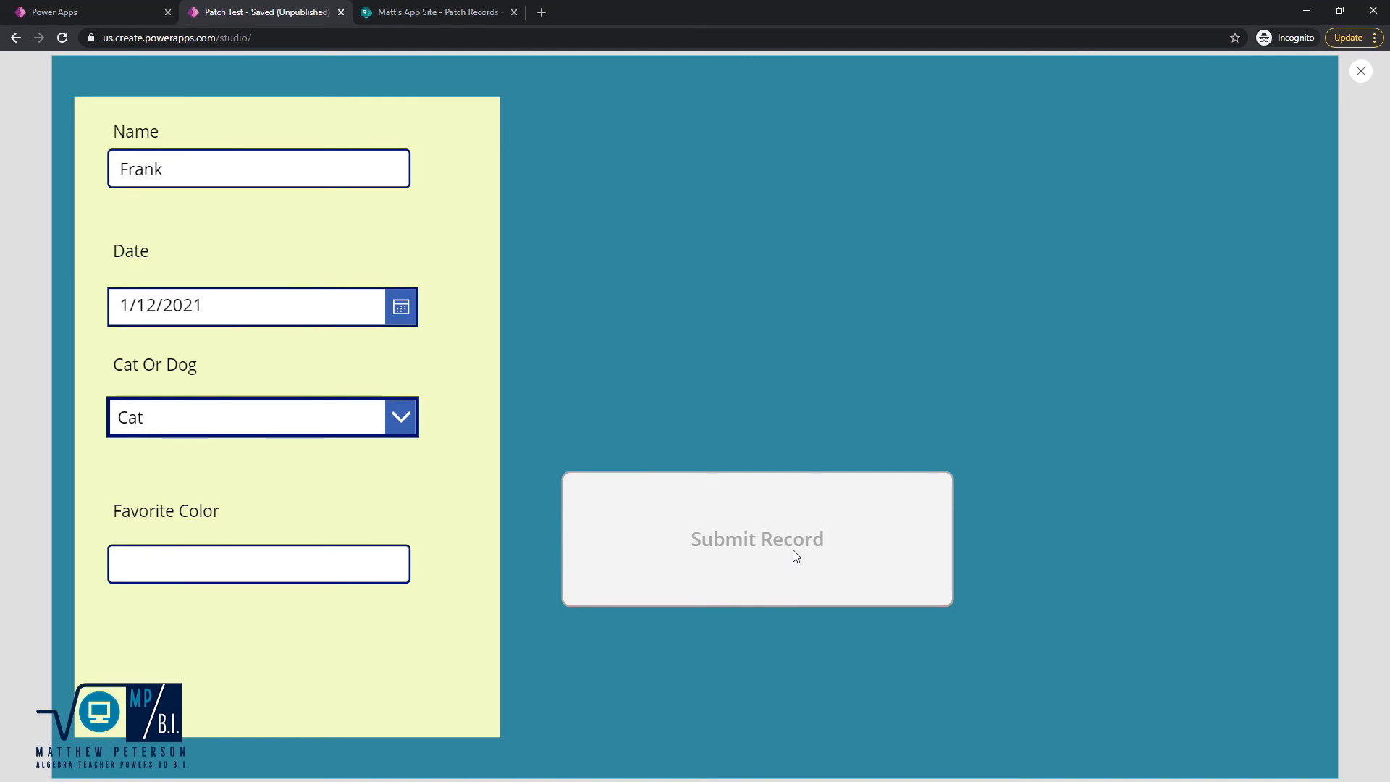
{"action": "type", "text": "B"}
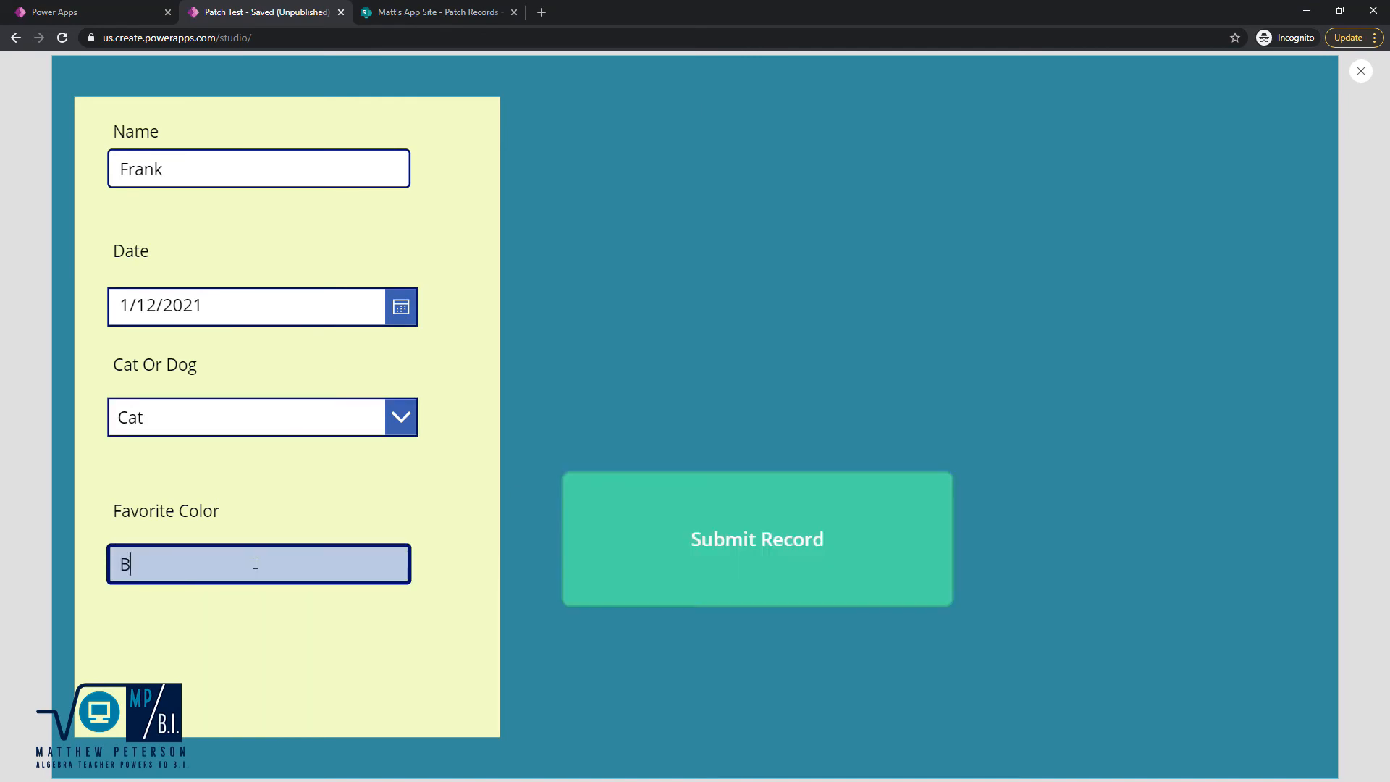
{"action": "type", "text": "rown"}
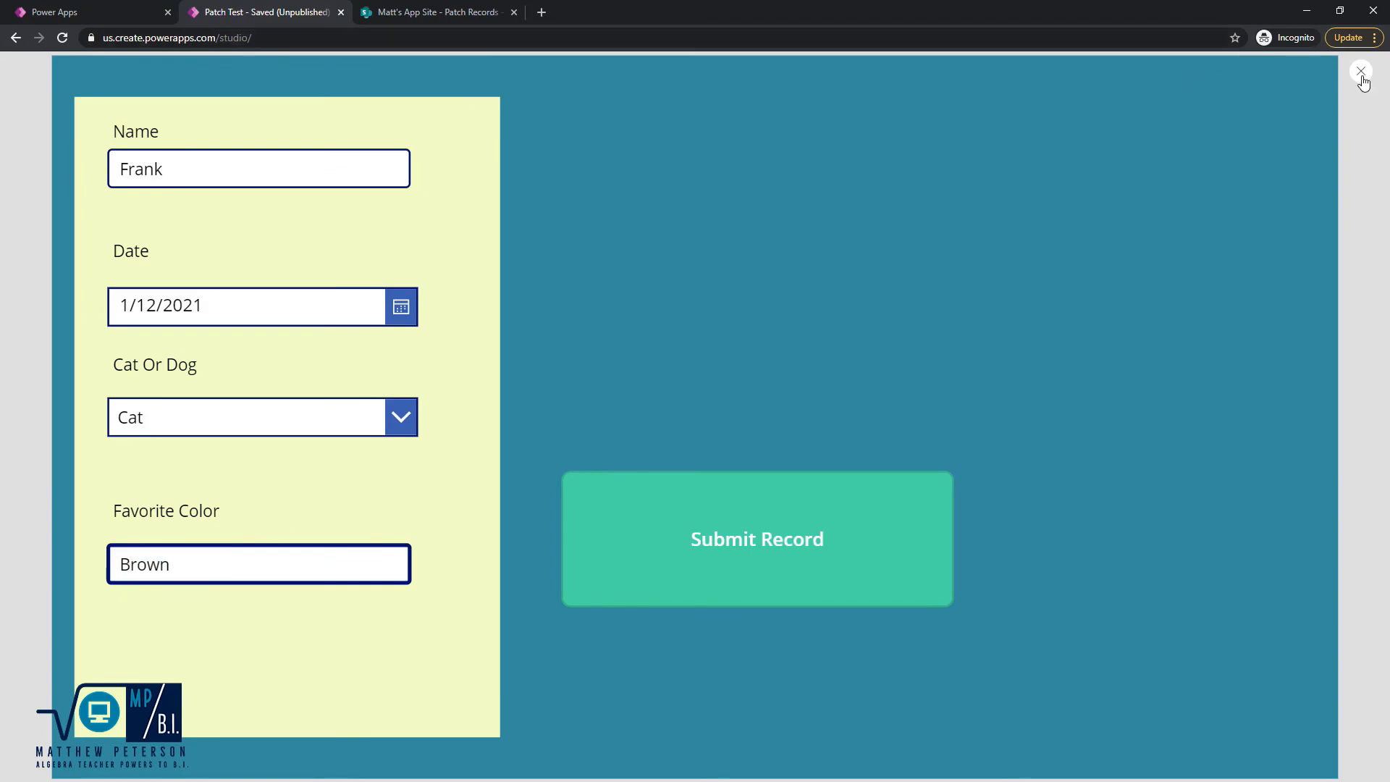
{"action": "left_click", "coordinate": [1361, 70]}
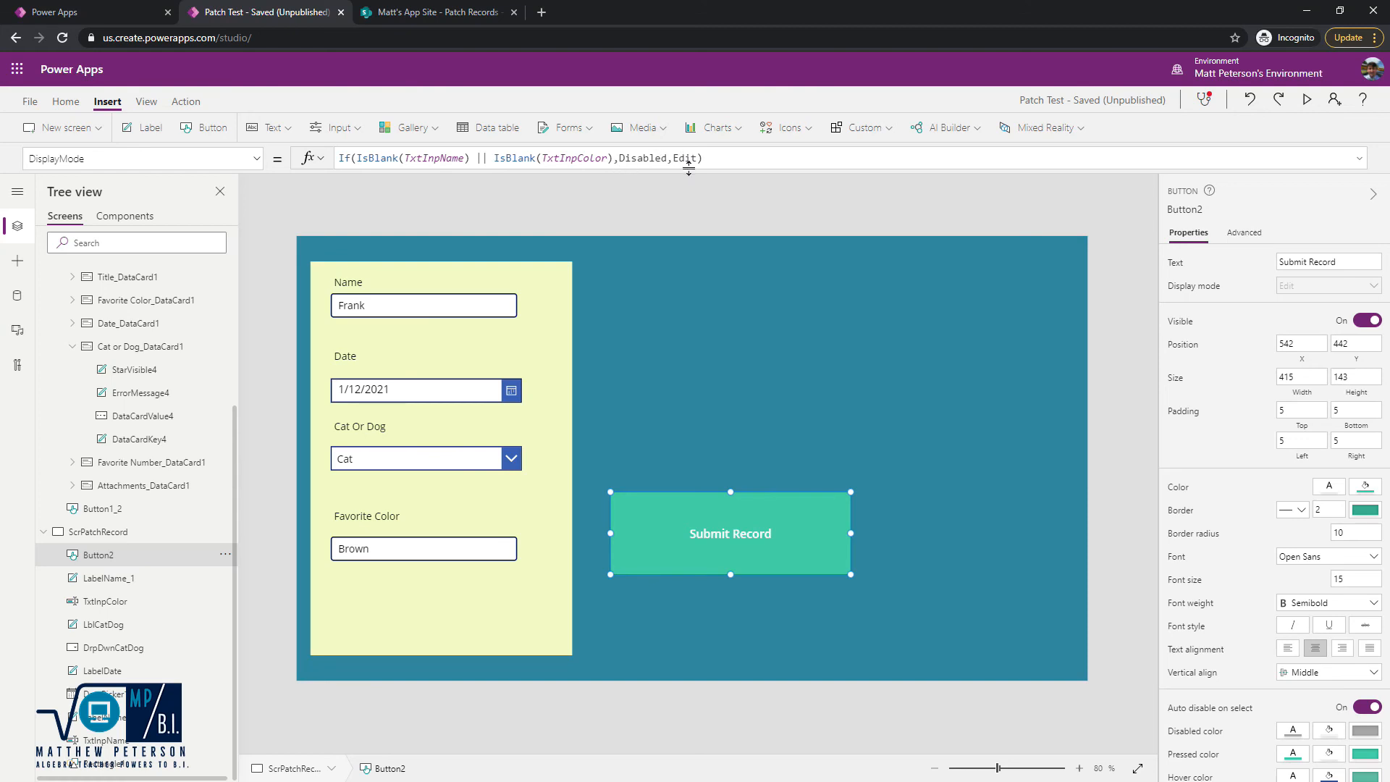
{"action": "mouse_move", "coordinate": [688, 167]}
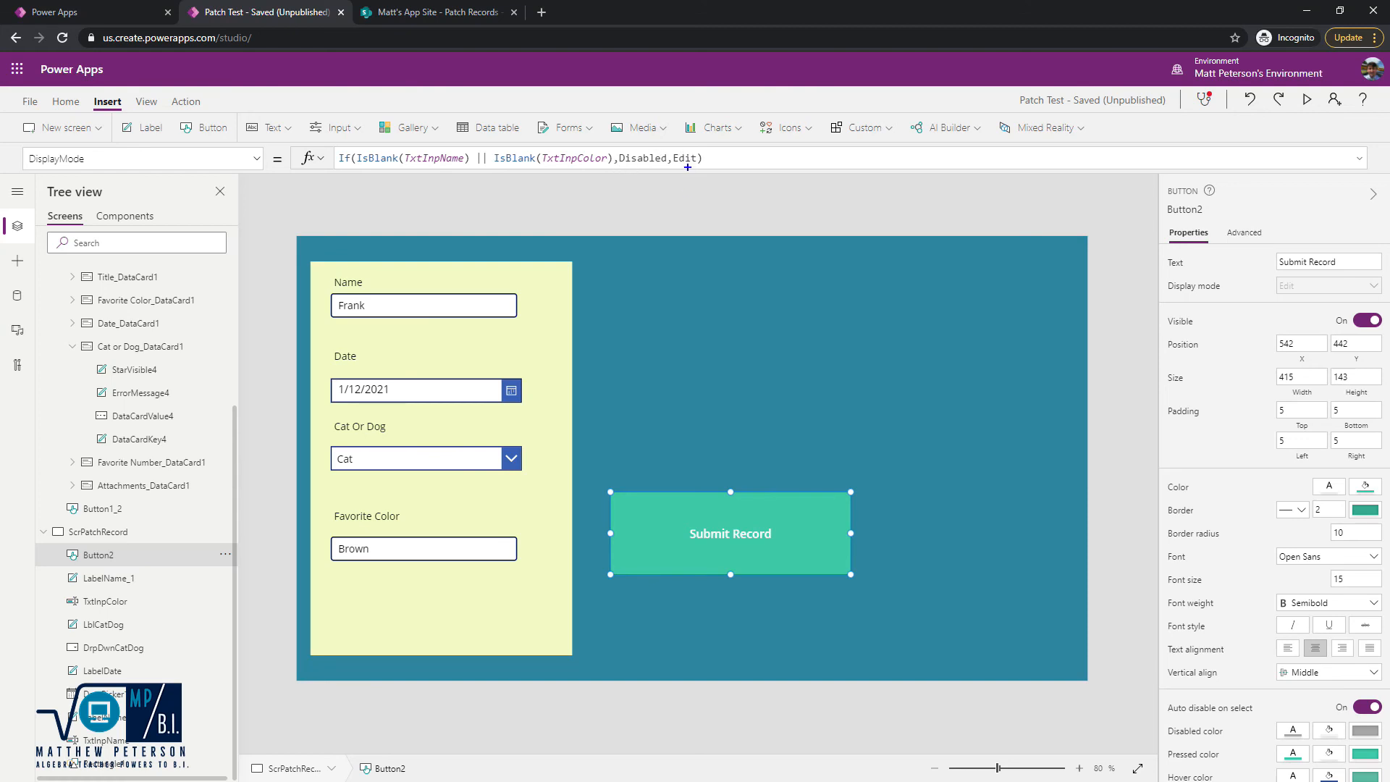